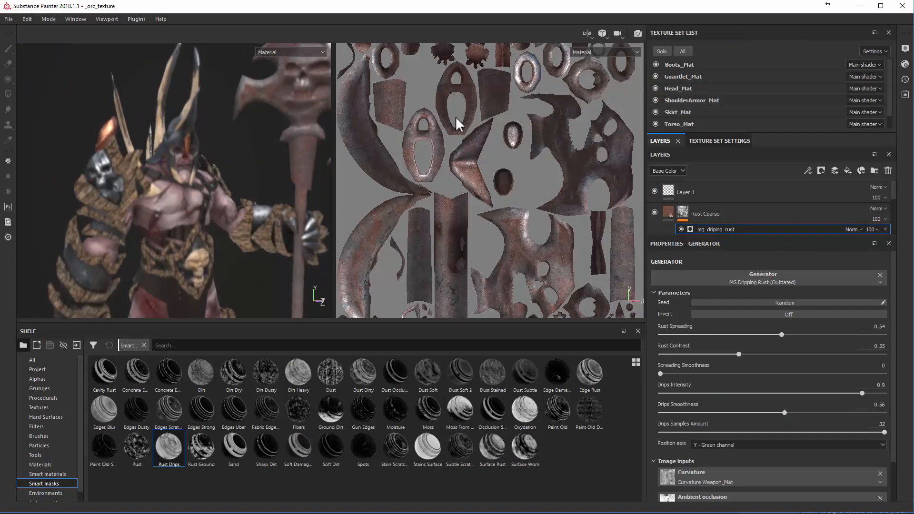
mouse_move(848, 425)
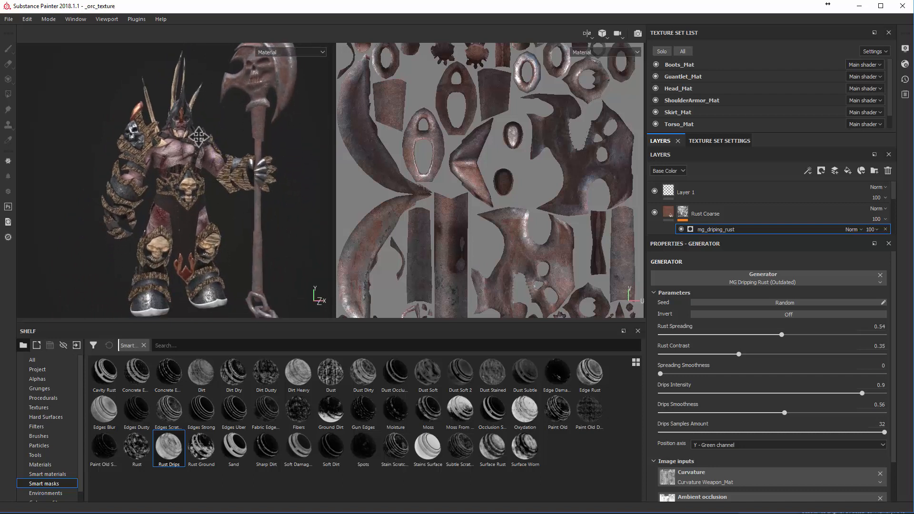
mouse_move(202, 185)
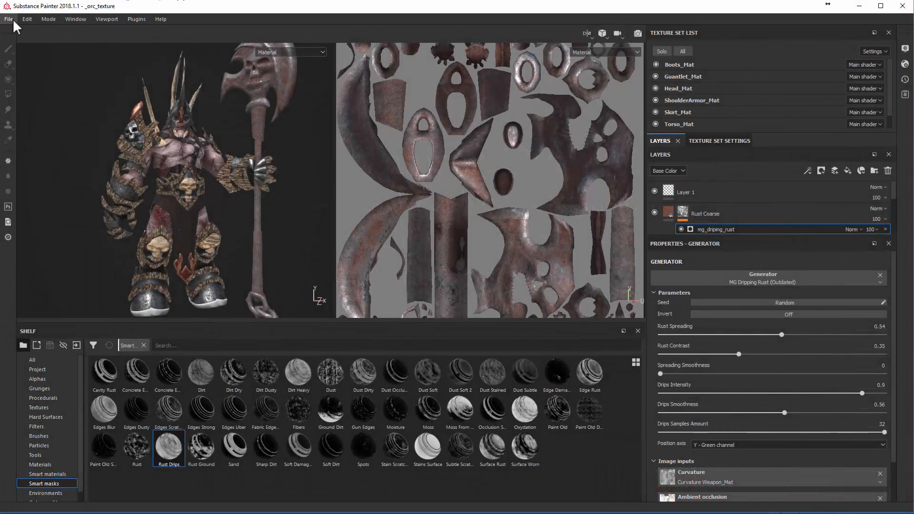
mouse_move(85, 10)
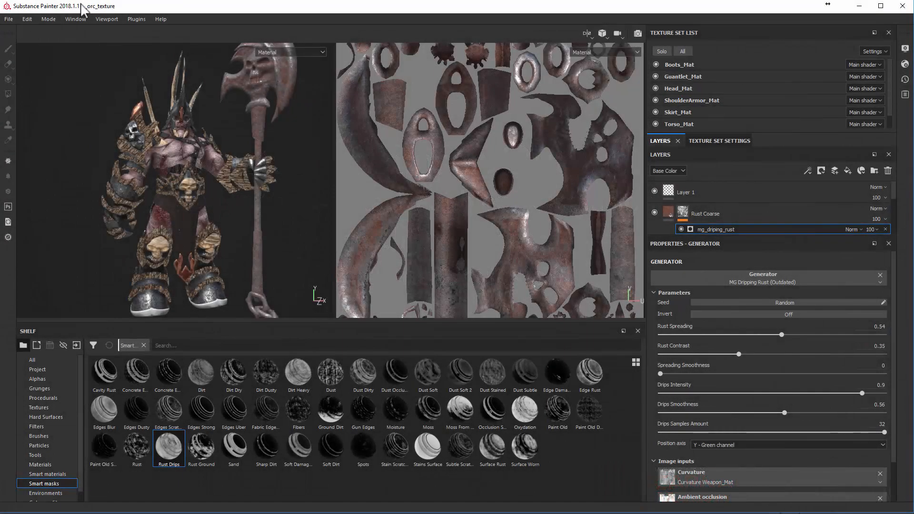
Step: Bring up File > Export Textures and switch to the Configuration page of export presets
left_click(8, 19)
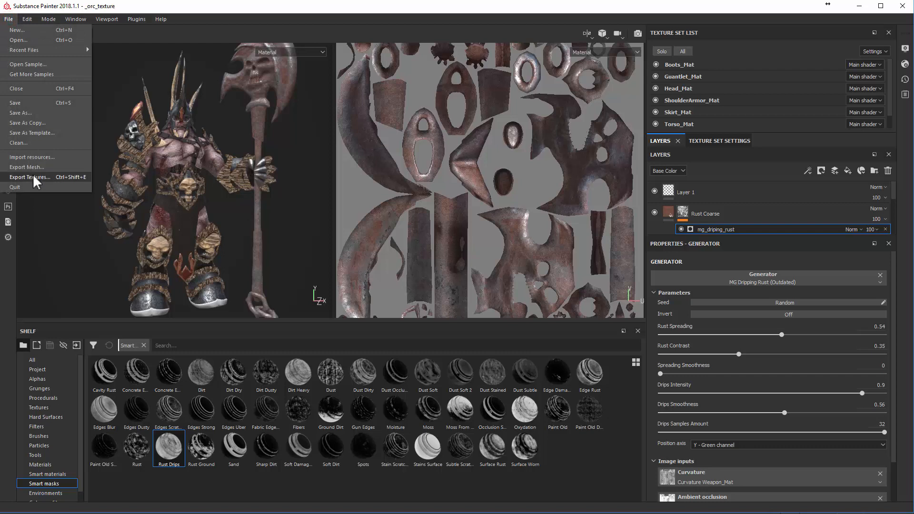
left_click(30, 177)
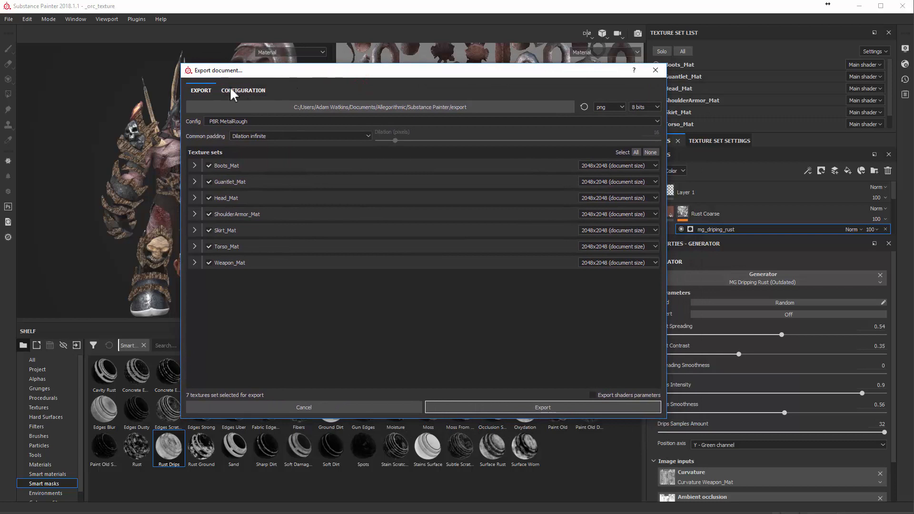
left_click(243, 91)
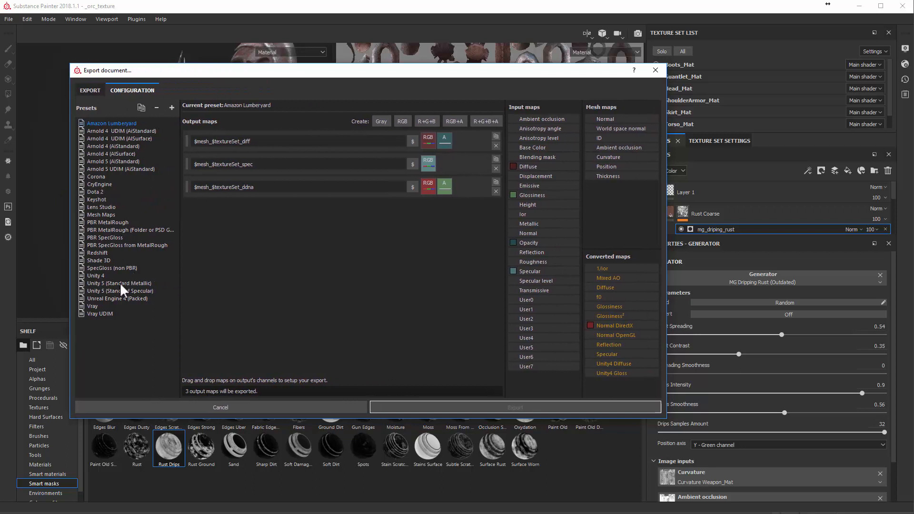
Step: Select the Unity 5 (Standard Metallic) preset to review its four output maps
left_click(119, 283)
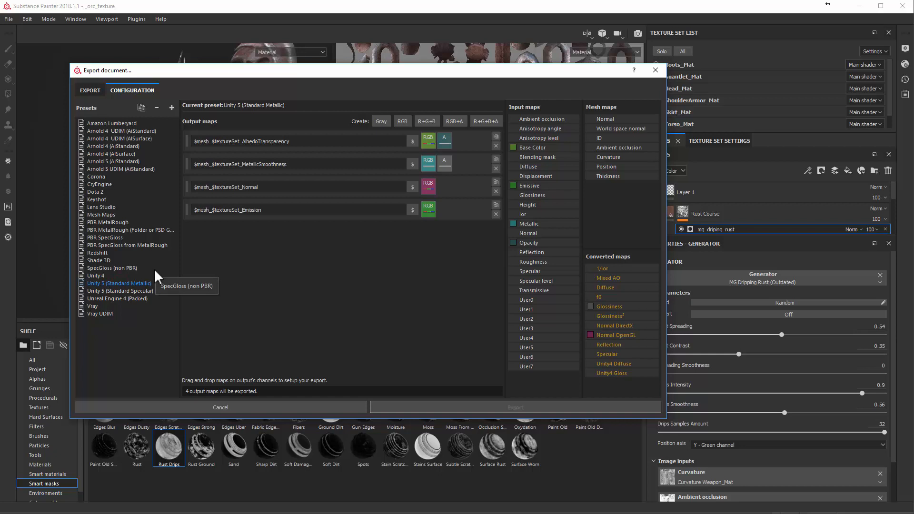
mouse_move(146, 334)
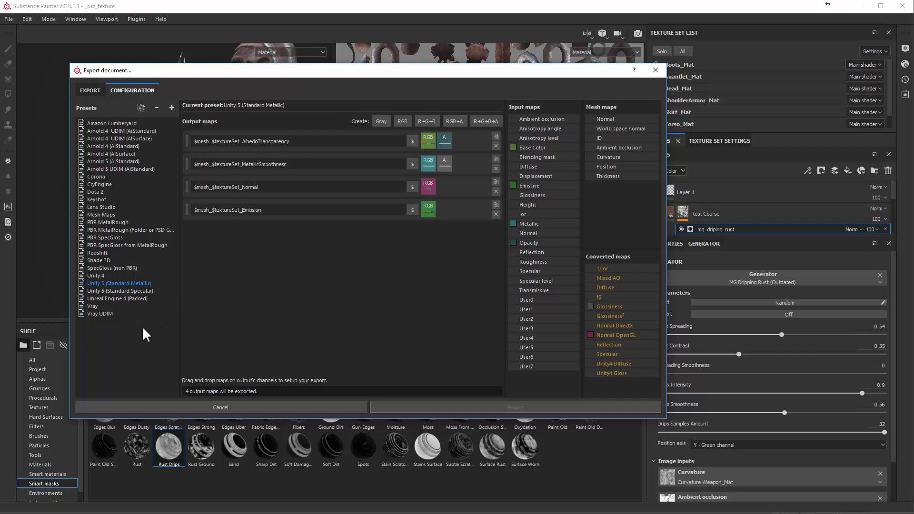
mouse_move(125, 288)
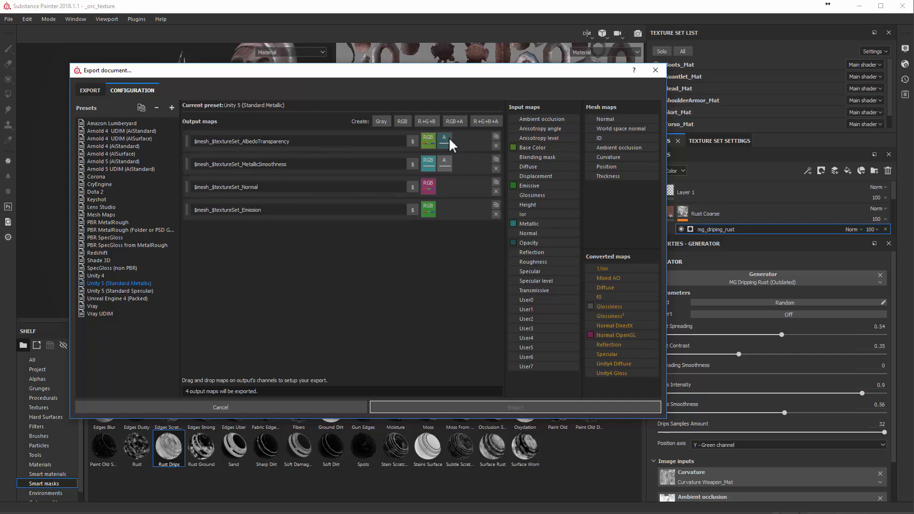
mouse_move(522, 167)
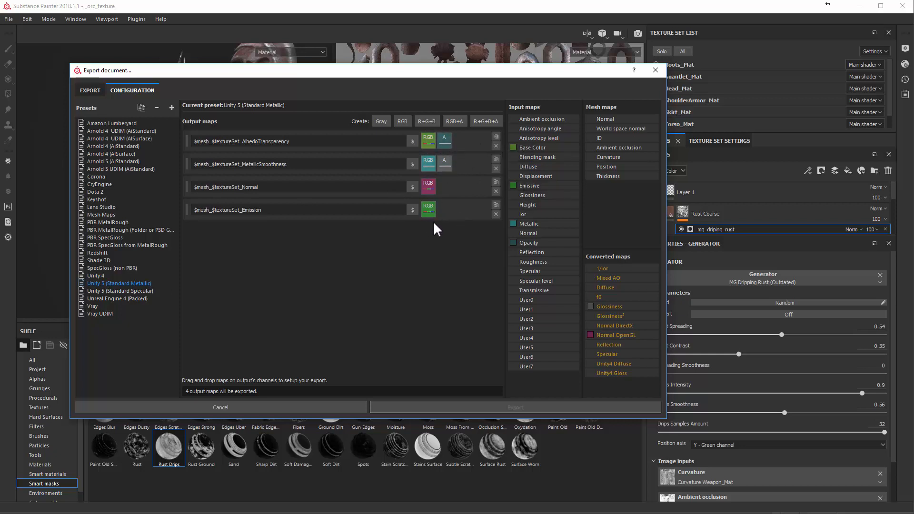
mouse_move(379, 277)
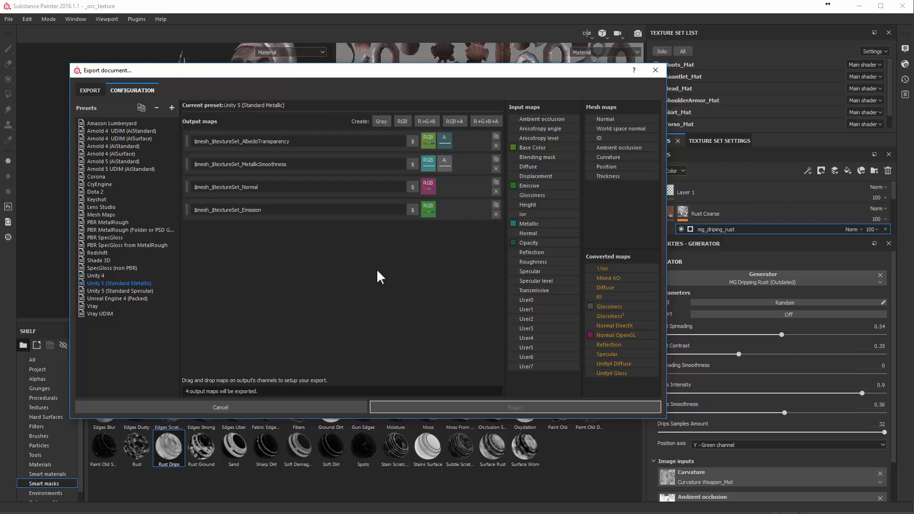
mouse_move(367, 271)
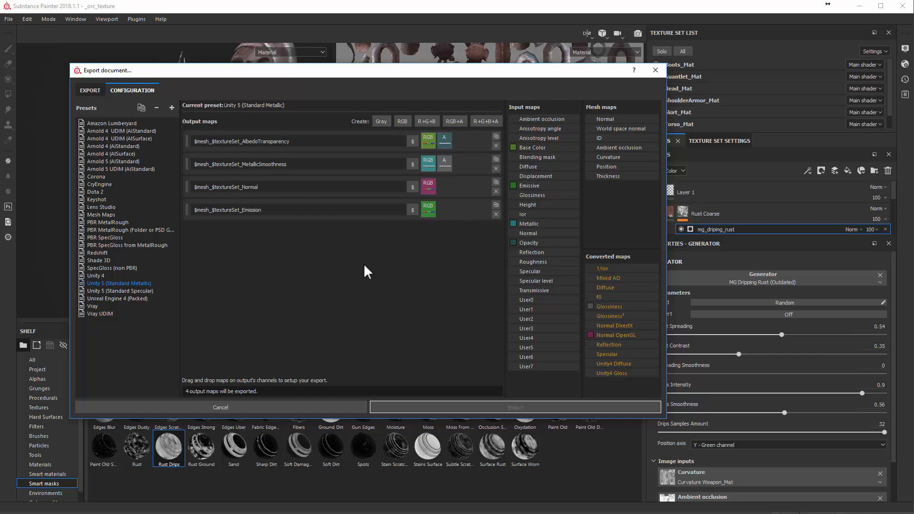
mouse_move(342, 269)
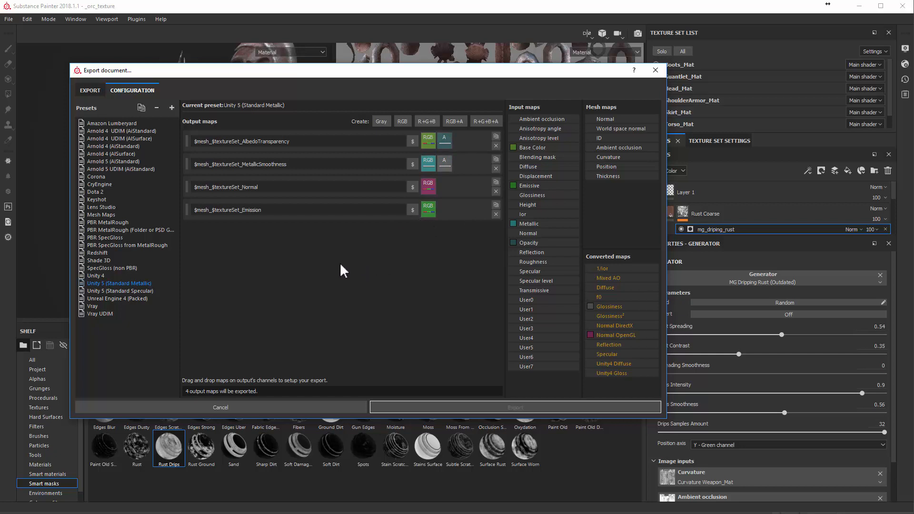
mouse_move(307, 266)
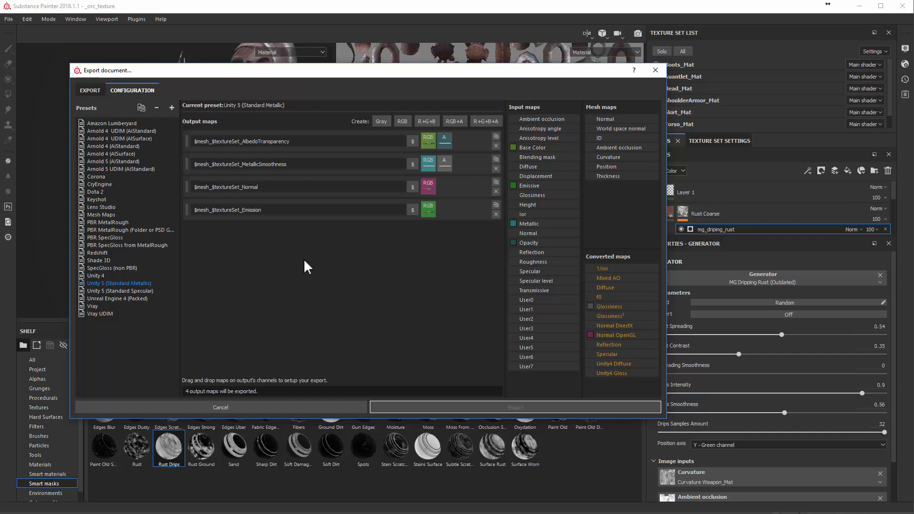
mouse_move(298, 290)
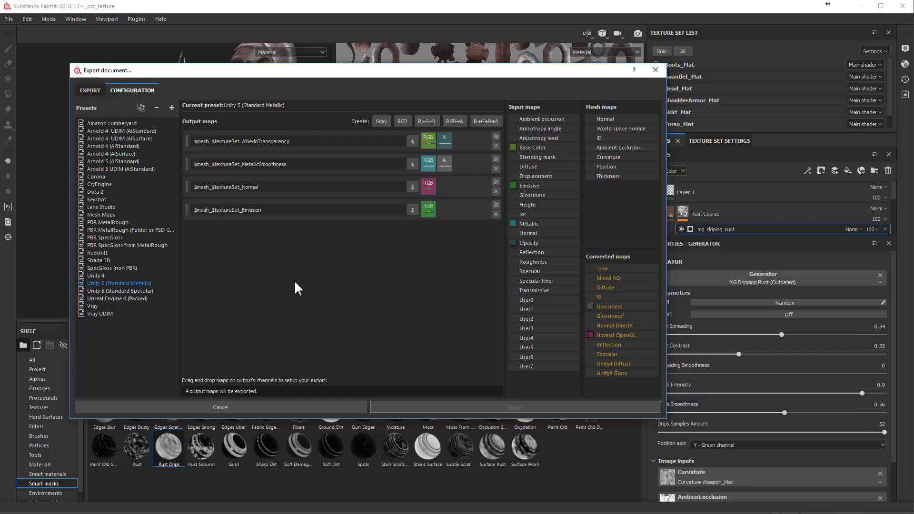
mouse_move(287, 281)
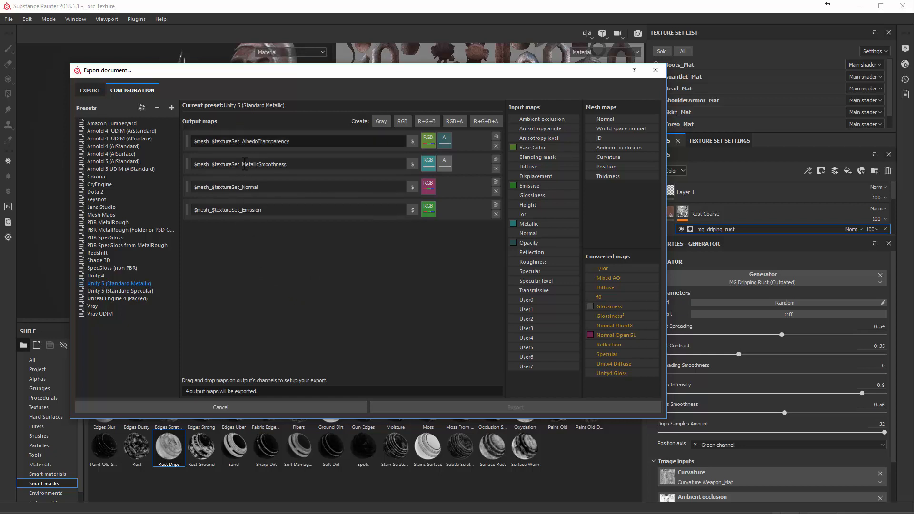
mouse_move(285, 259)
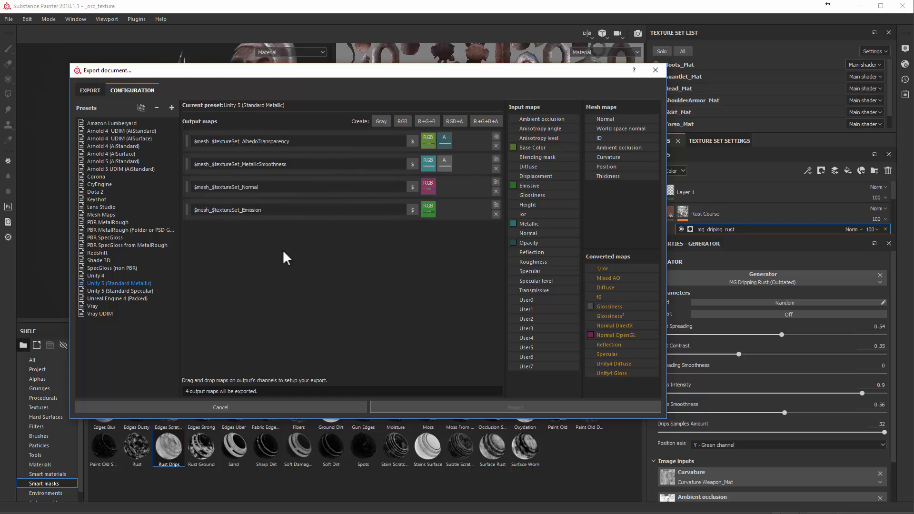
mouse_move(110, 288)
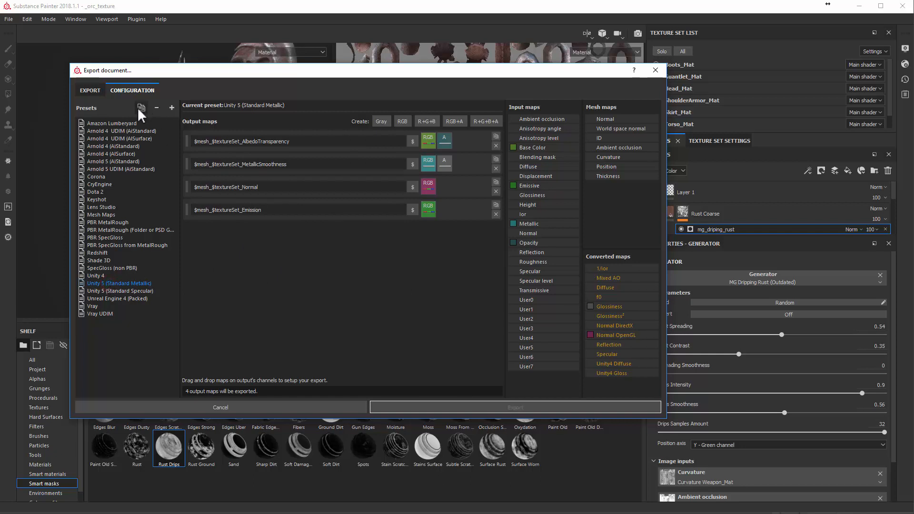
Step: Duplicate the preset as Unity 5 (Standard Metallic_AO) and add a fifth RGB output map
left_click(141, 108)
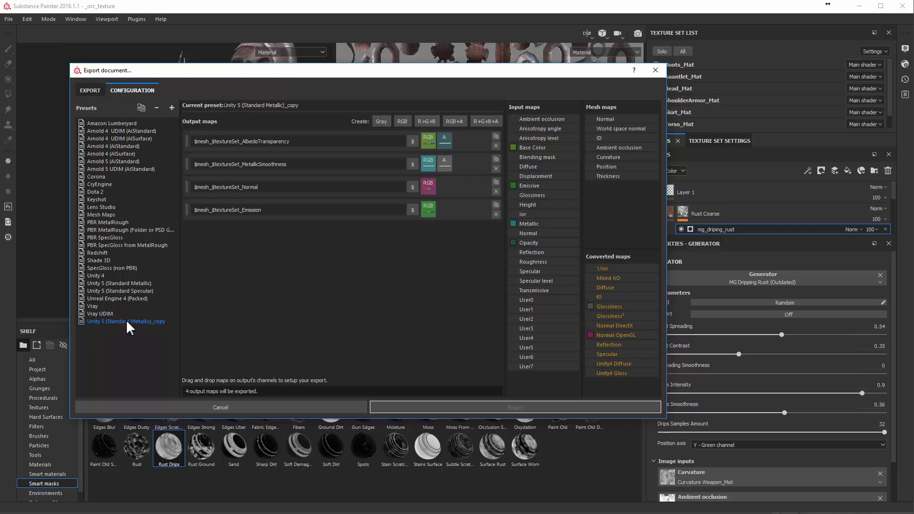
double_click(126, 320)
type("_AO")
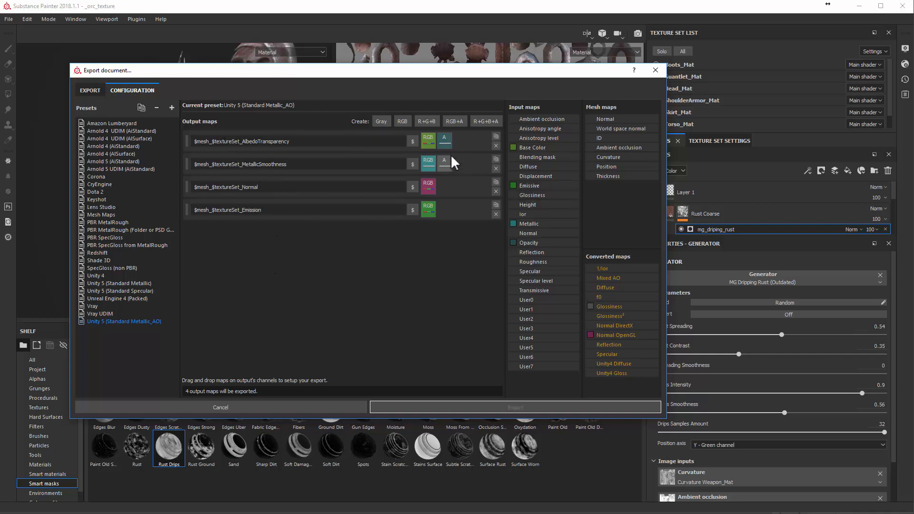
mouse_move(498, 211)
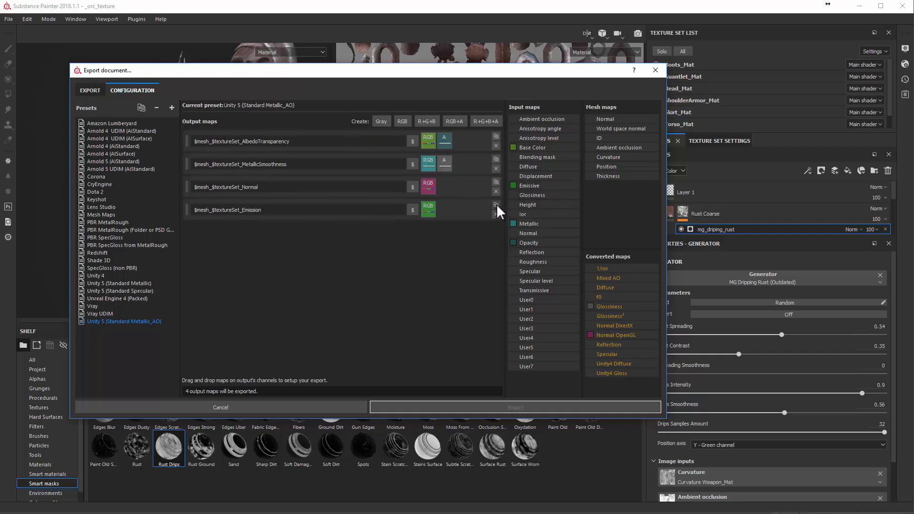
left_click(495, 206)
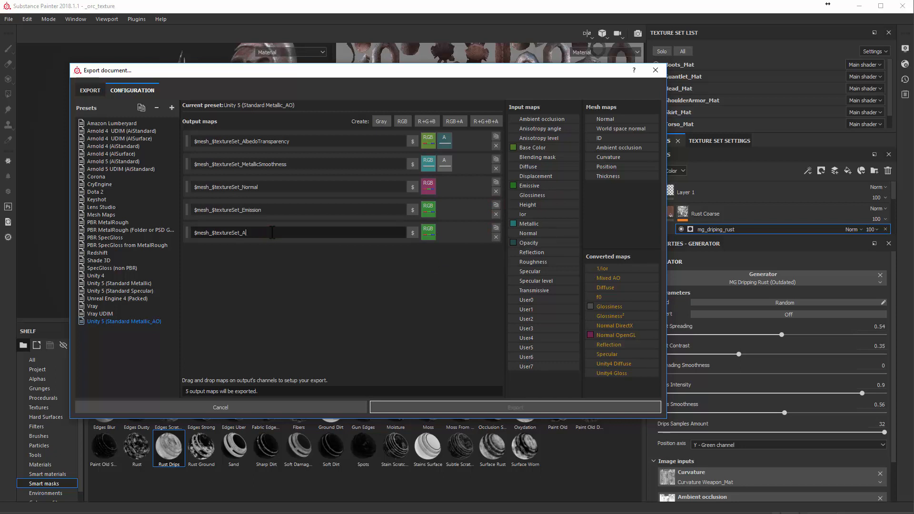
Step: Finish naming the new output map $mesh_$textureSet_AO
type("O")
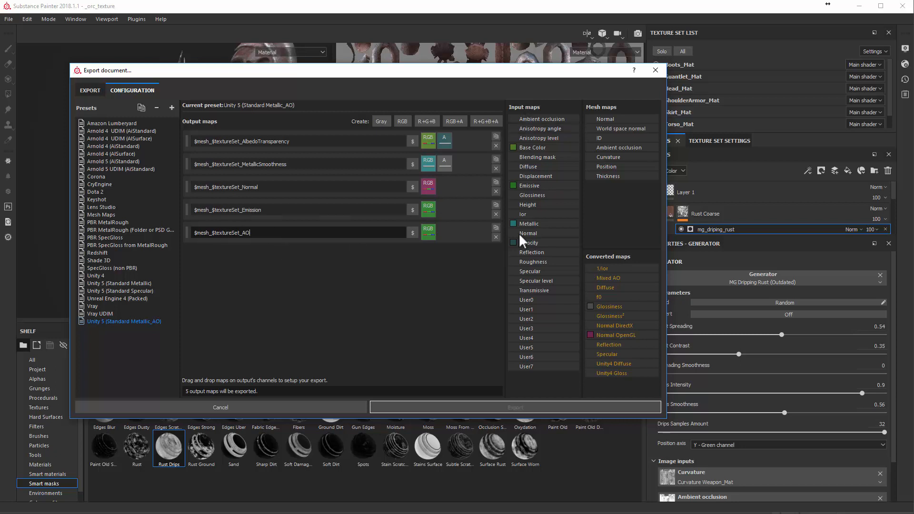
mouse_move(533, 123)
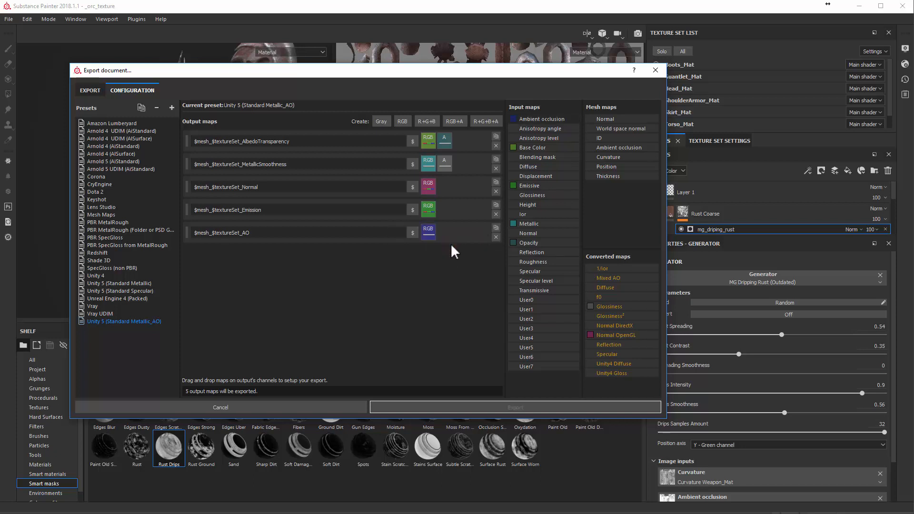
mouse_move(421, 248)
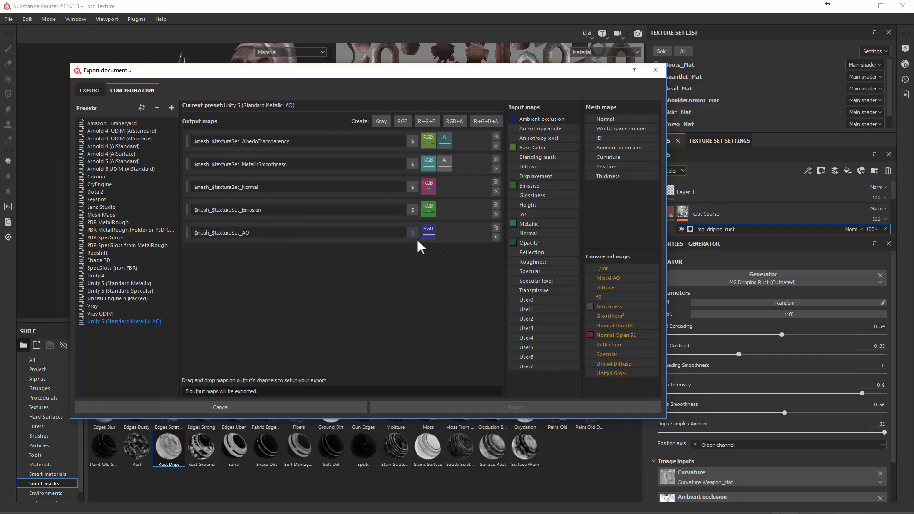
mouse_move(239, 209)
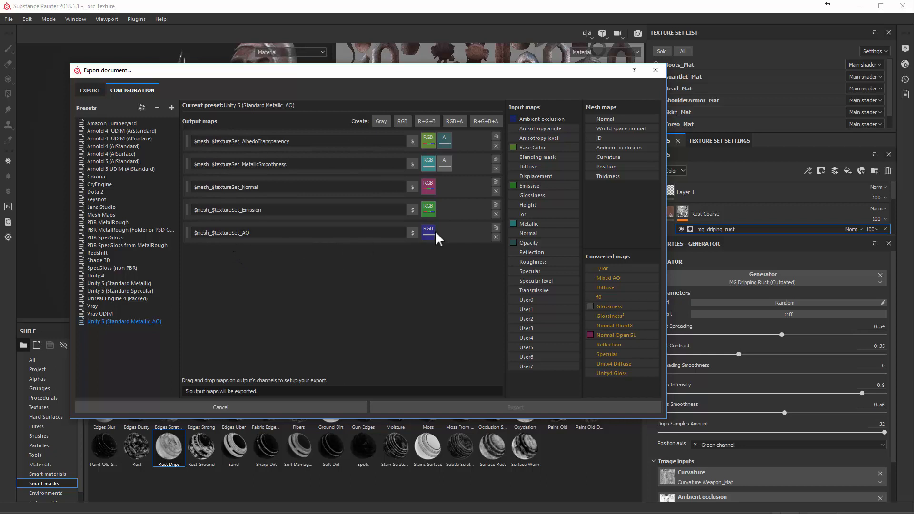
mouse_move(538, 123)
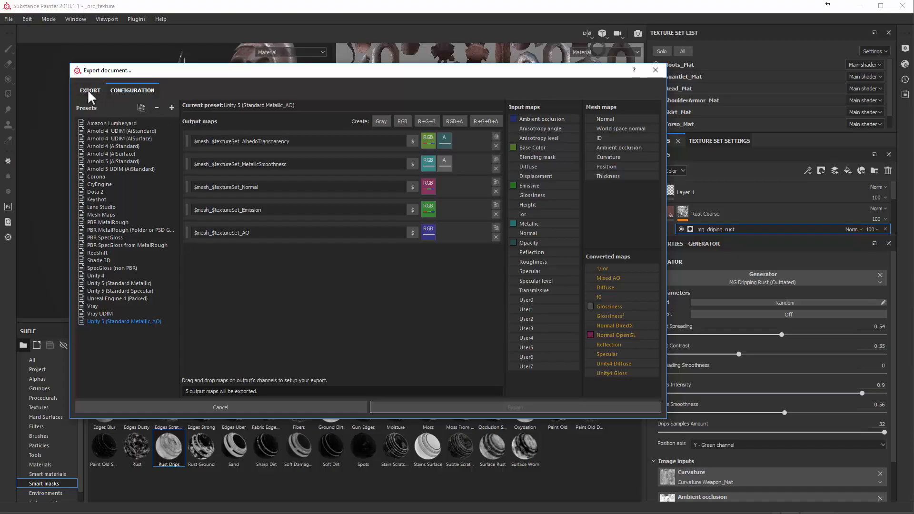
Step: Set the export Config to Unity 5 (Standard Metallic_AO) and check Weapon_Mat's five maps
left_click(90, 90)
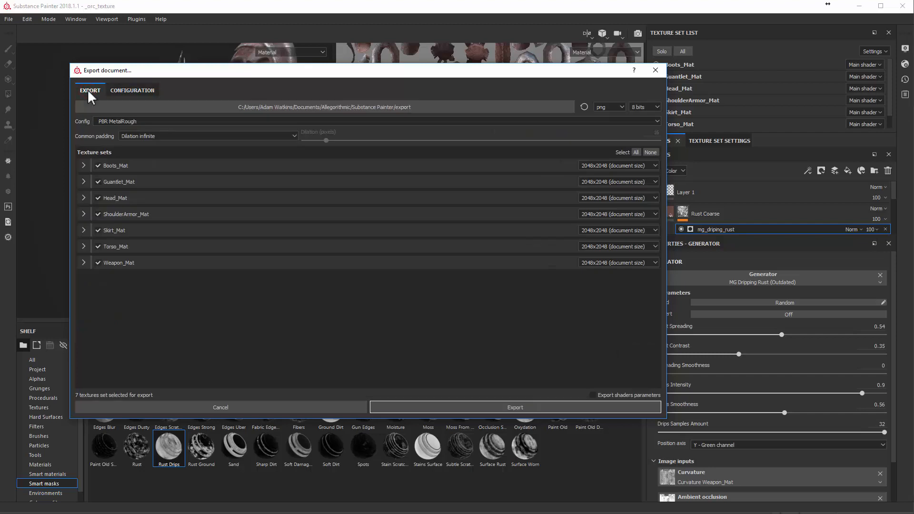
mouse_move(95, 142)
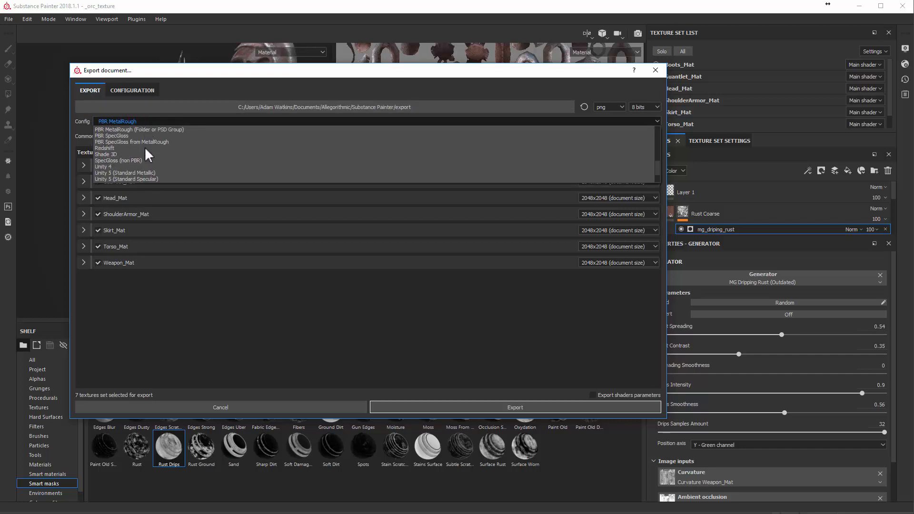
scroll("down", 3)
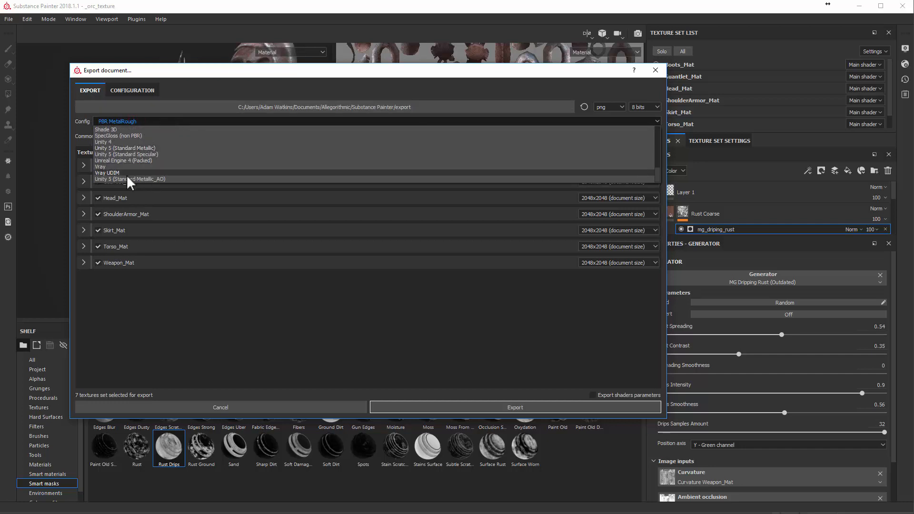
mouse_move(129, 179)
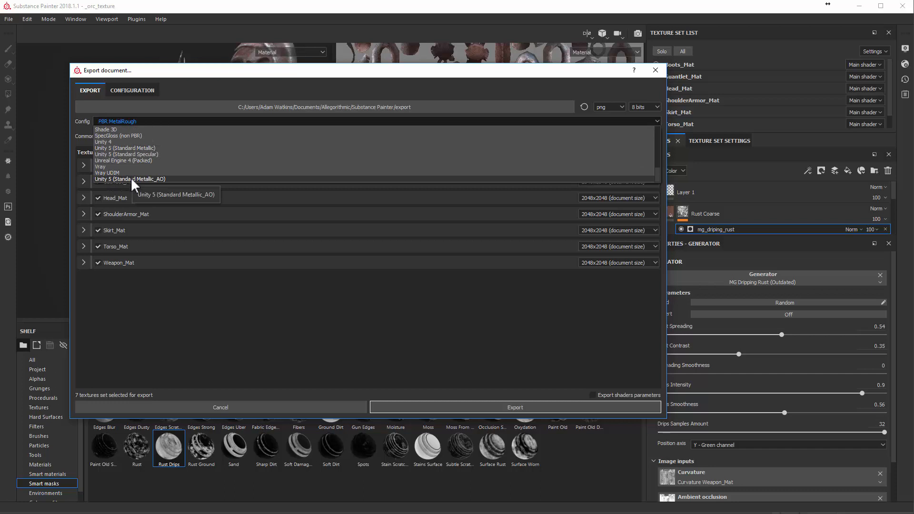
left_click(128, 179)
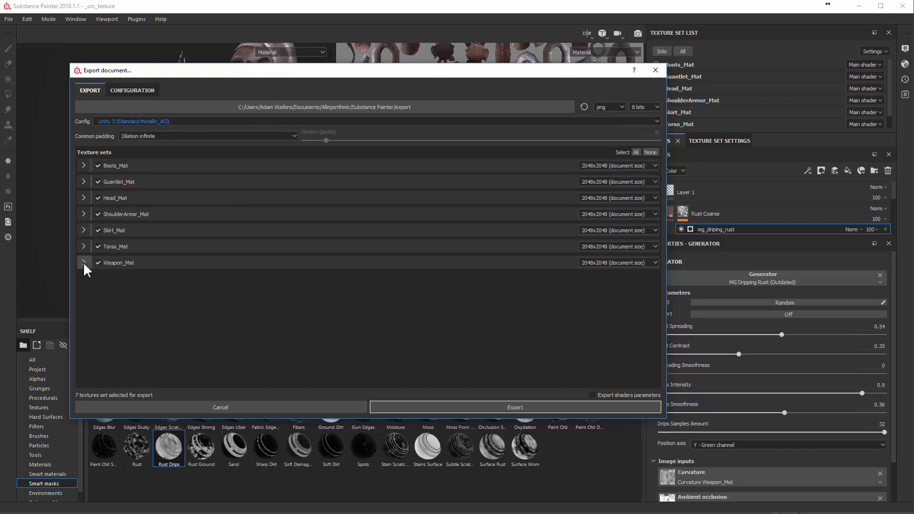
left_click(84, 262)
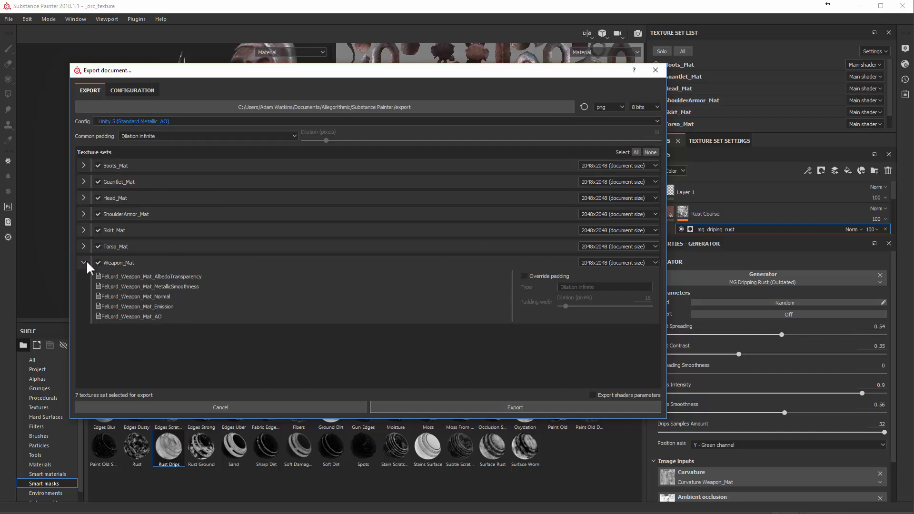
left_click(84, 263)
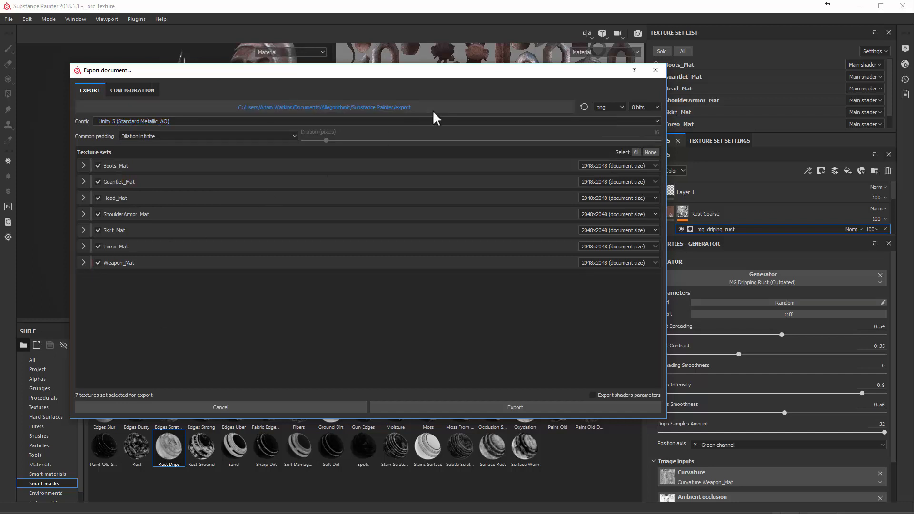
mouse_move(451, 112)
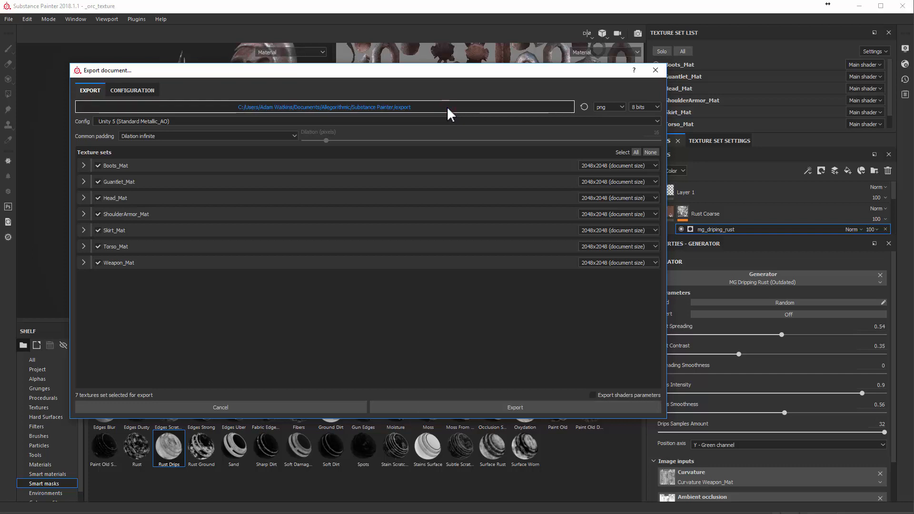
Step: Set the export folder to Desktop > Substance Output Demos and export all seven texture sets
left_click(583, 106)
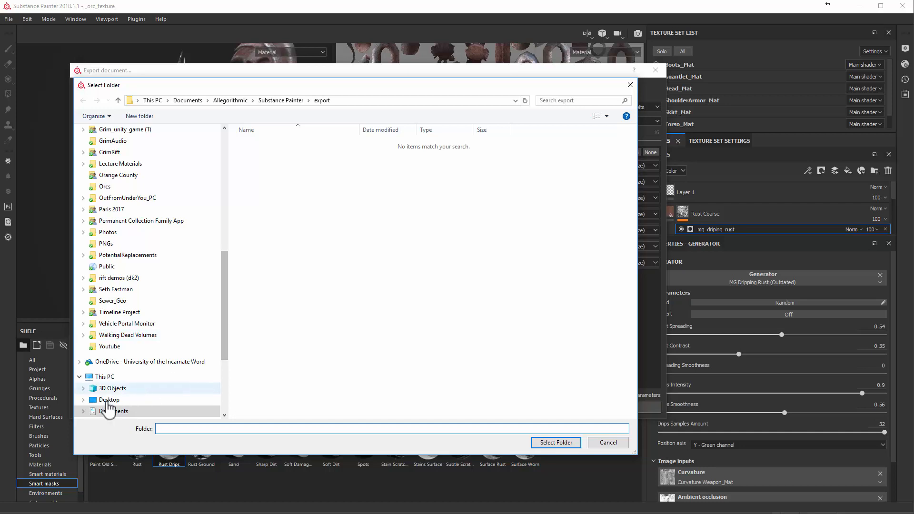
left_click(108, 400)
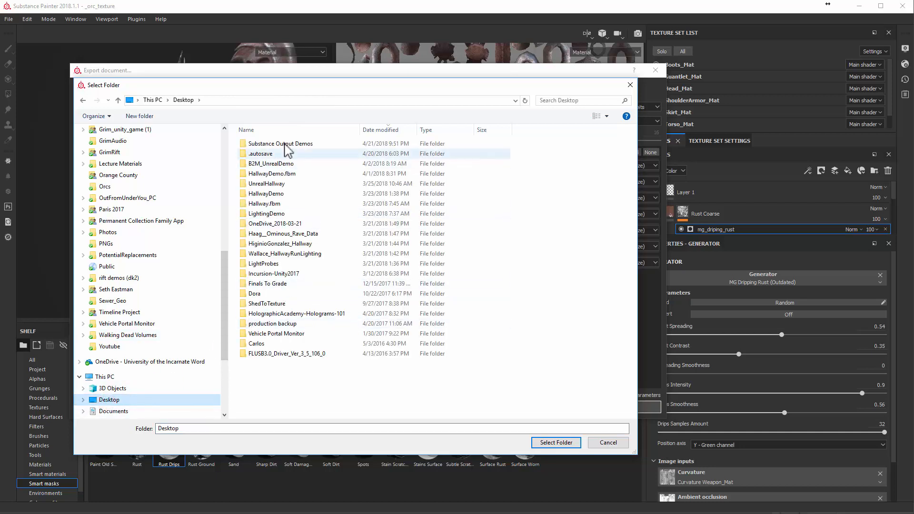
double_click(280, 144)
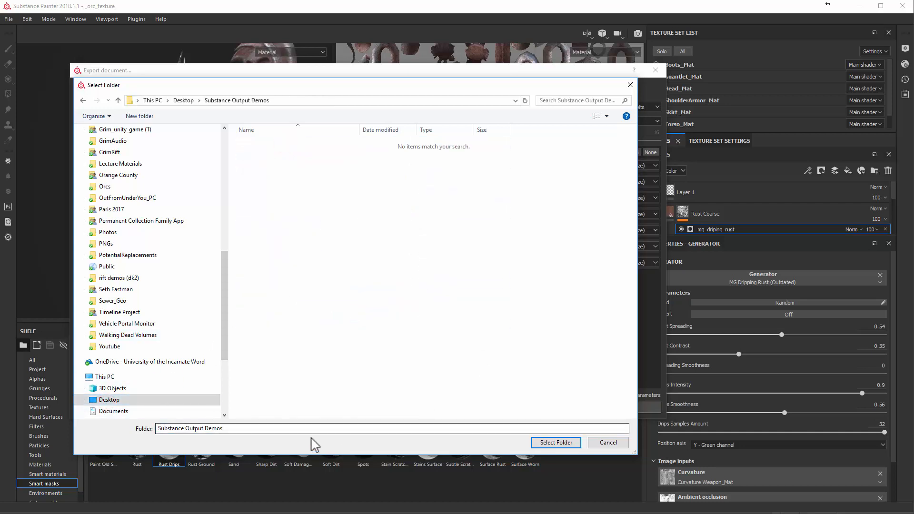
left_click(554, 443)
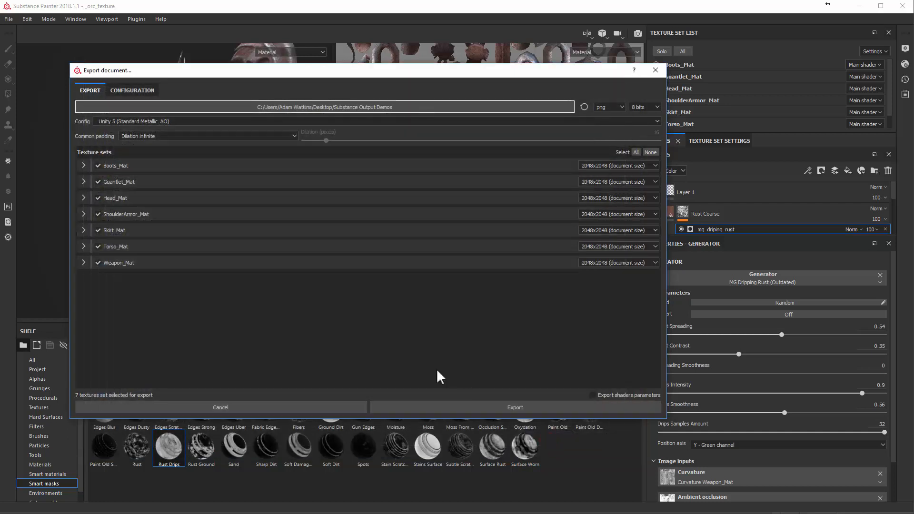
mouse_move(515, 406)
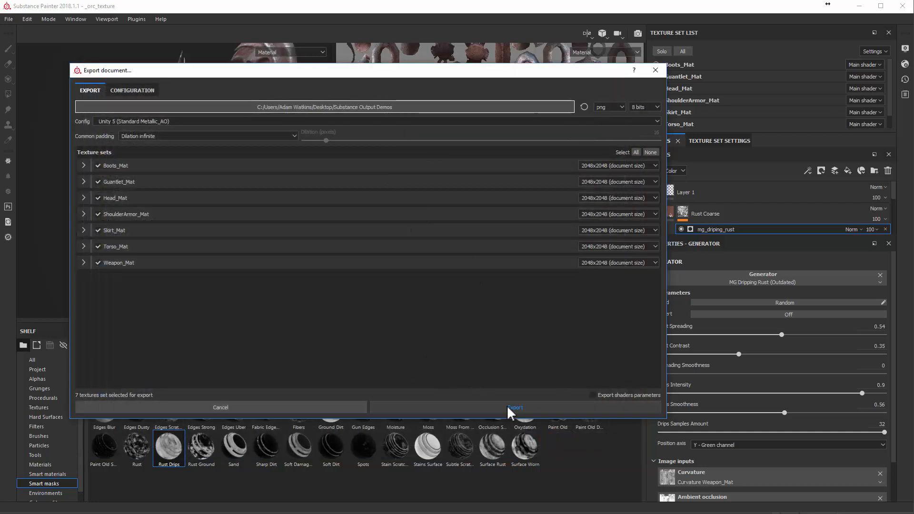
left_click(514, 407)
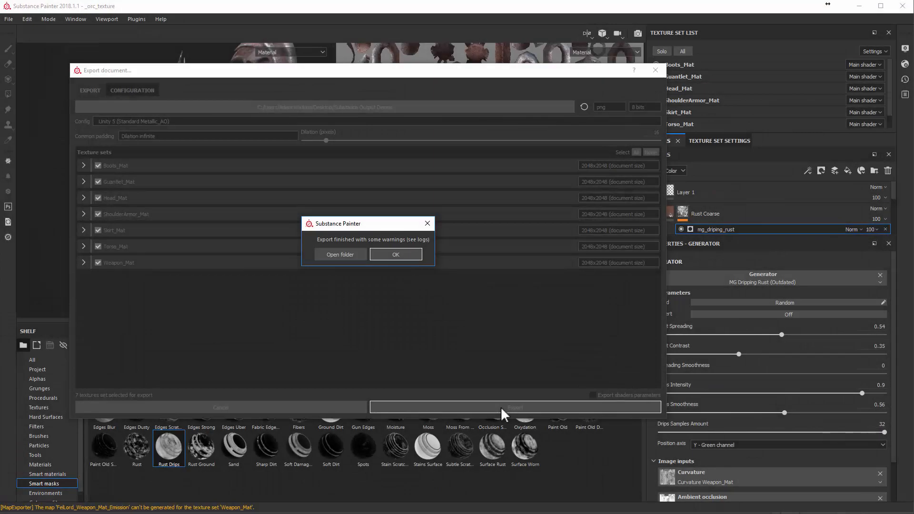
mouse_move(400, 248)
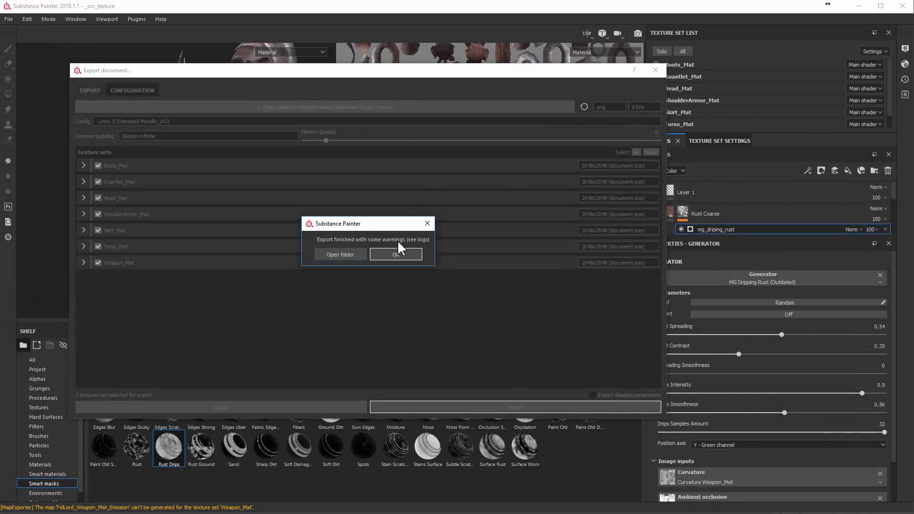
mouse_move(408, 250)
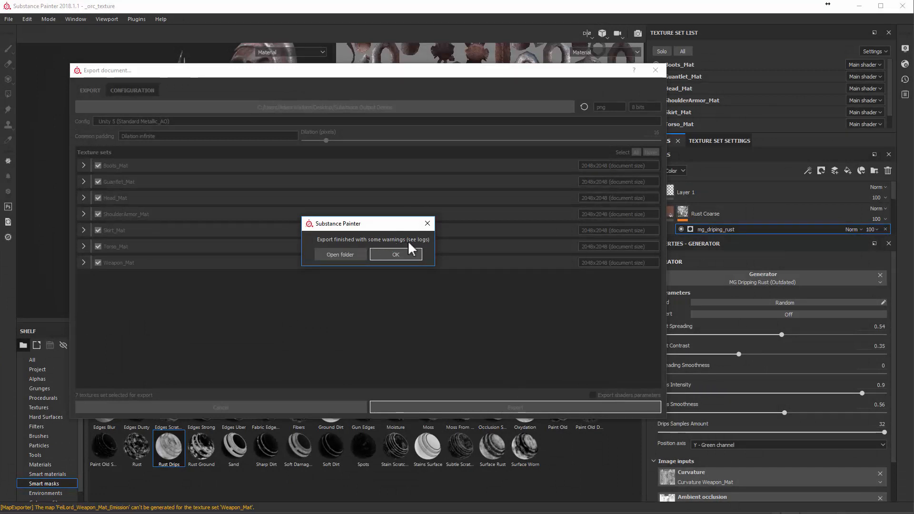
mouse_move(330, 346)
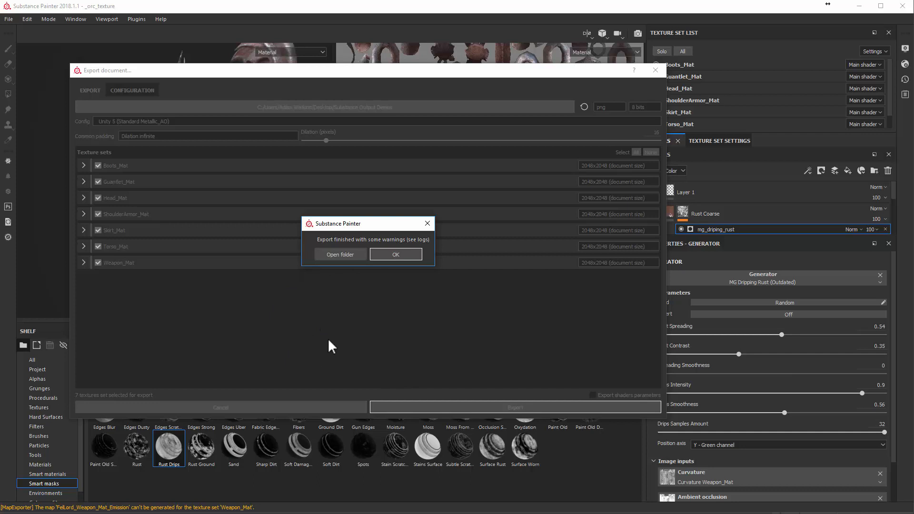
mouse_move(373, 339)
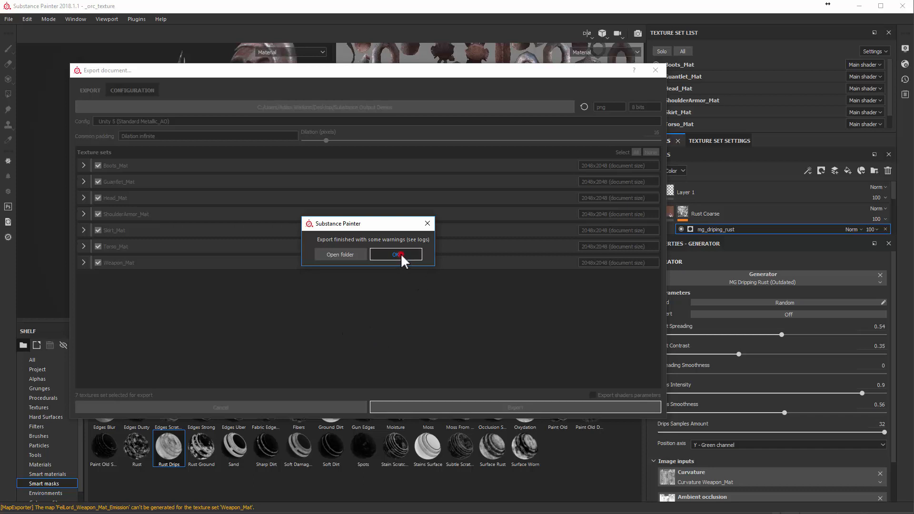
Step: Dismiss the 'Export finished with some warnings' notice
left_click(395, 254)
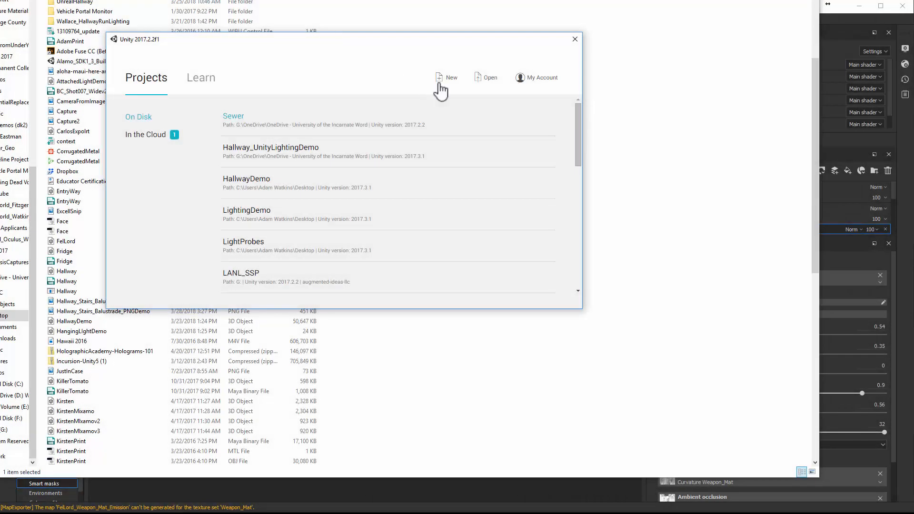
Step: Create a new Unity project SubstanceDemo located in Desktop > Substance Output Demos
left_click(451, 77)
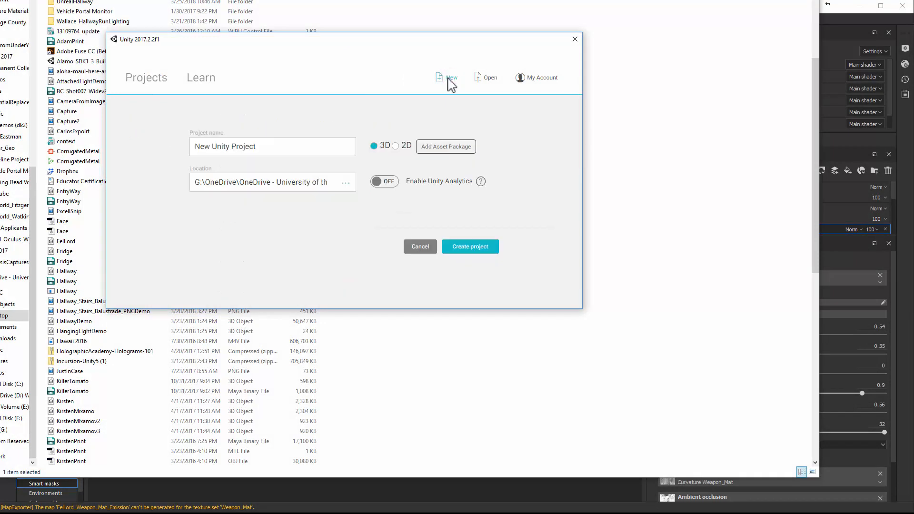
mouse_move(309, 182)
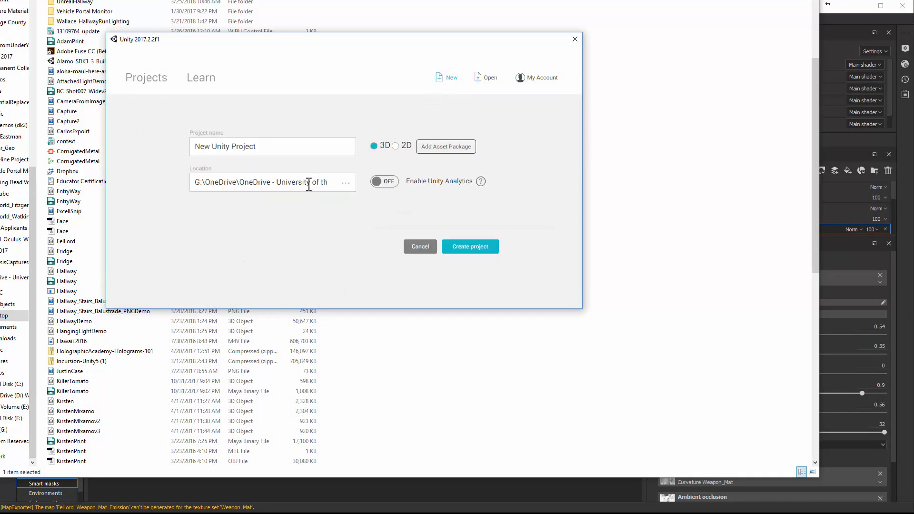
left_click(344, 182)
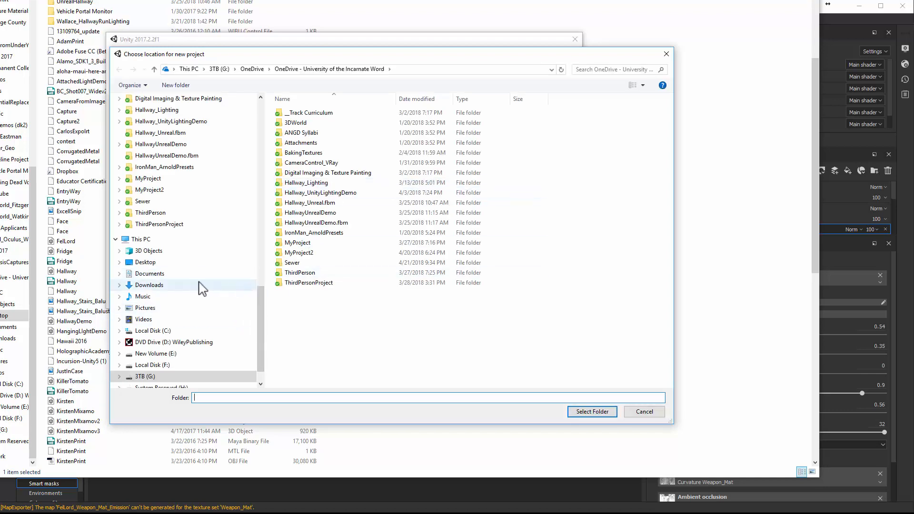
left_click(145, 262)
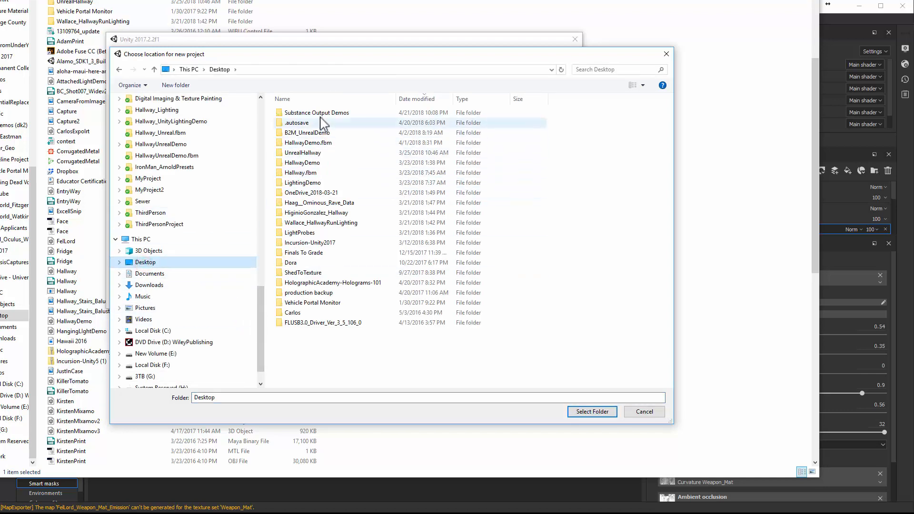
double_click(317, 112)
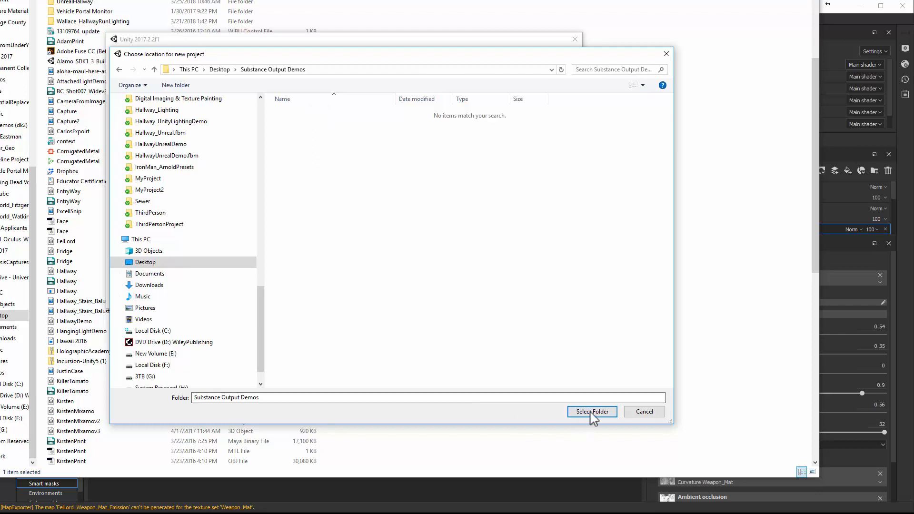
left_click(591, 411)
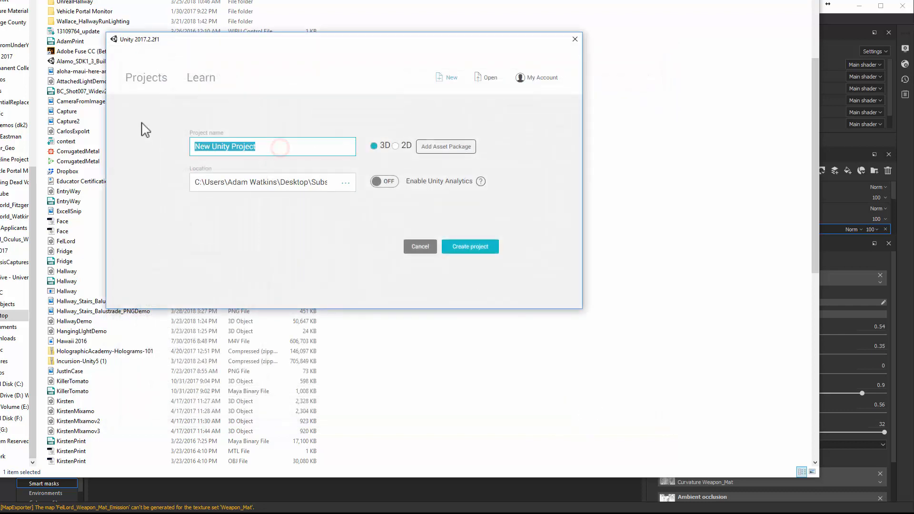
type("Substance")
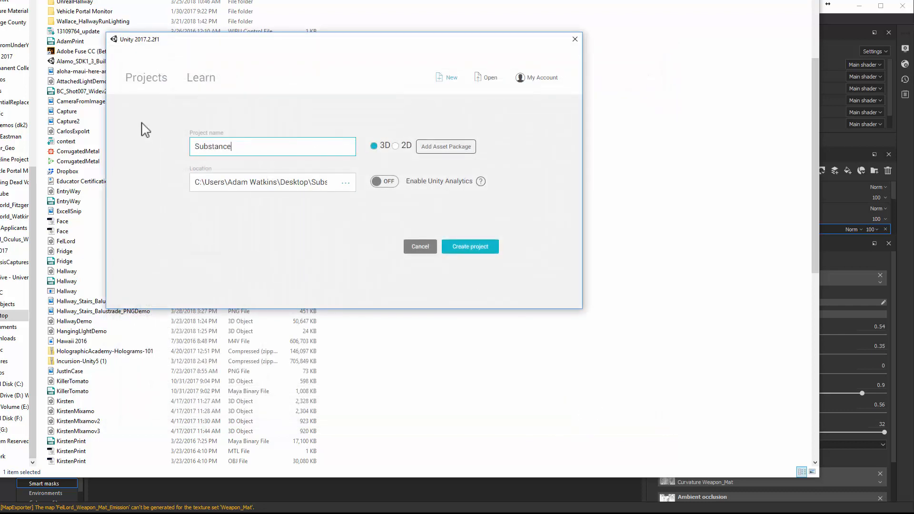
type("Demo")
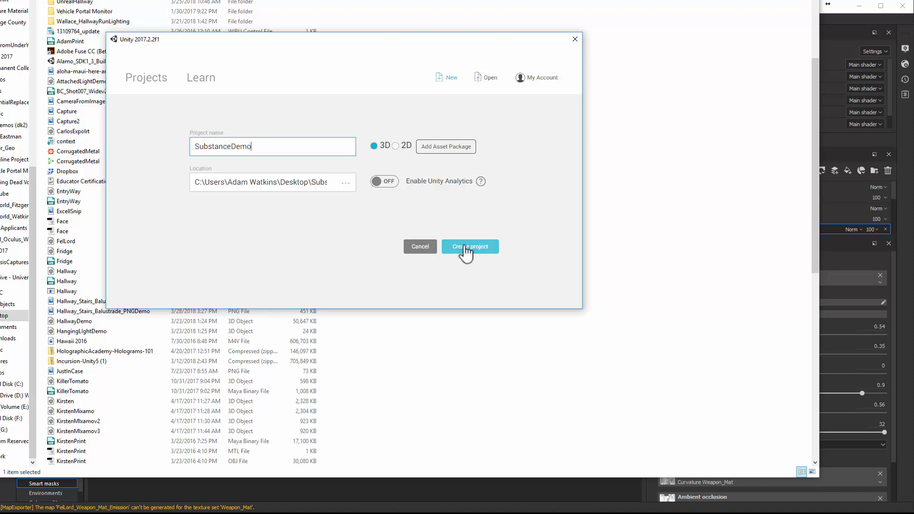
left_click(470, 245)
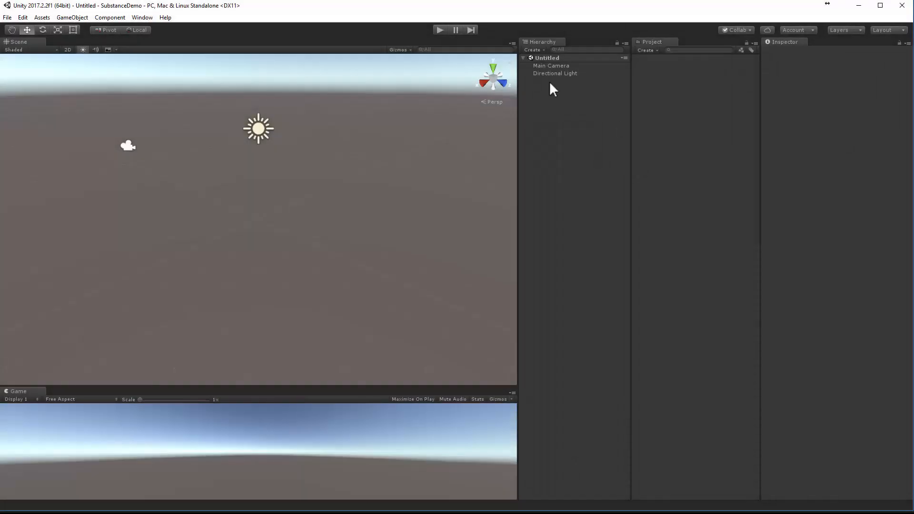
Step: Arrange the editor windows in the 2 by 3 layout
left_click(142, 17)
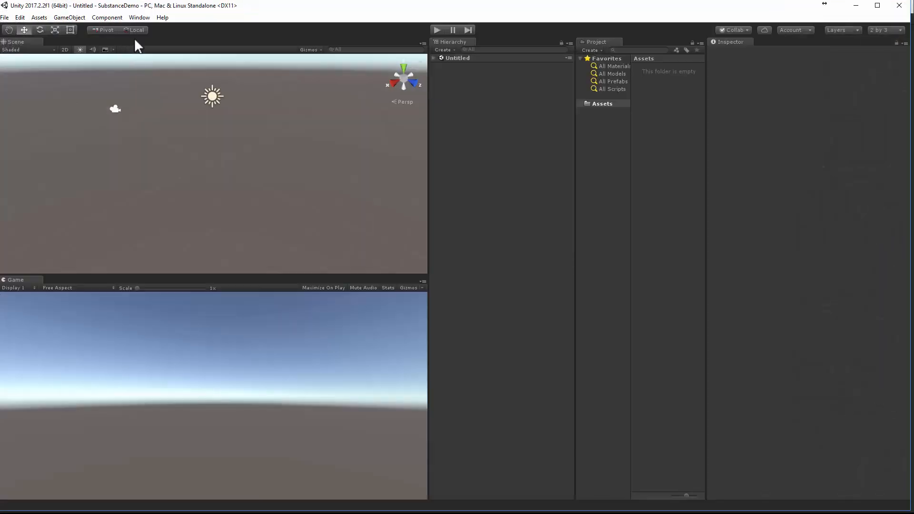
left_click(139, 17)
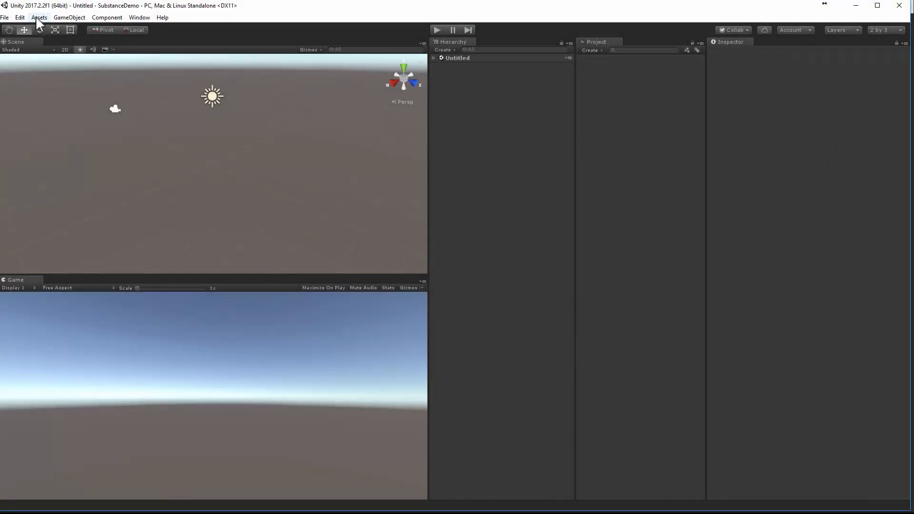
Step: Import all FelLord texture files from Substance Output Demos via Assets > Import New Asset
left_click(39, 18)
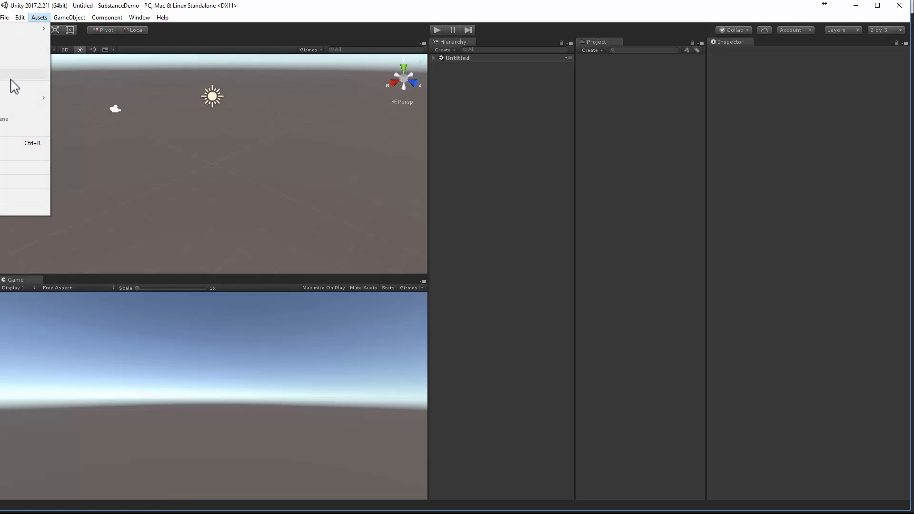
mouse_move(12, 88)
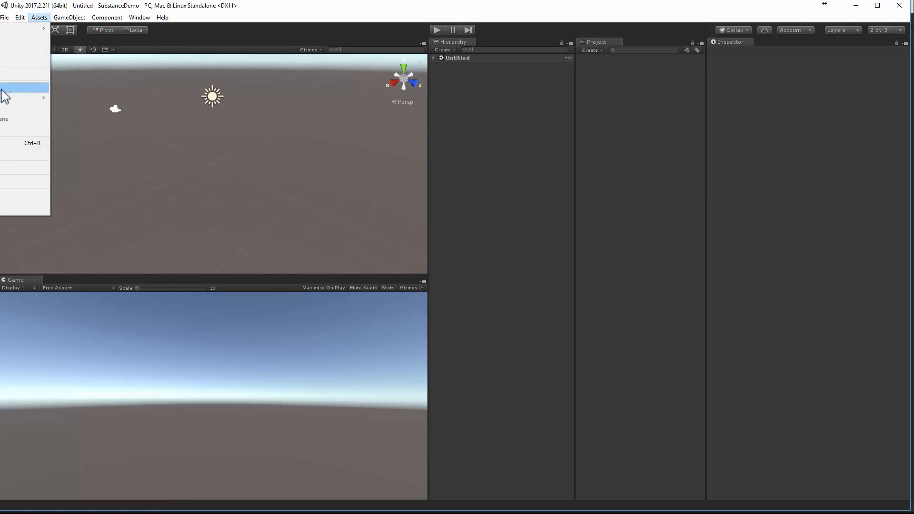
left_click(25, 87)
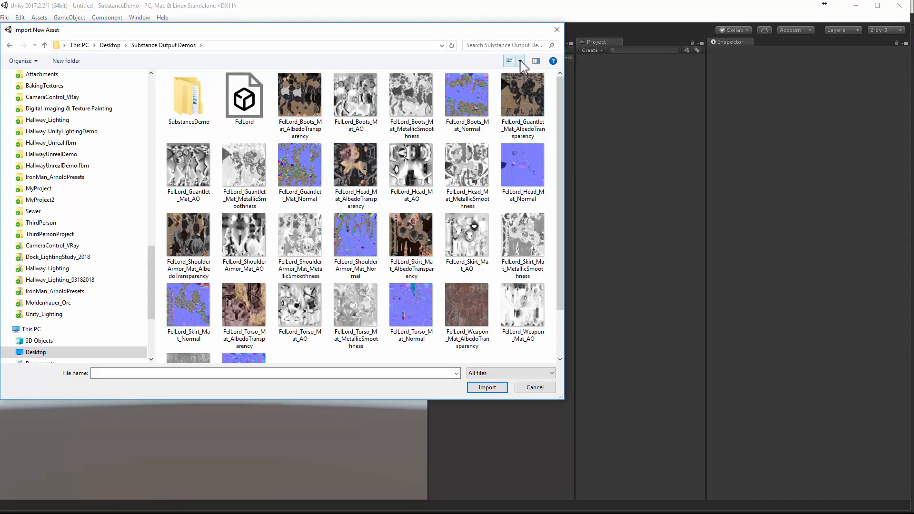
left_click(521, 61)
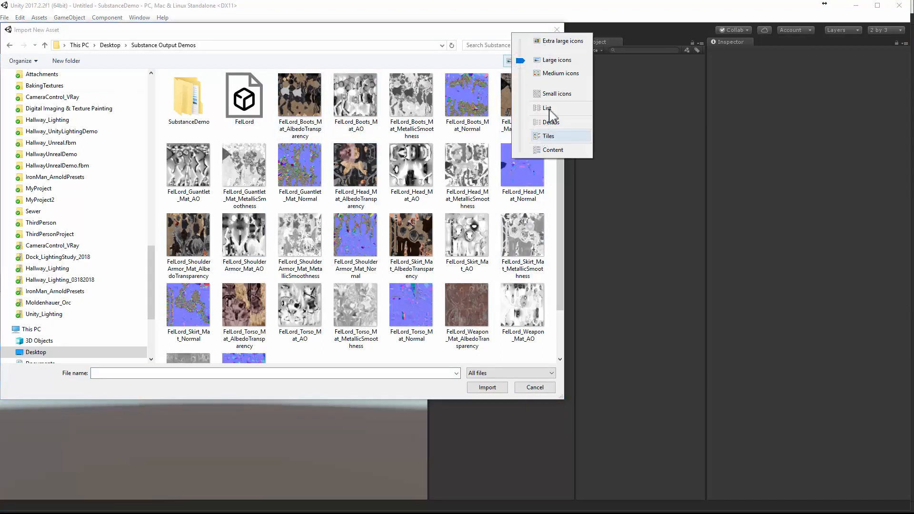
left_click(546, 108)
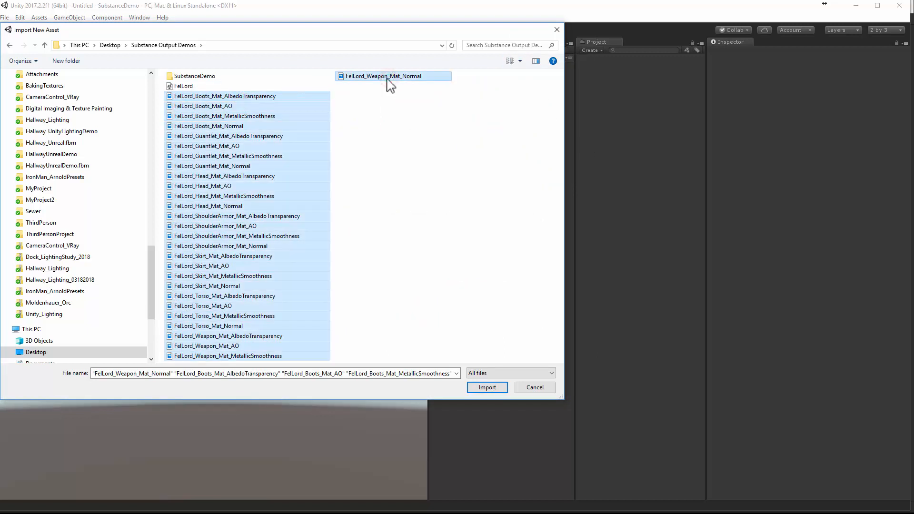
mouse_move(486, 387)
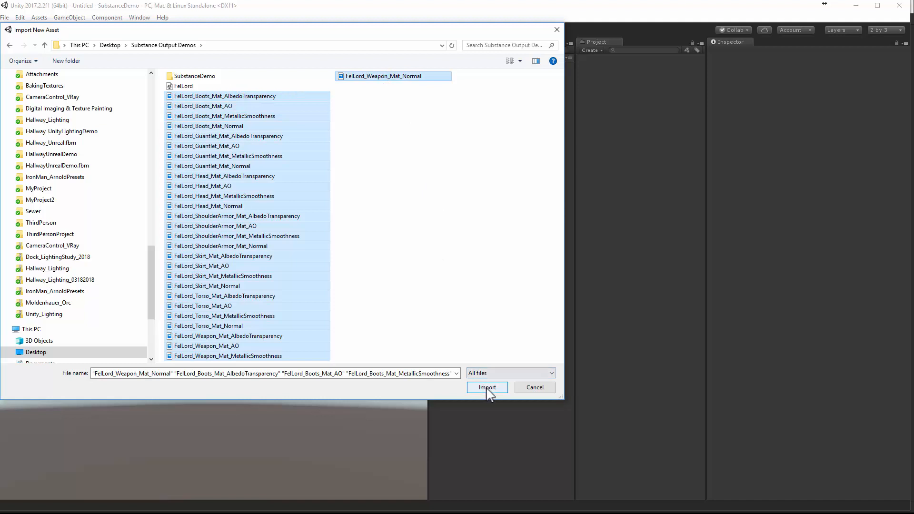
left_click(487, 387)
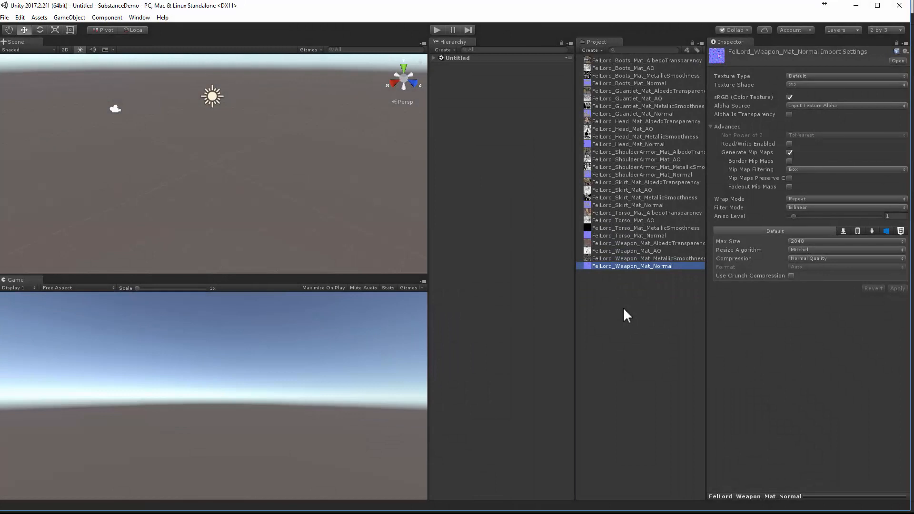
mouse_move(625, 302)
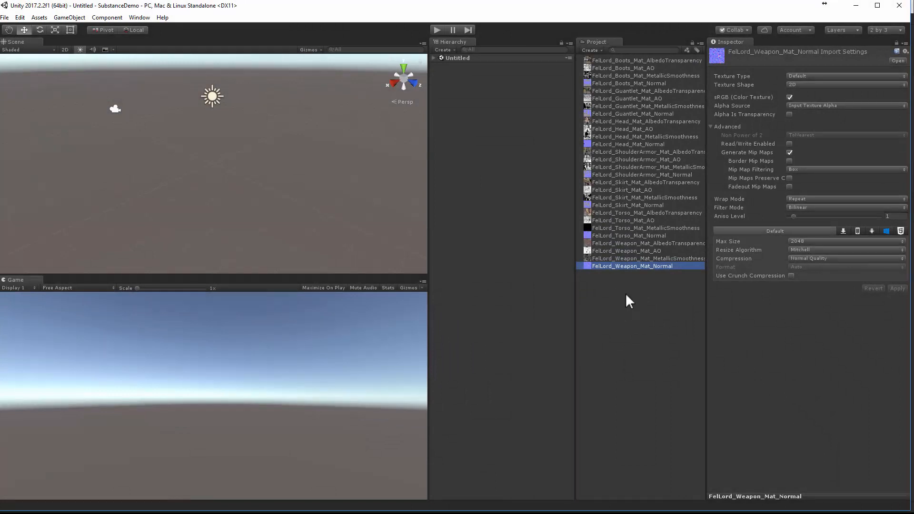
Step: Select the seven FelLord _Normal textures (Weapon, Torso, Skirt, ShoulderArmor, Head, Gauntlet, Boots), set Texture Type to Normal map and apply
left_click(631, 60)
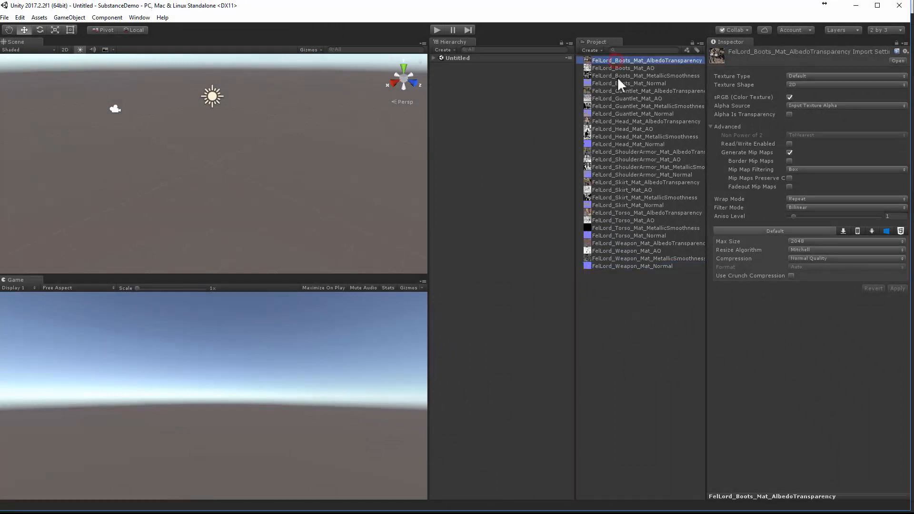
left_click(628, 144)
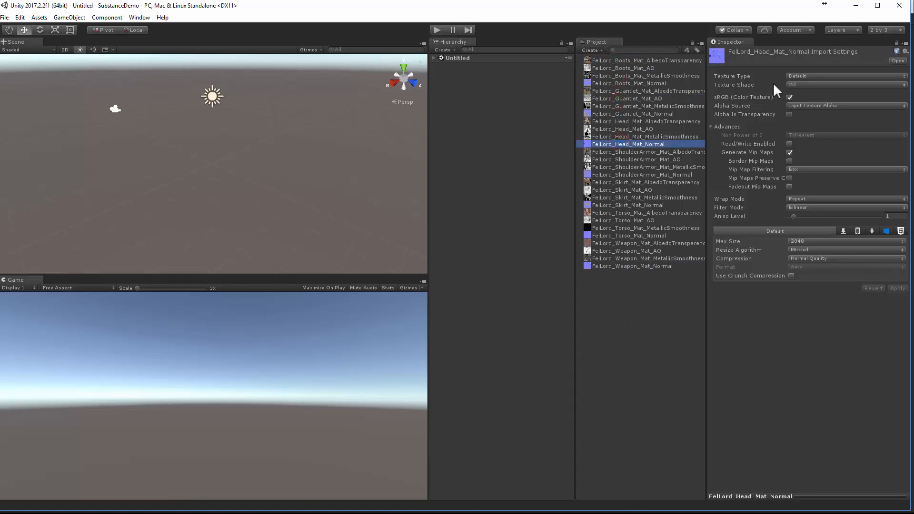
mouse_move(801, 87)
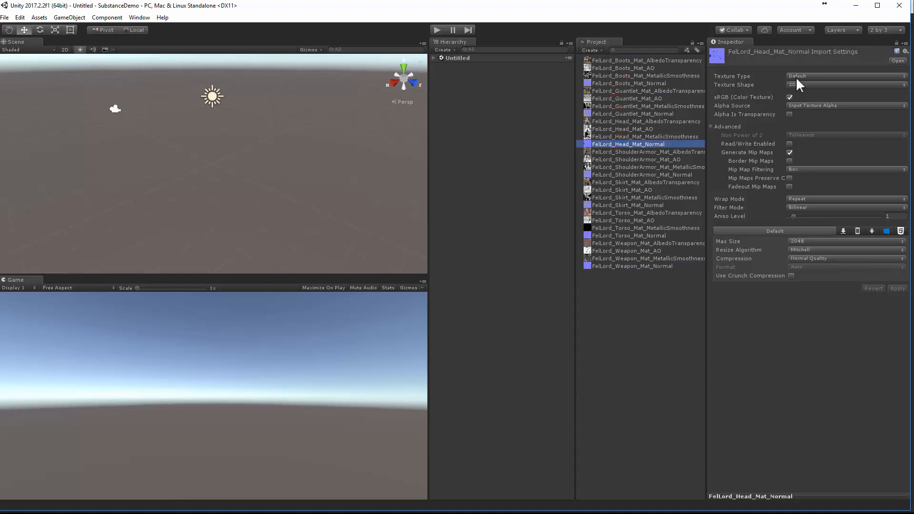
left_click(844, 76)
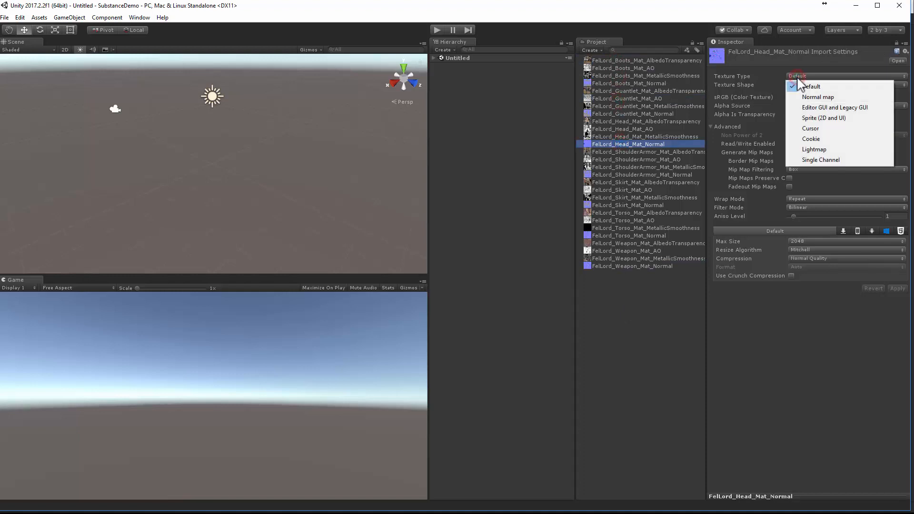
left_click(637, 265)
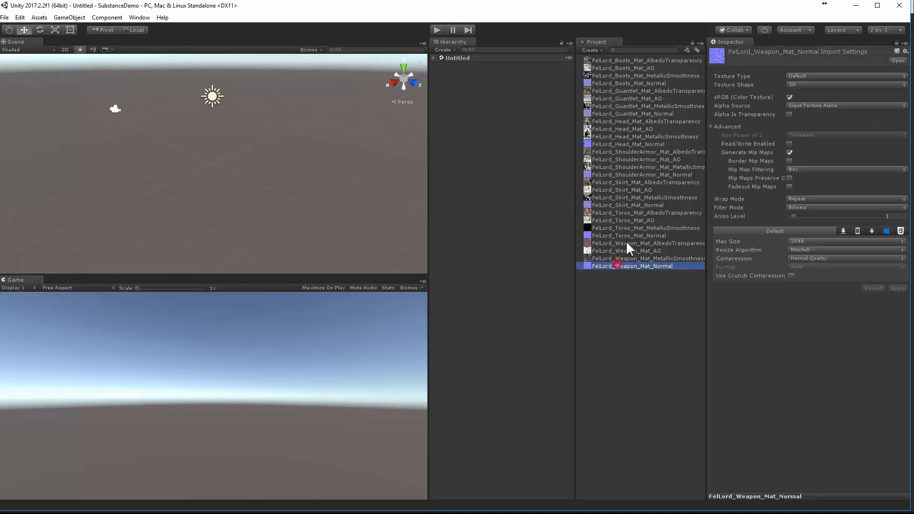
left_click(628, 205)
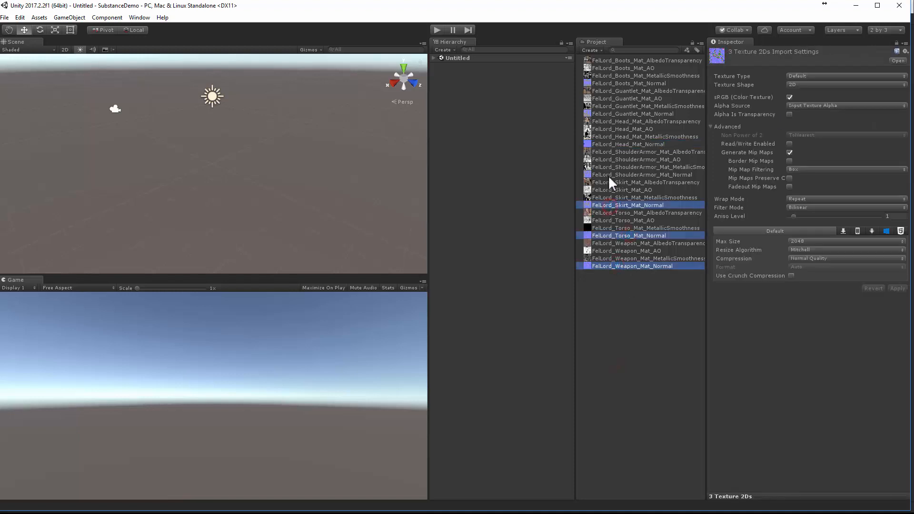
left_click(628, 144)
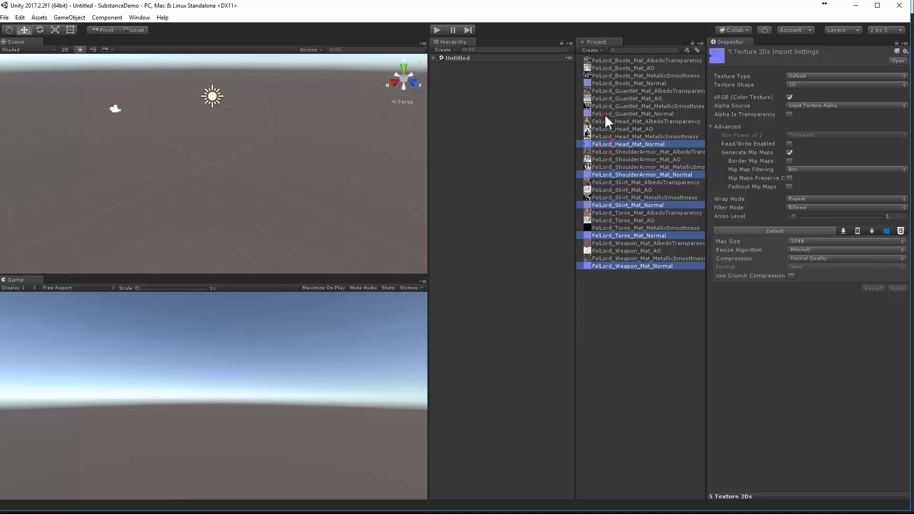
left_click(628, 82)
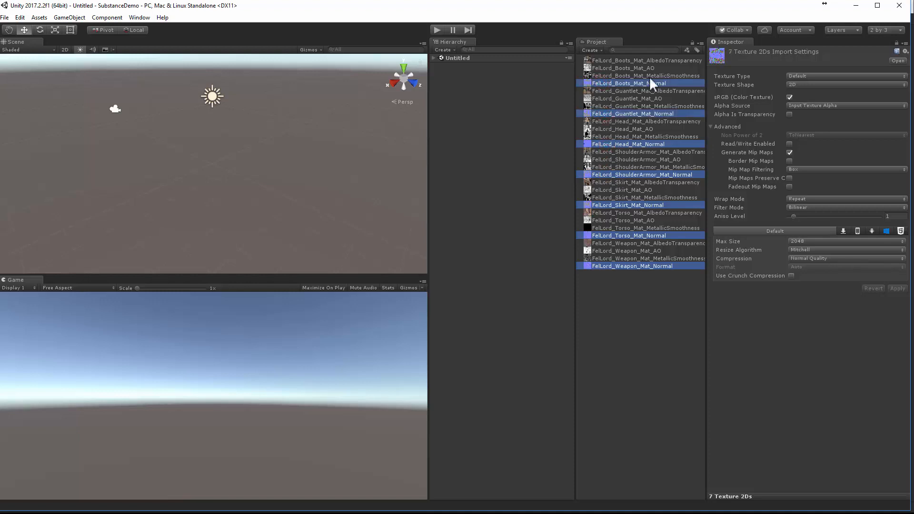
left_click(845, 77)
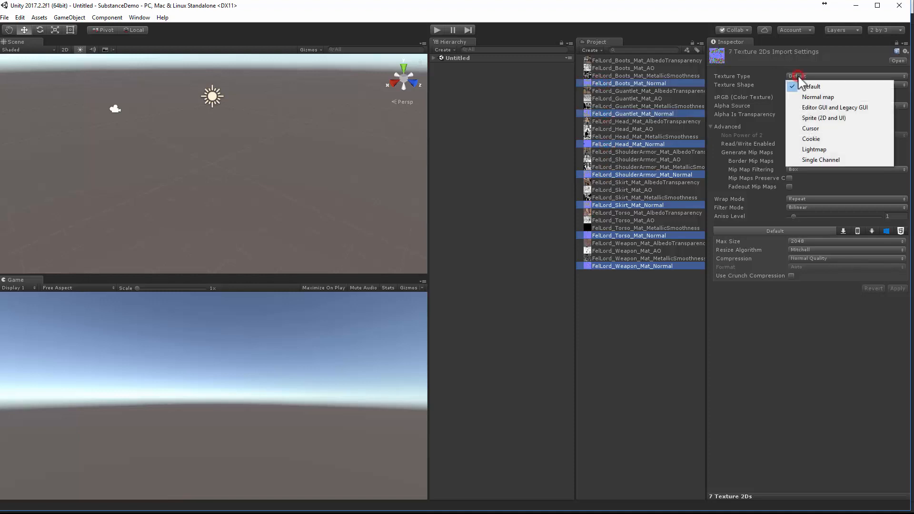
left_click(818, 97)
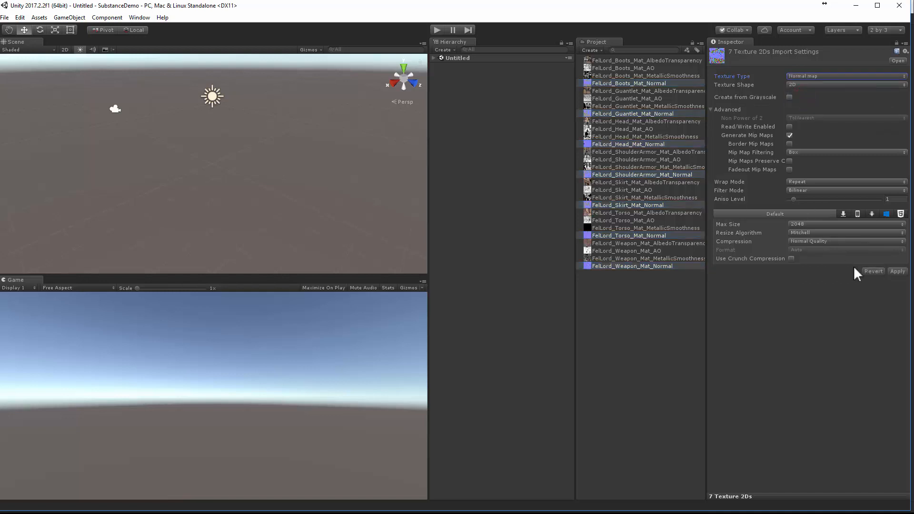
left_click(897, 272)
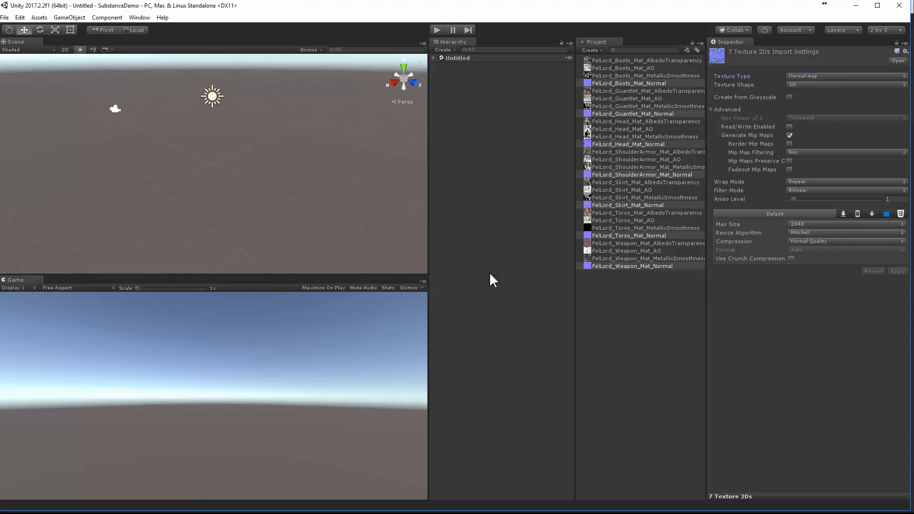
Step: Create a Textures folder and move all 28 FelLord texture maps into it
left_click(589, 50)
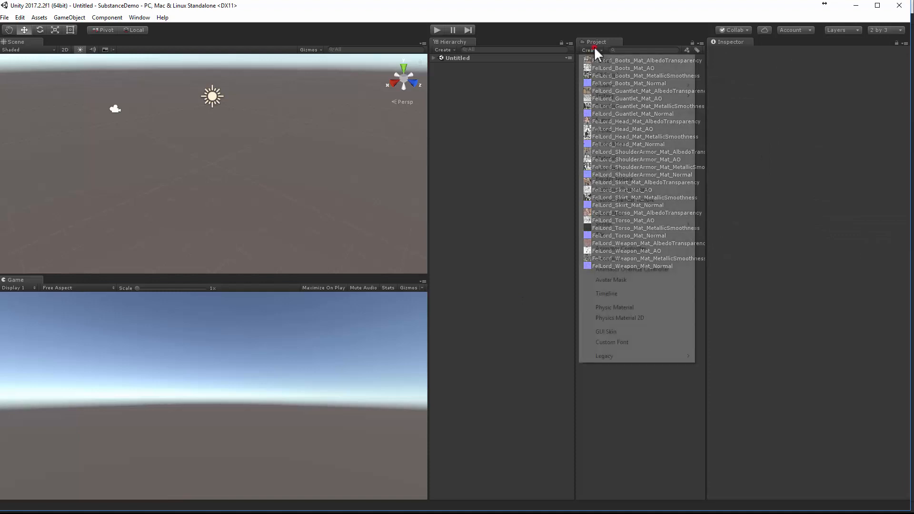
left_click(606, 60)
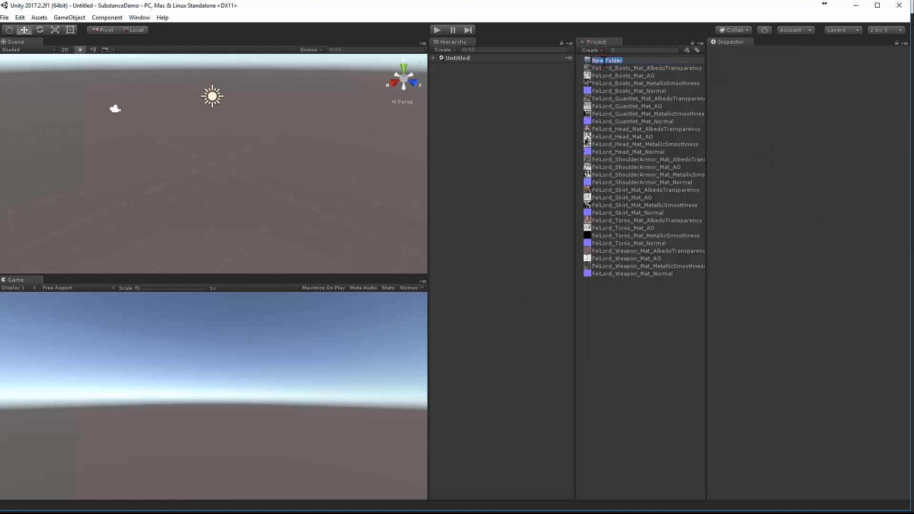
type("Textr")
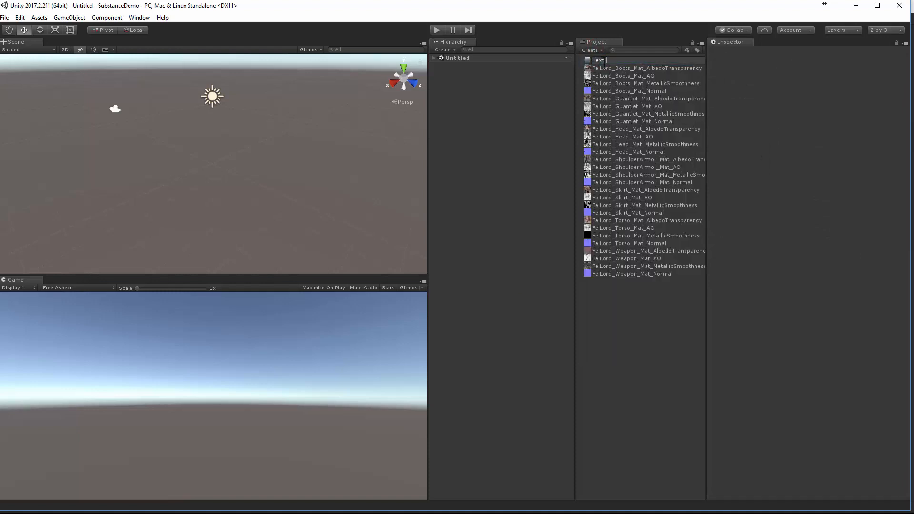
left_click(602, 60)
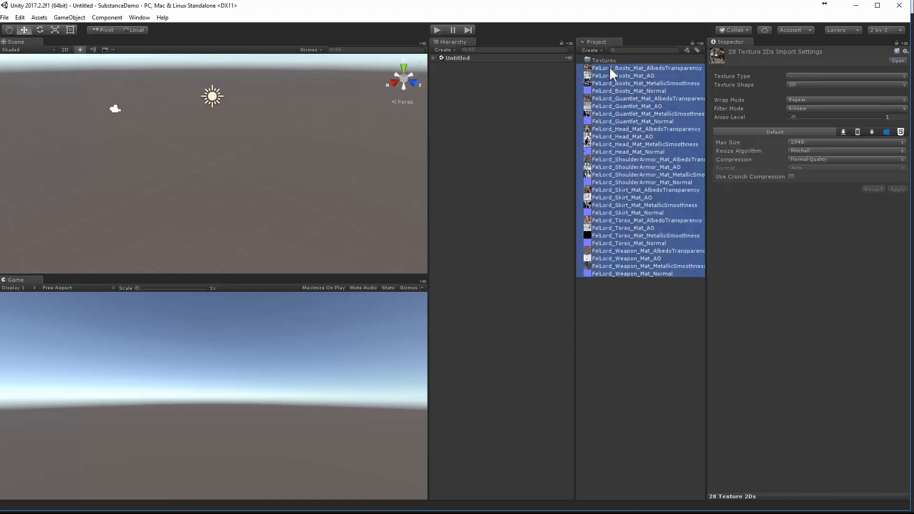
left_click(581, 60)
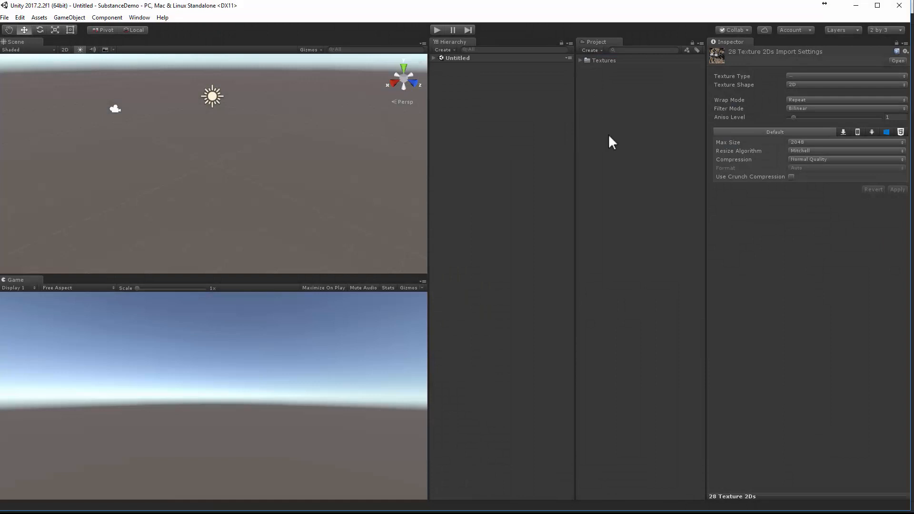
Step: Import the FelLord model file into the project via Import New Asset
left_click(615, 149)
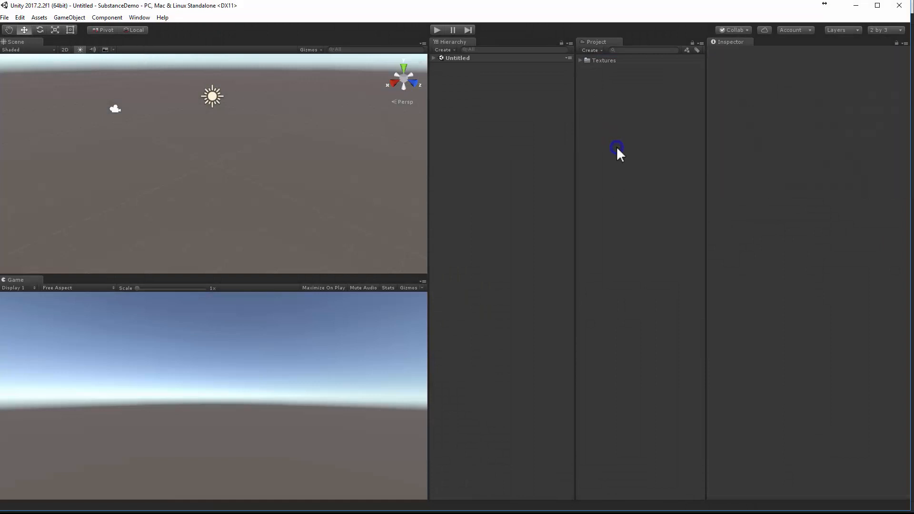
right_click(617, 150)
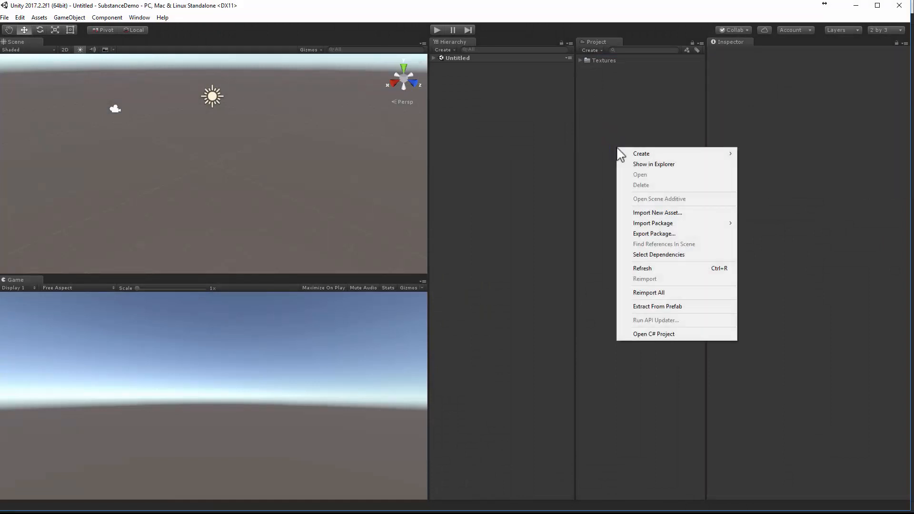
mouse_move(658, 212)
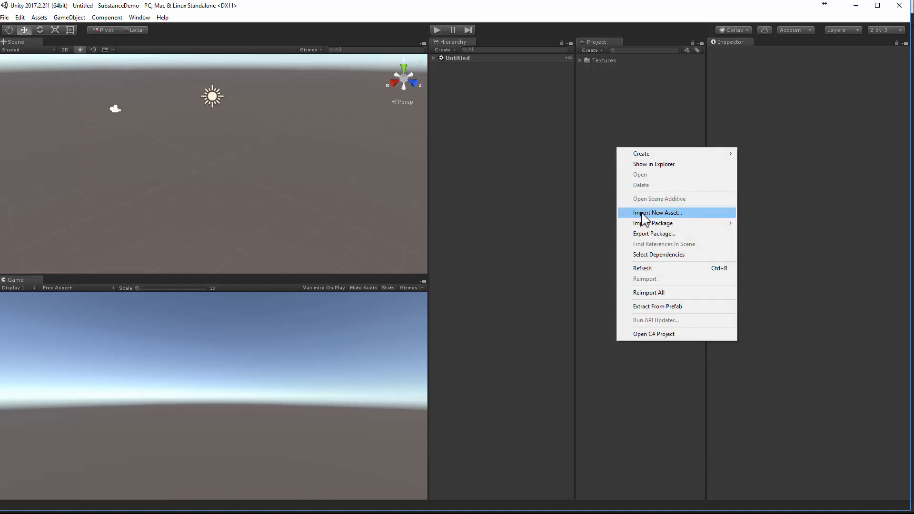
left_click(39, 17)
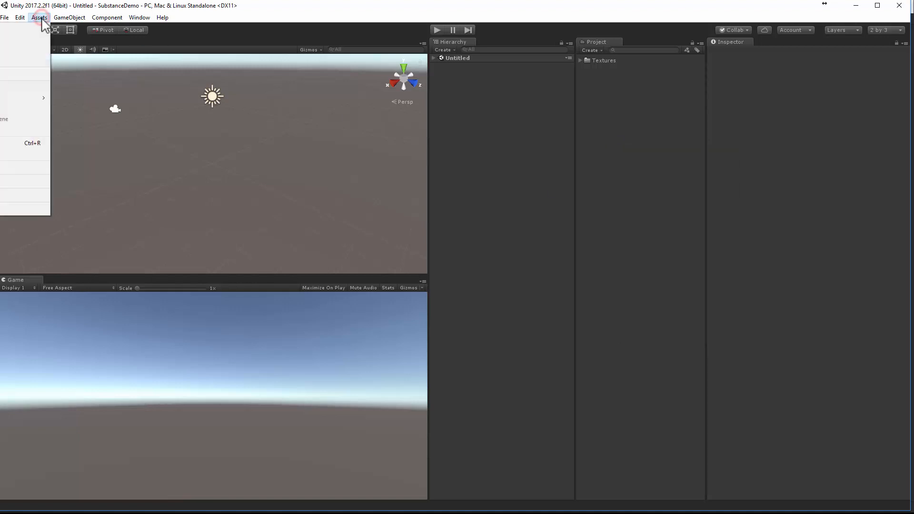
right_click(637, 162)
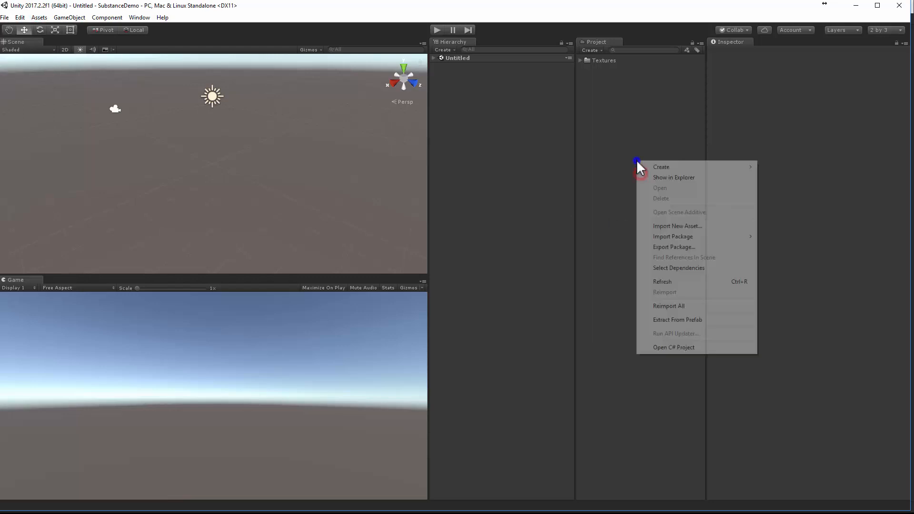
left_click(676, 225)
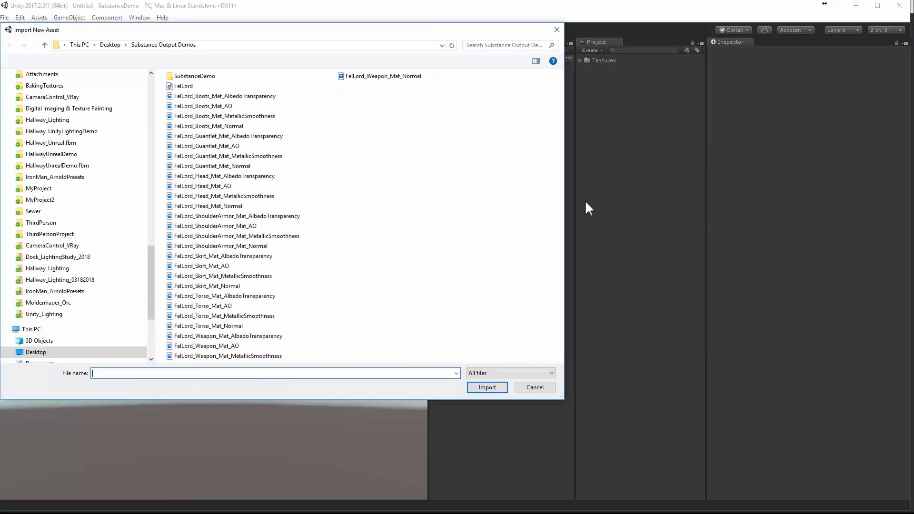
left_click(183, 86)
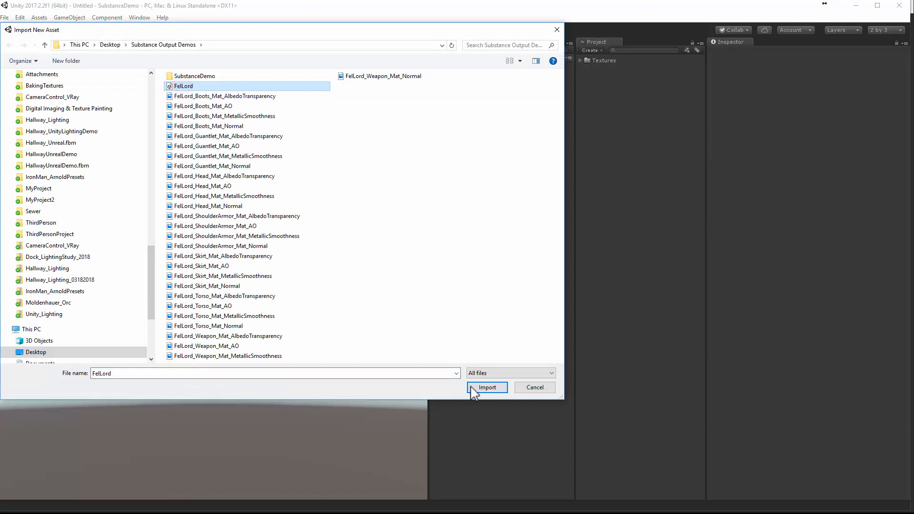
left_click(487, 387)
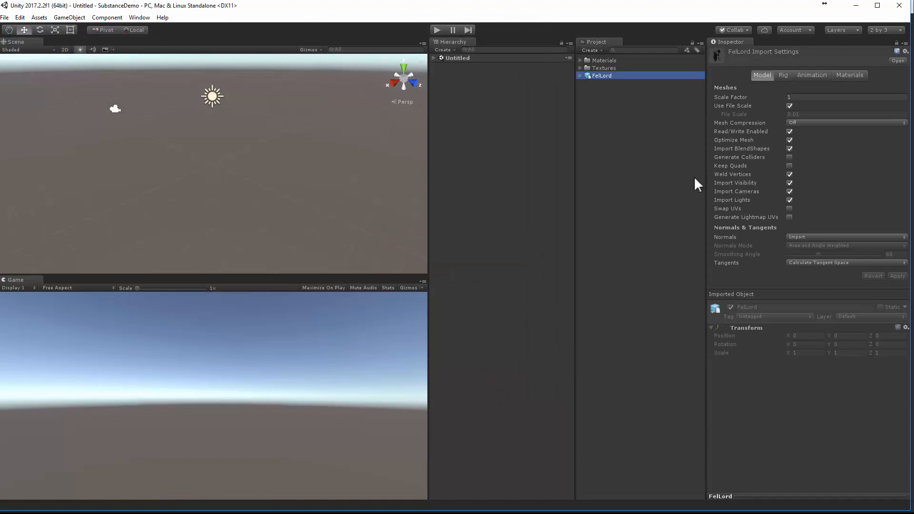
mouse_move(756, 89)
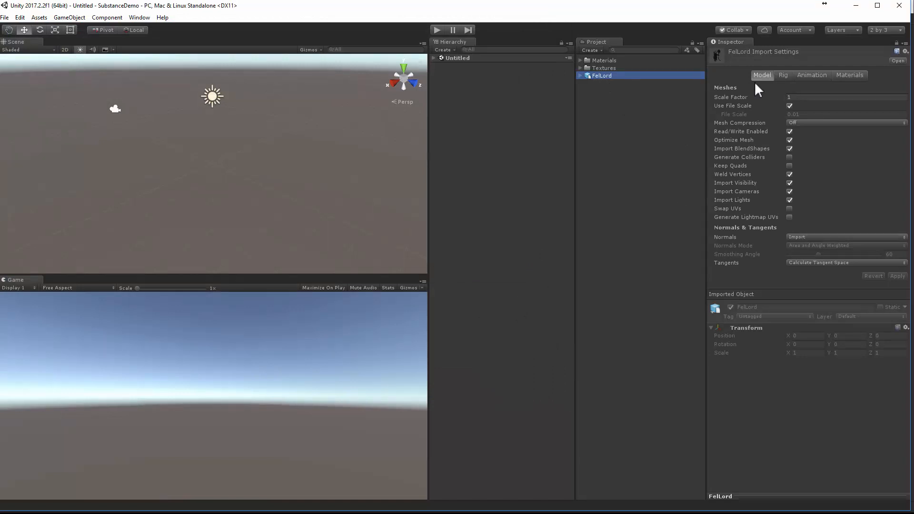
mouse_move(766, 219)
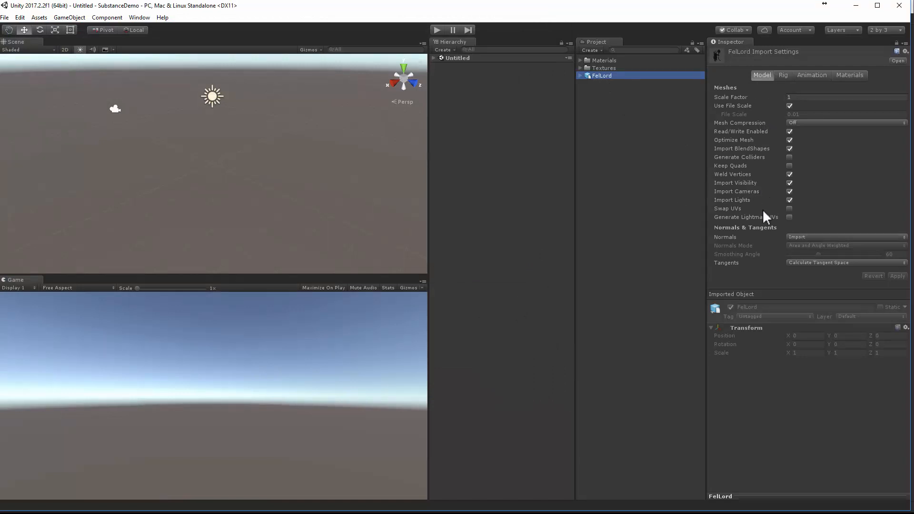
Step: Enable lightmap UV generation and set FelLord's Material Location to Use Embedded Materials, keeping naming unchanged
left_click(790, 217)
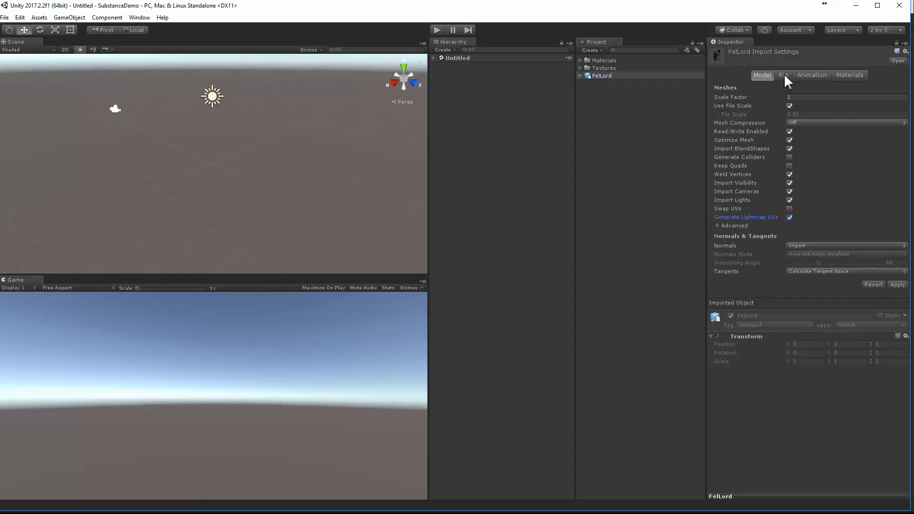
left_click(811, 74)
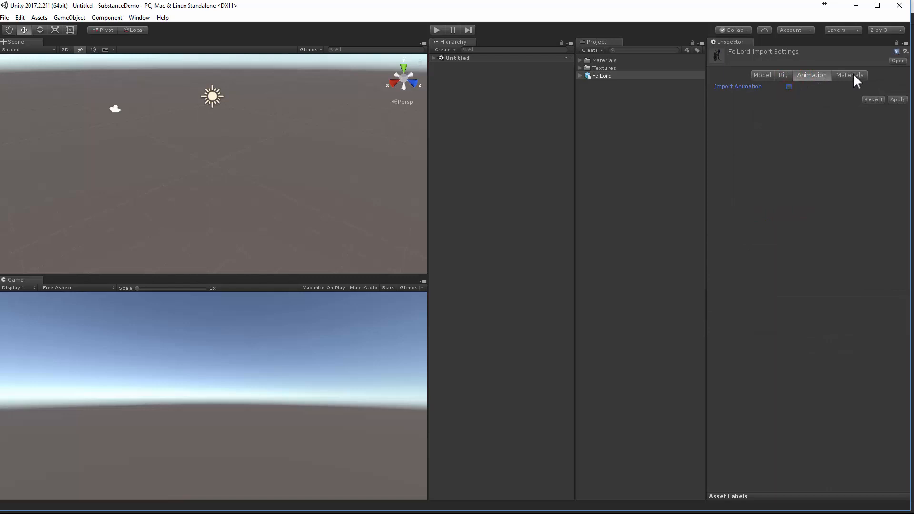
left_click(849, 74)
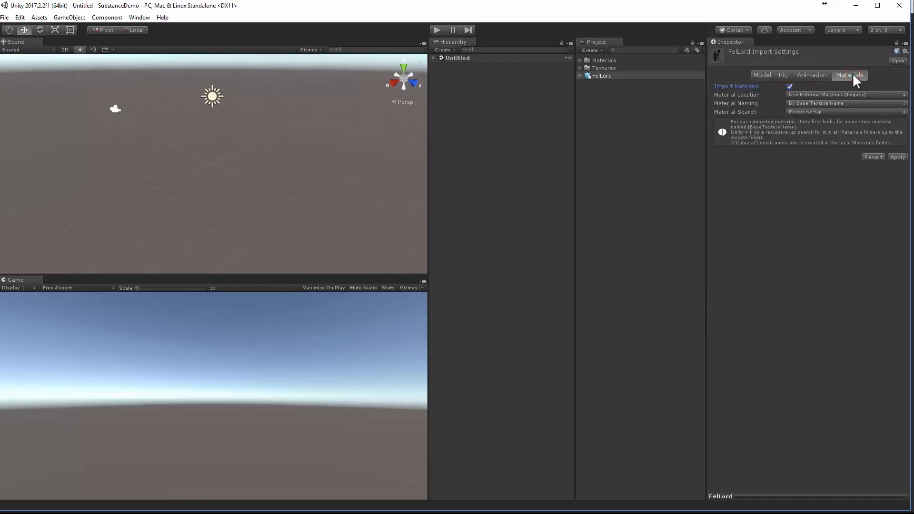
mouse_move(814, 121)
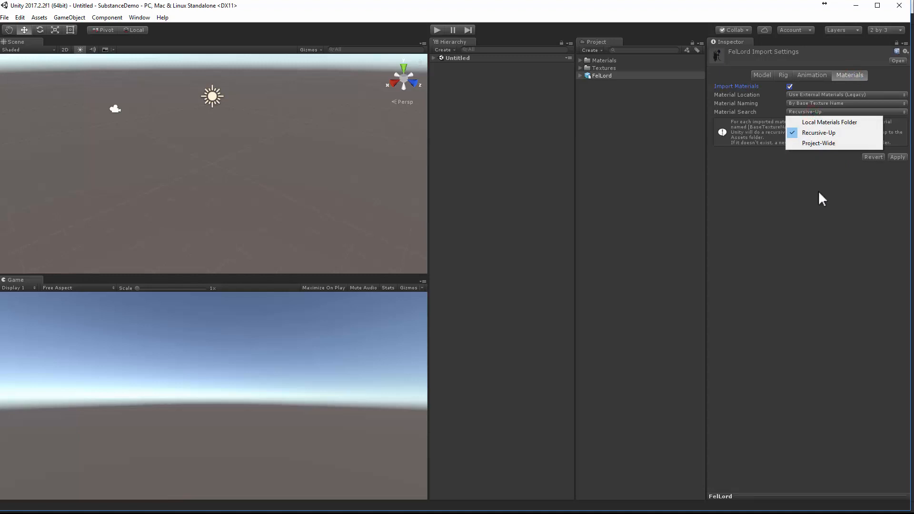
left_click(844, 102)
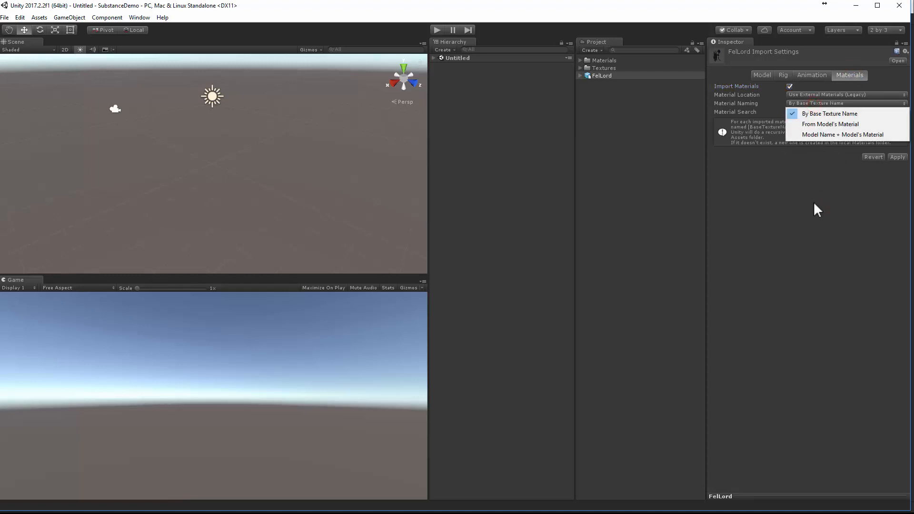
left_click(830, 114)
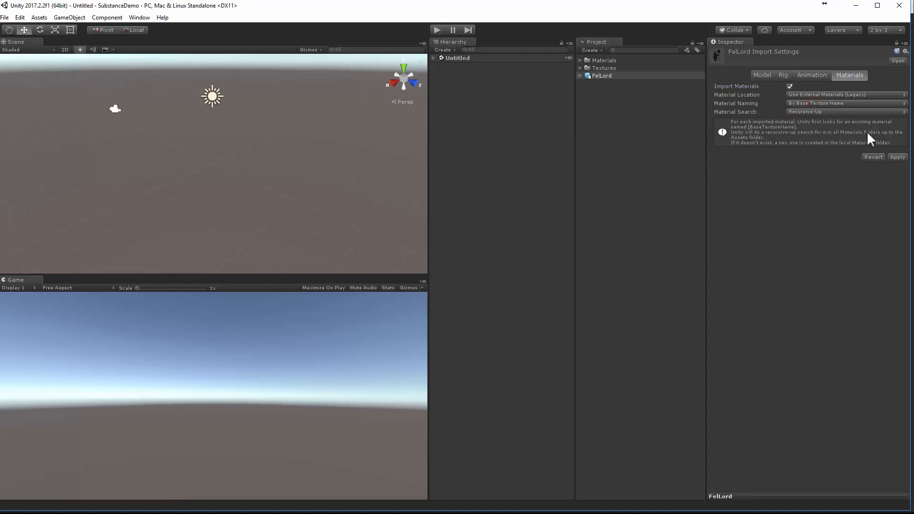
left_click(845, 94)
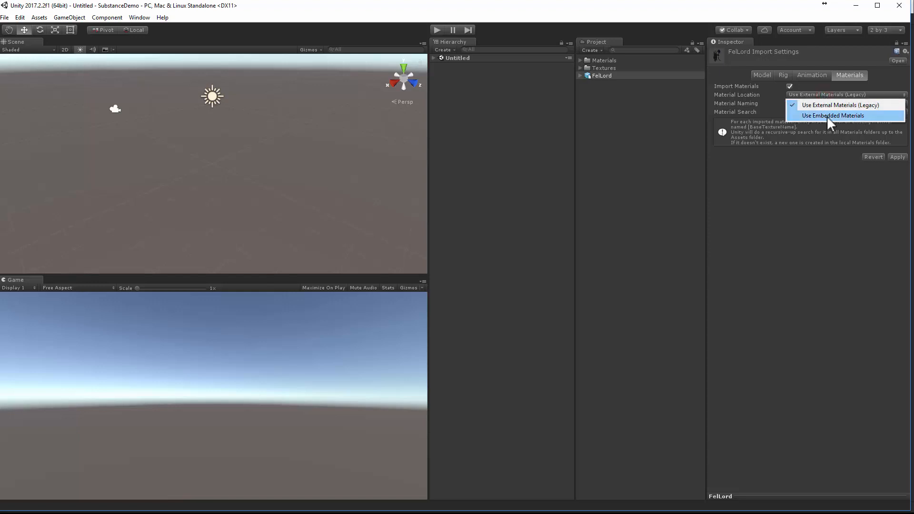
left_click(833, 115)
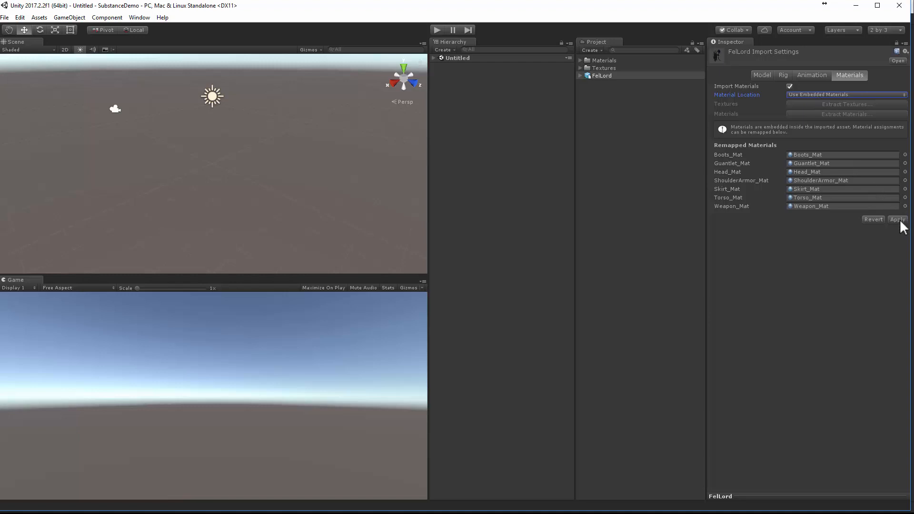
Step: Apply the embedded-materials import setting, let FelLord.fbx reimport, and select the model asset
left_click(897, 219)
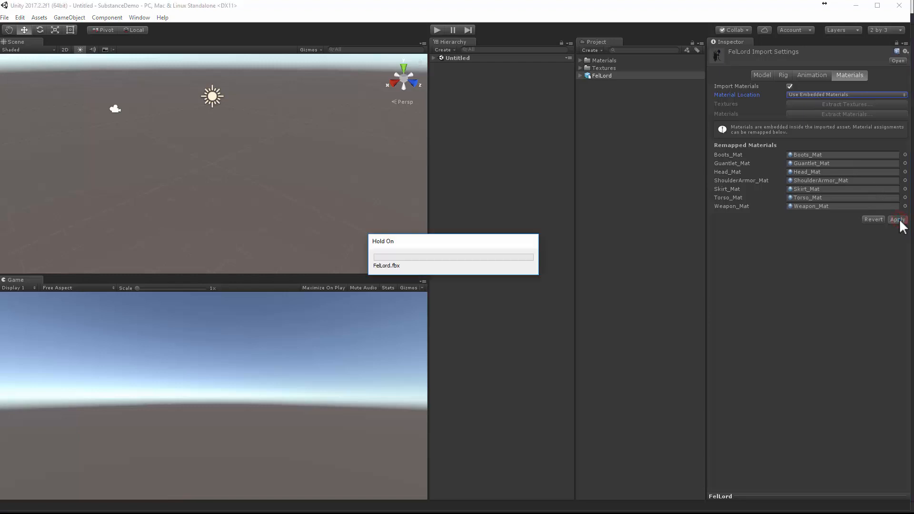
left_click(896, 220)
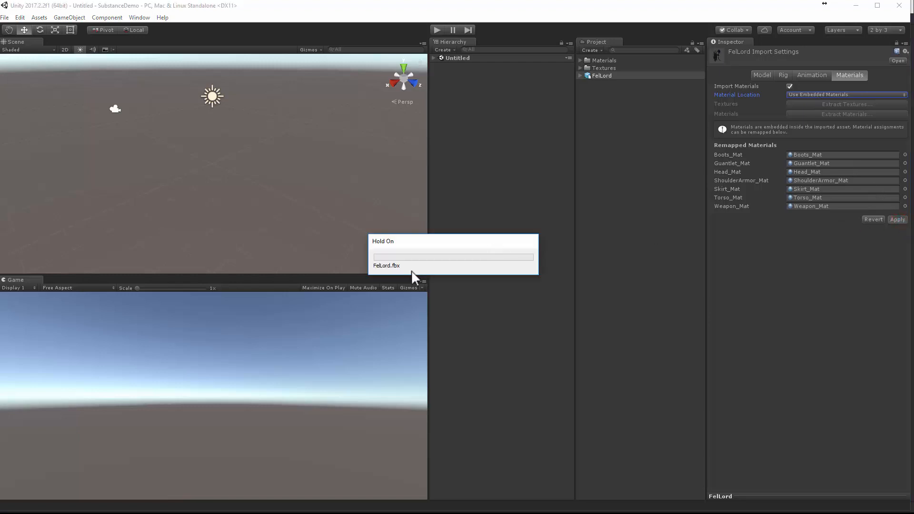
mouse_move(411, 282)
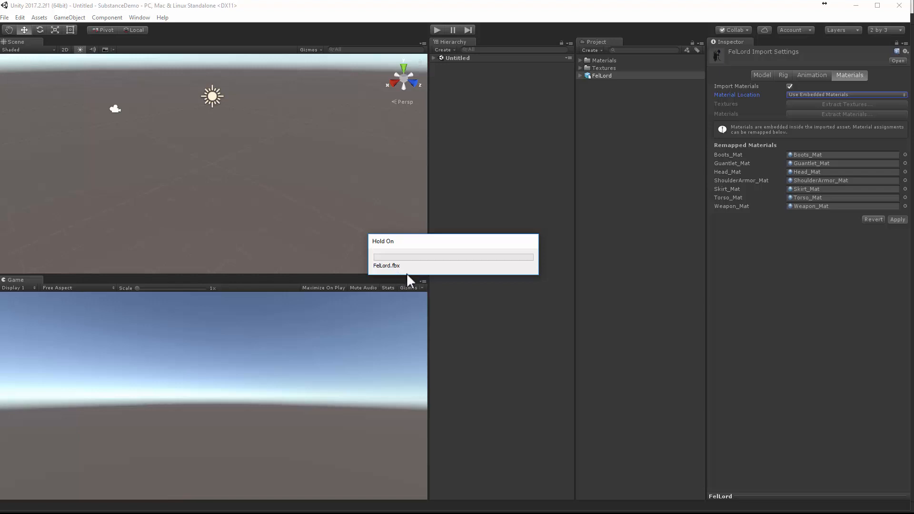
mouse_move(631, 121)
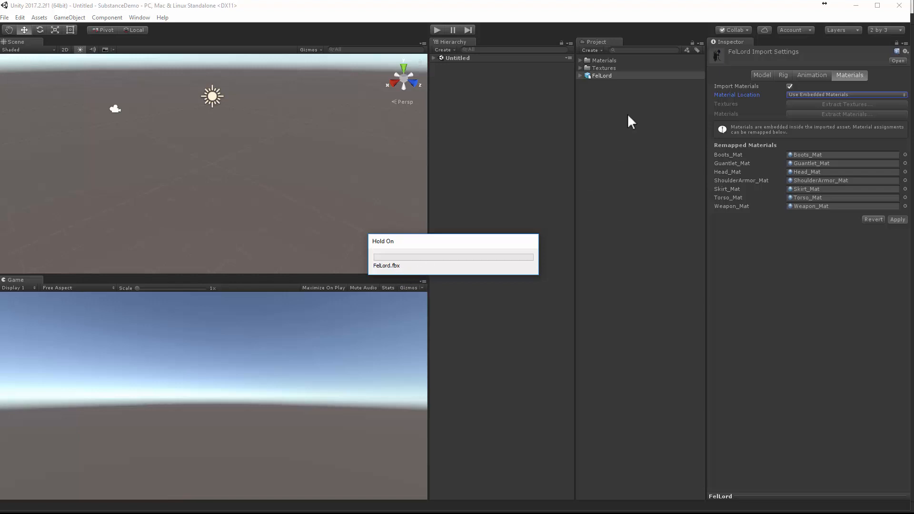
mouse_move(454, 265)
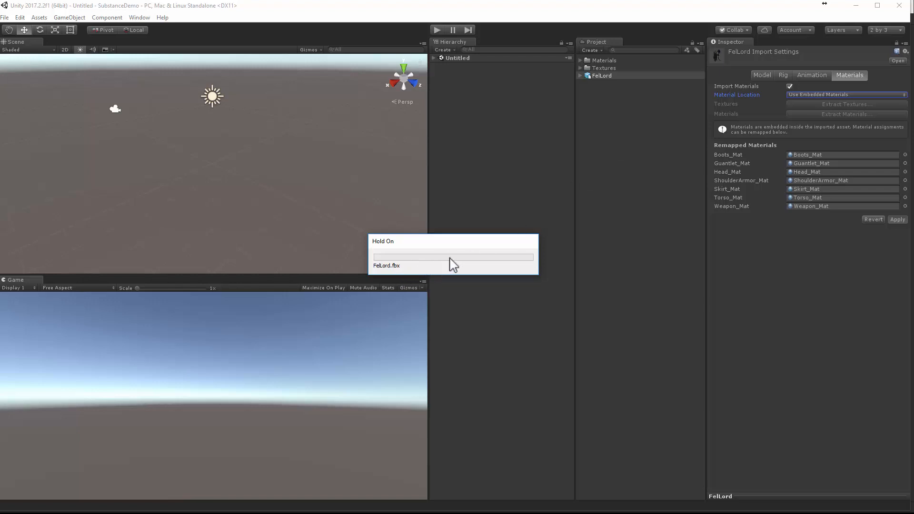
mouse_move(446, 268)
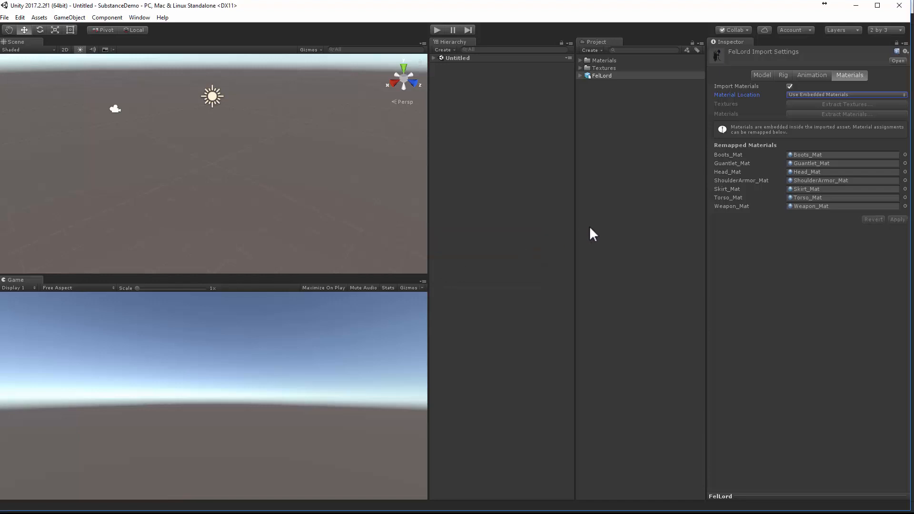
mouse_move(694, 193)
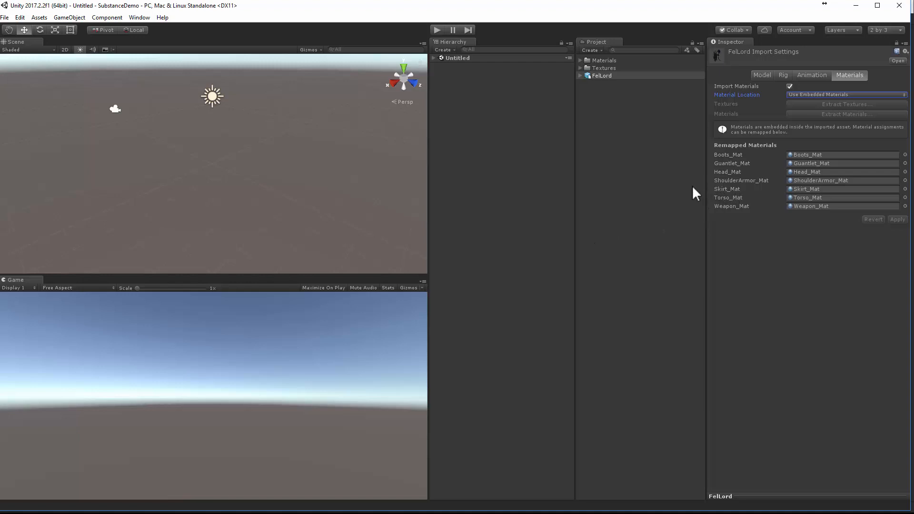
left_click(602, 76)
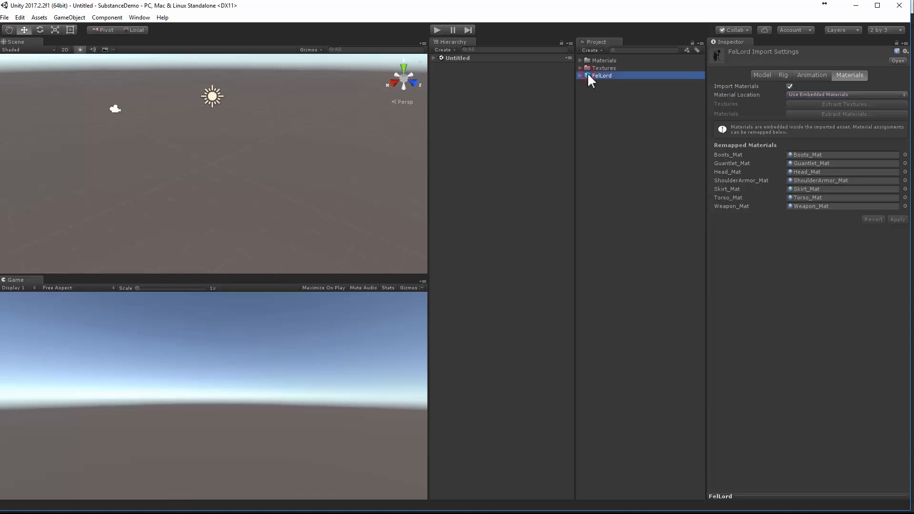
Step: Place FelLord in the scene and expand it to view its Body and Boots parts in the Hierarchy
left_click(761, 74)
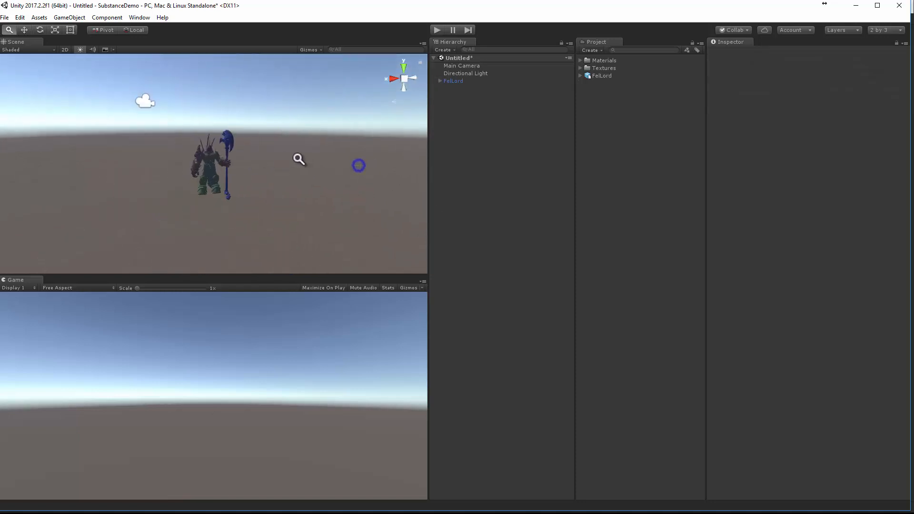
left_click(453, 80)
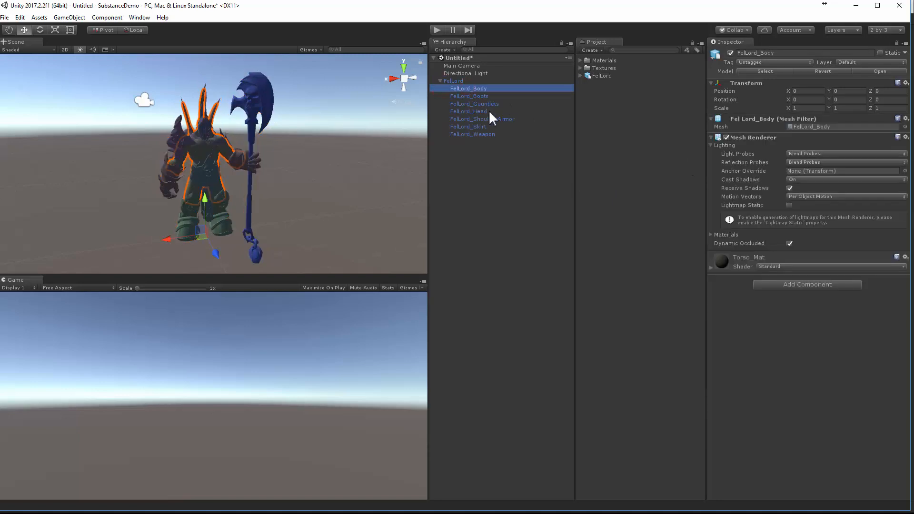
mouse_move(734, 274)
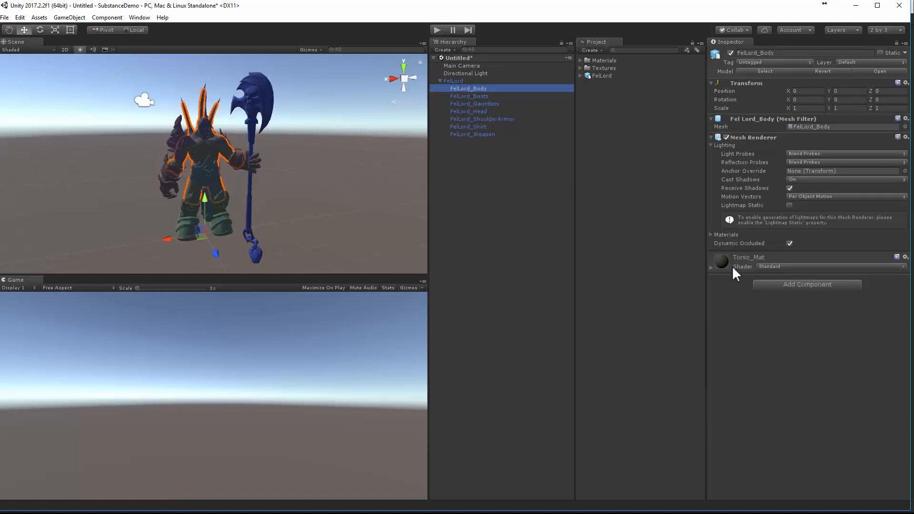
left_click(469, 96)
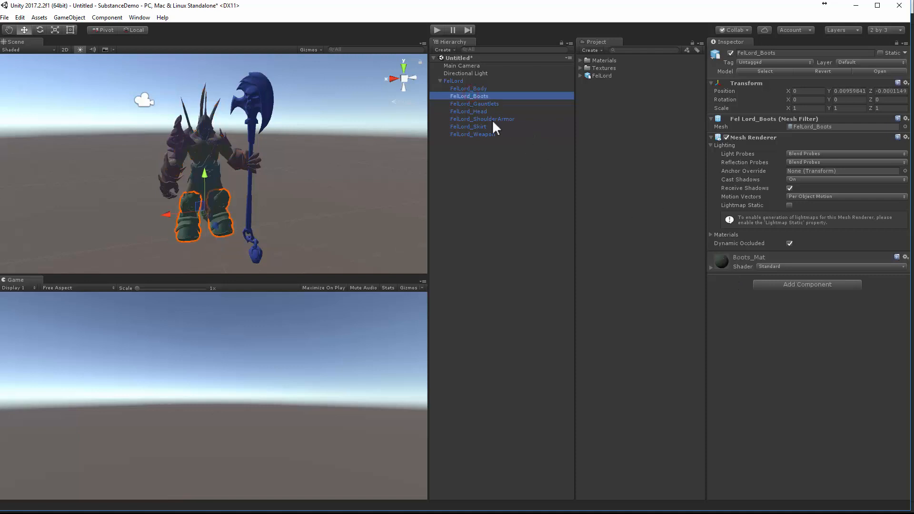
left_click(468, 88)
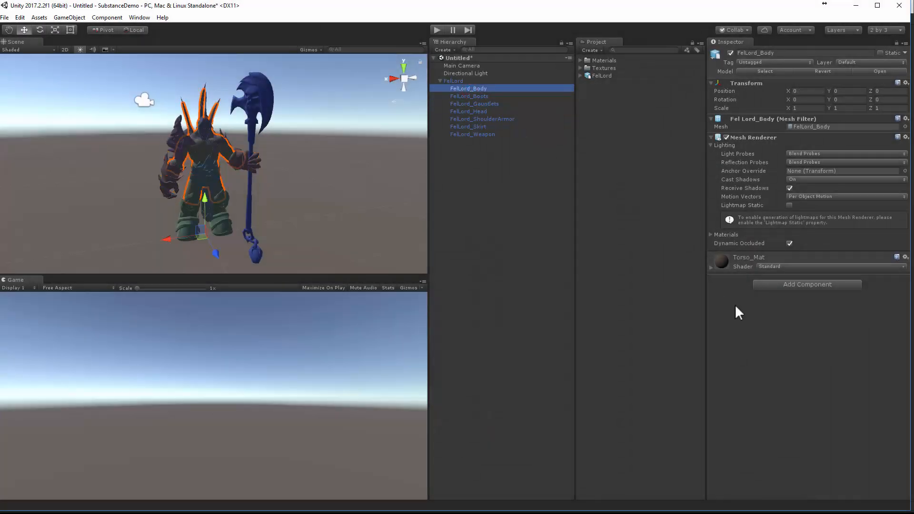
Step: Assign the Torso albedo-transparency and metallic-smoothness textures from the Textures folder to Torso_Mat
left_click(721, 262)
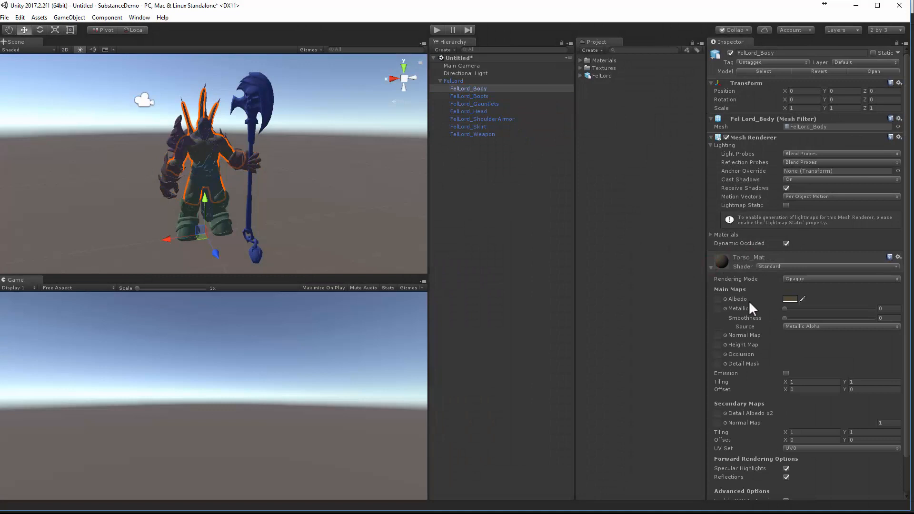
mouse_move(661, 296)
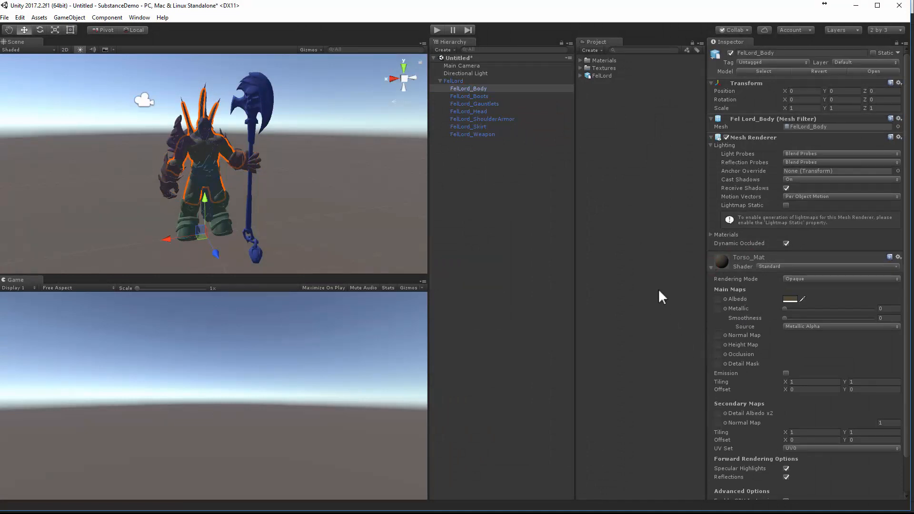
mouse_move(606, 116)
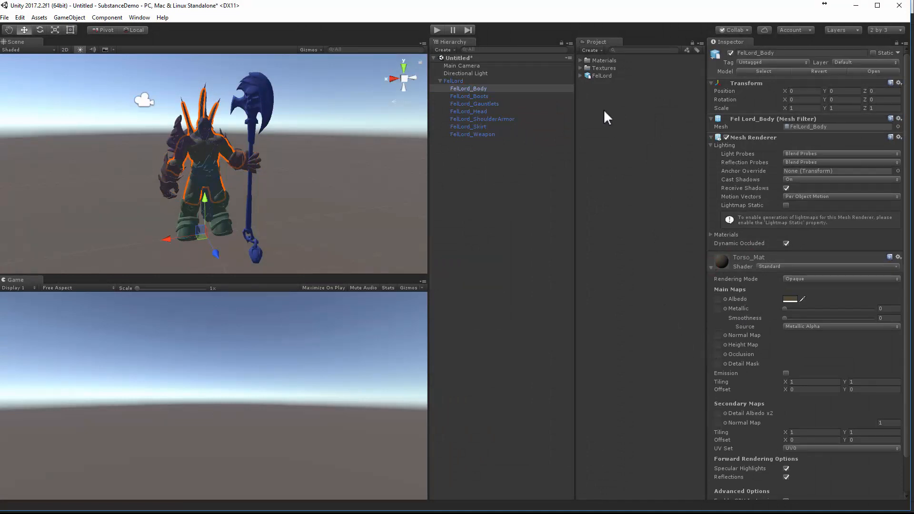
left_click(581, 68)
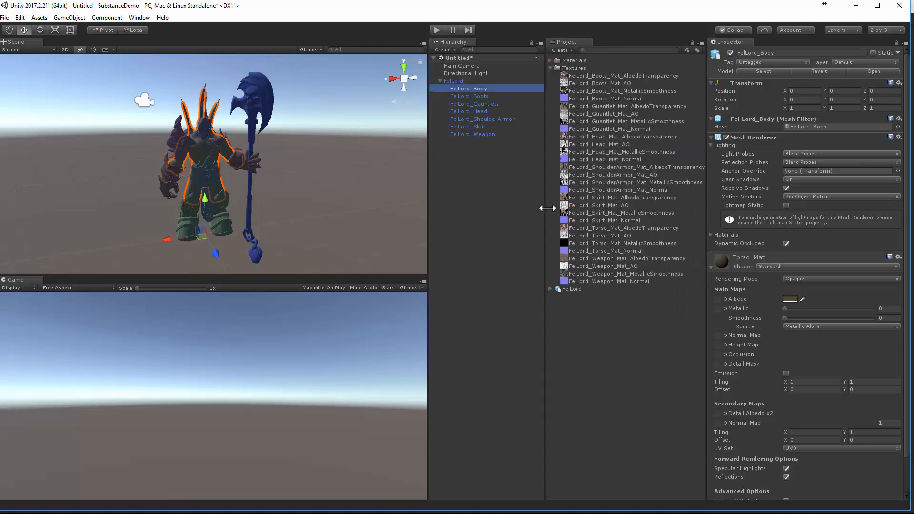
mouse_move(609, 84)
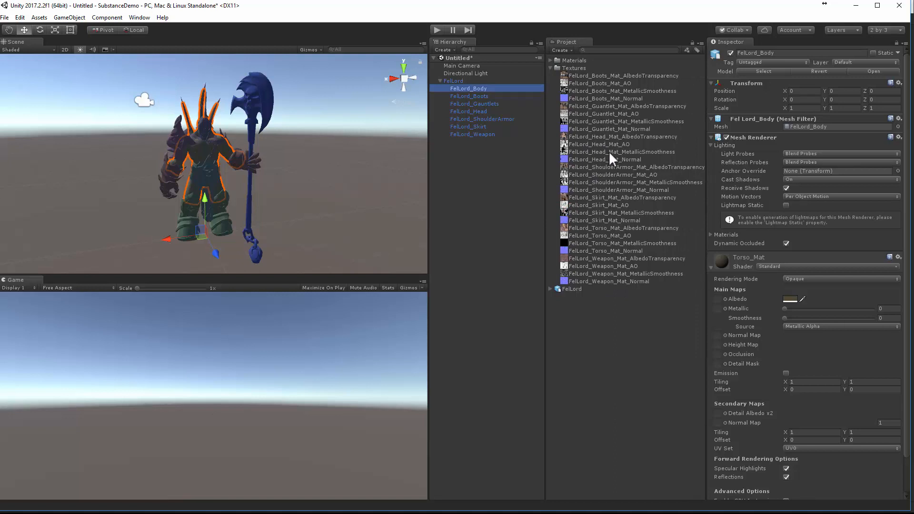
mouse_move(608, 246)
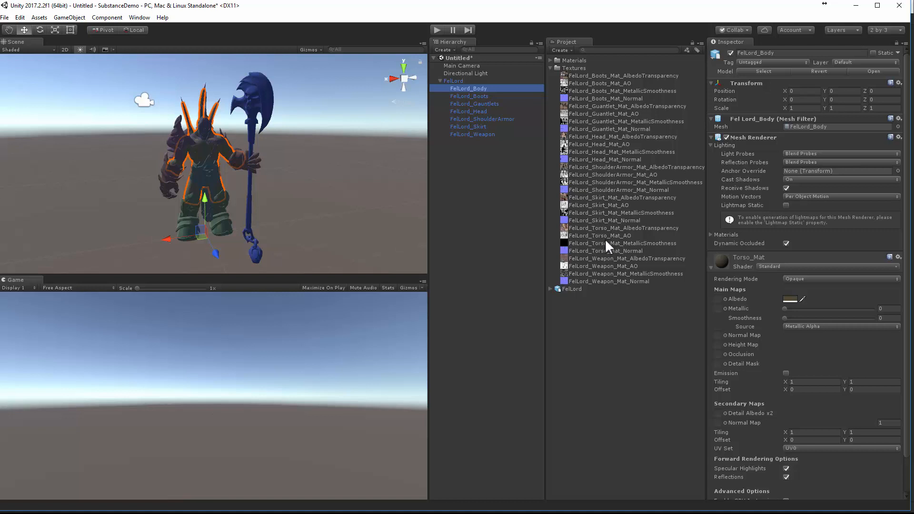
mouse_move(757, 262)
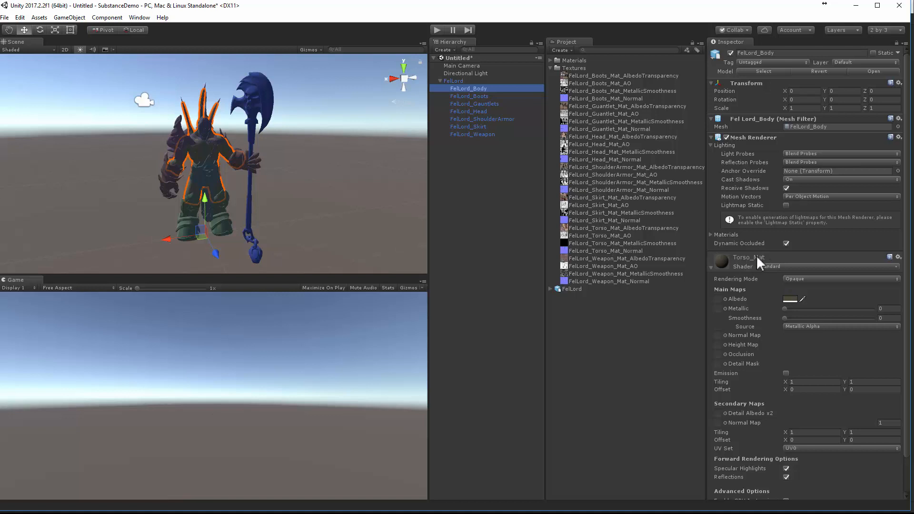
mouse_move(703, 291)
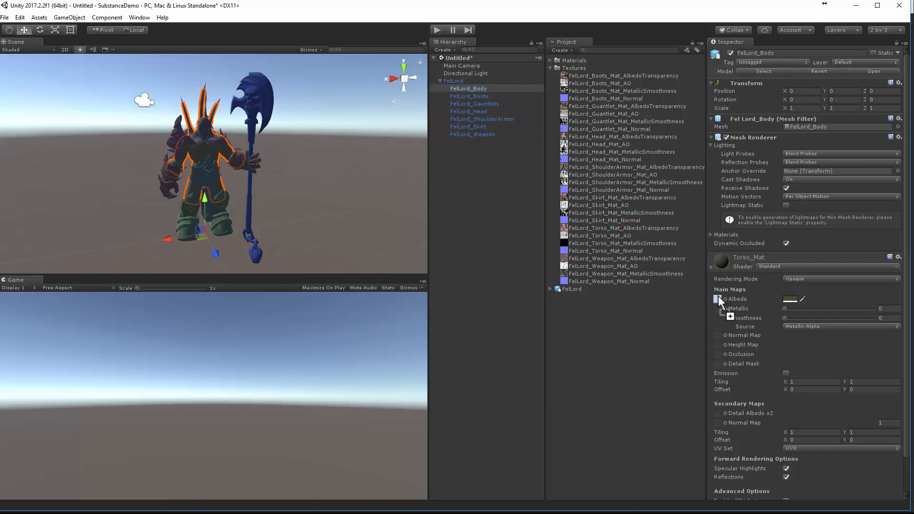
left_click(718, 299)
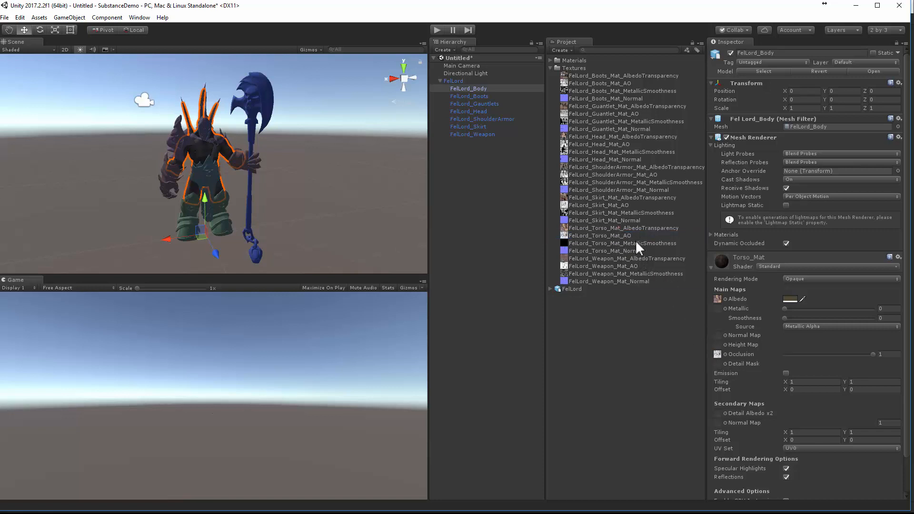
left_click(621, 243)
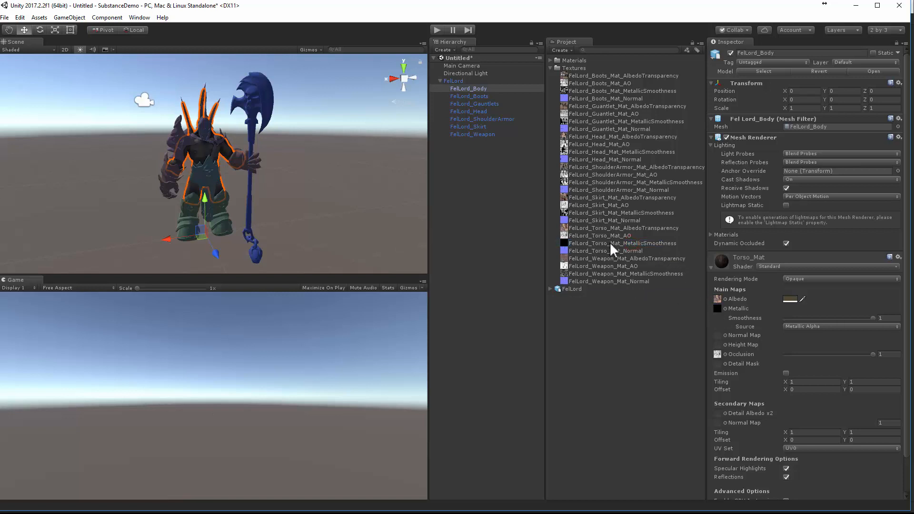
mouse_move(632, 258)
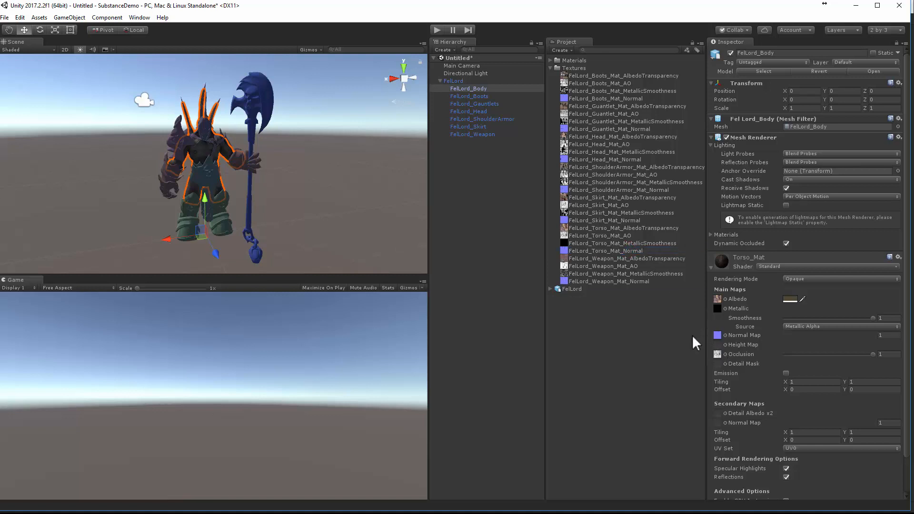
mouse_move(251, 198)
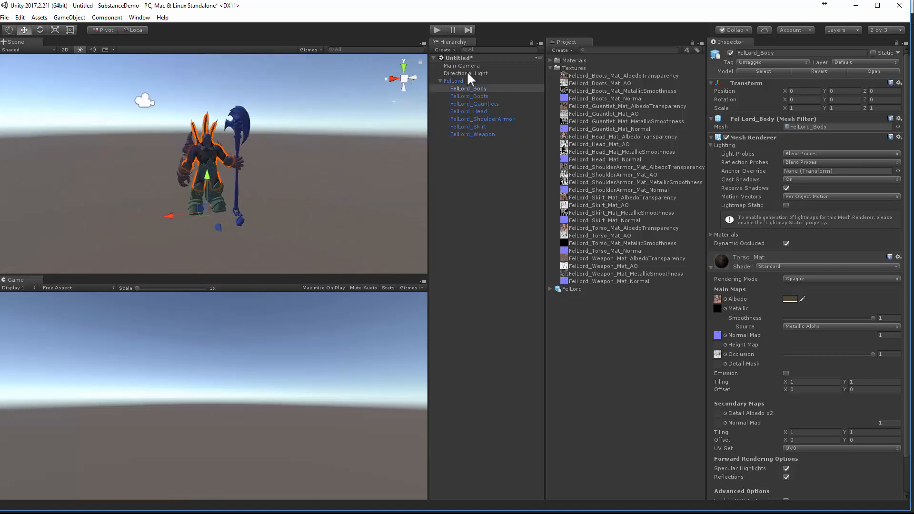
Step: Scale the FelLord parent to 100 on all axes and set its Y rotation to 180 so it faces the camera
left_click(464, 74)
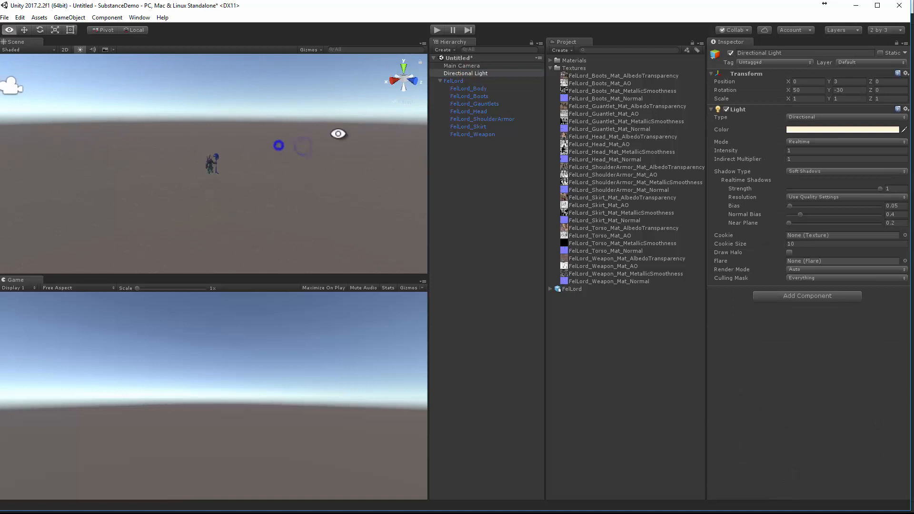
left_click(454, 80)
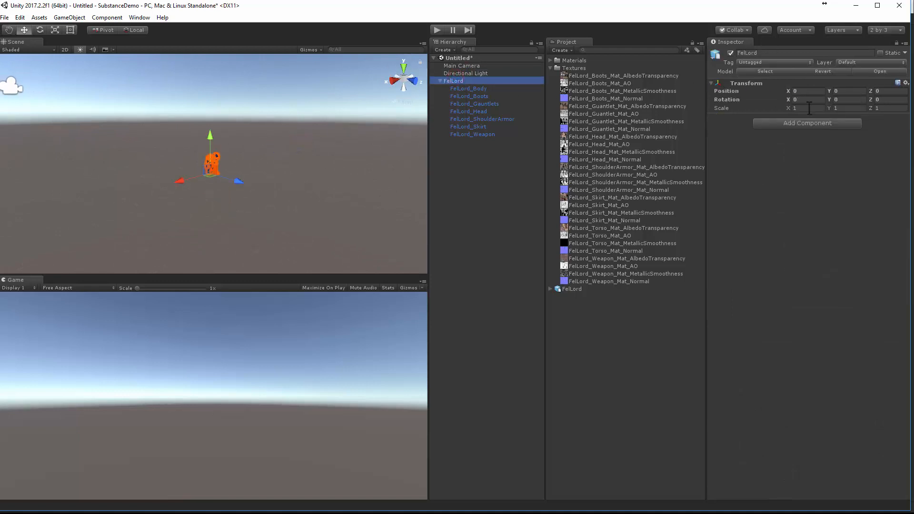
type("100")
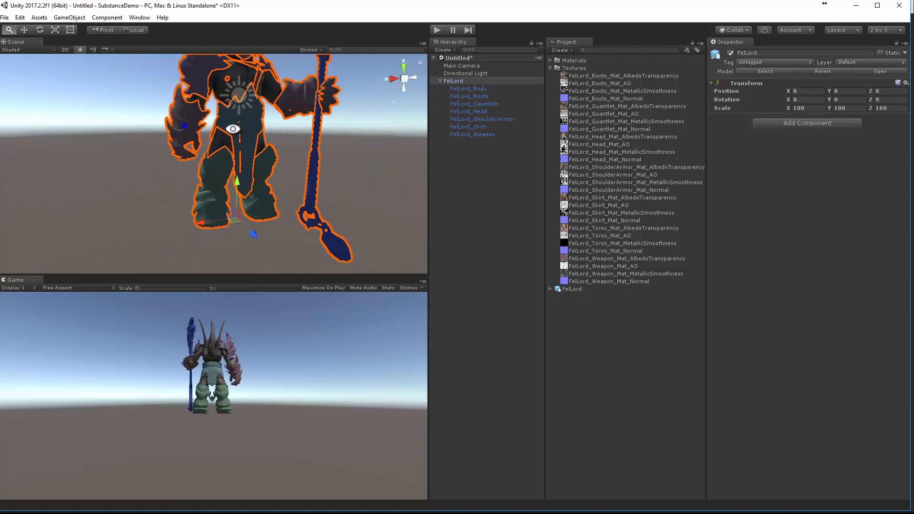
left_click(465, 74)
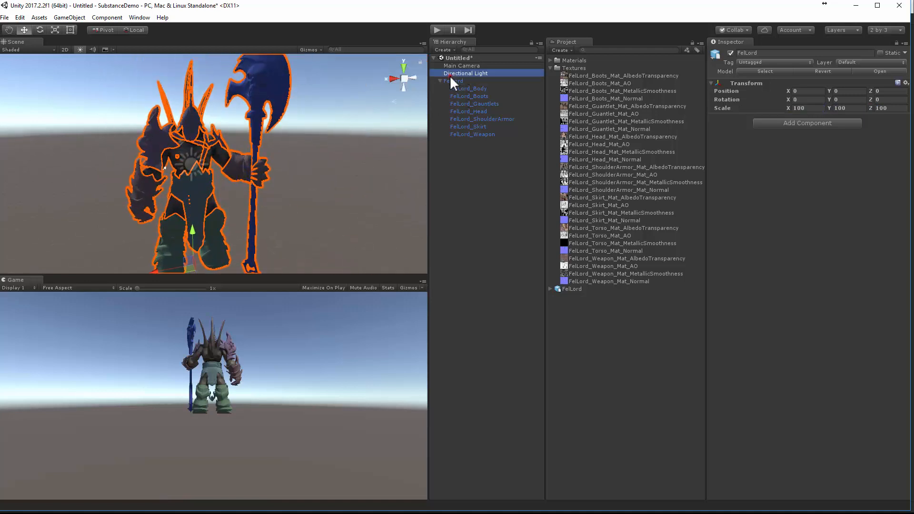
left_click(454, 80)
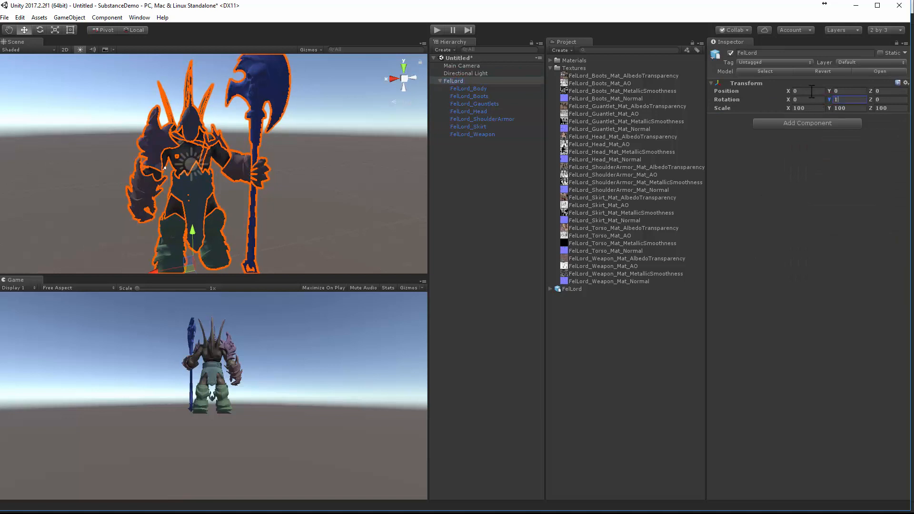
type("180")
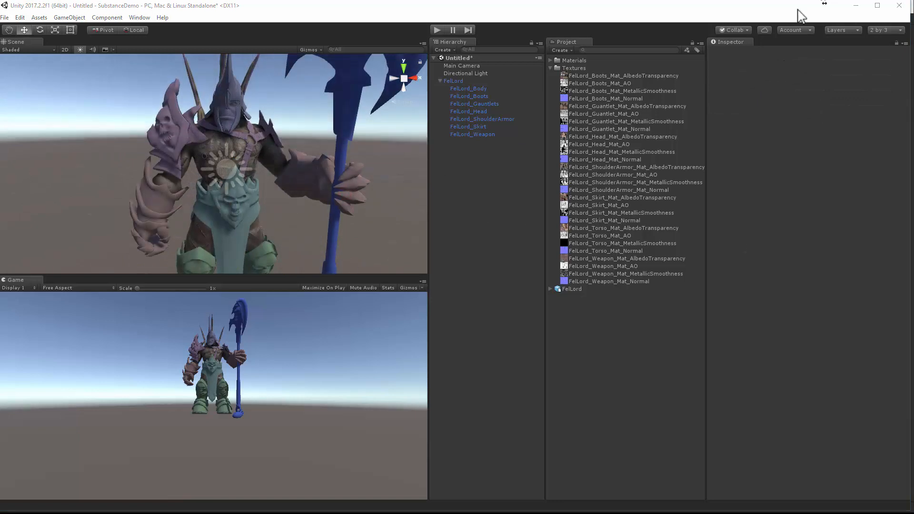
mouse_move(414, 188)
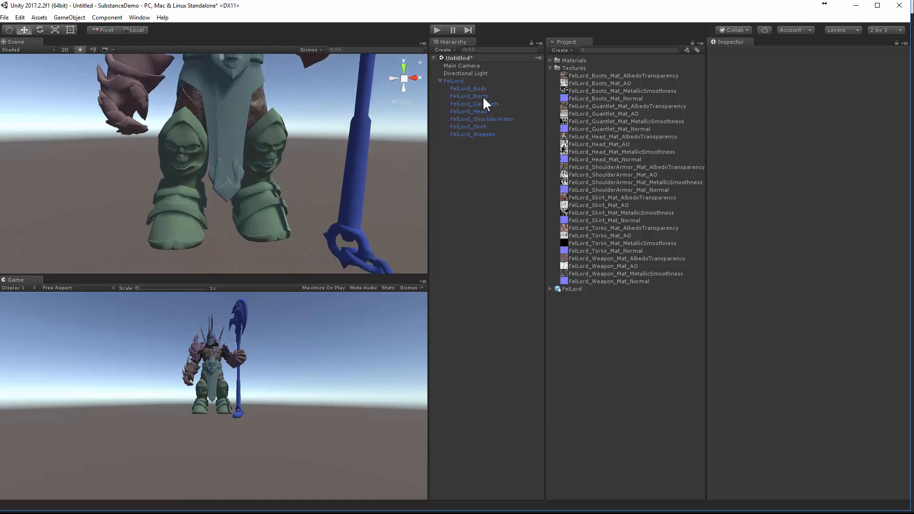
Step: Give Boots_Mat its metallic-smoothness and other boot textures and set its albedo colour to white
left_click(469, 95)
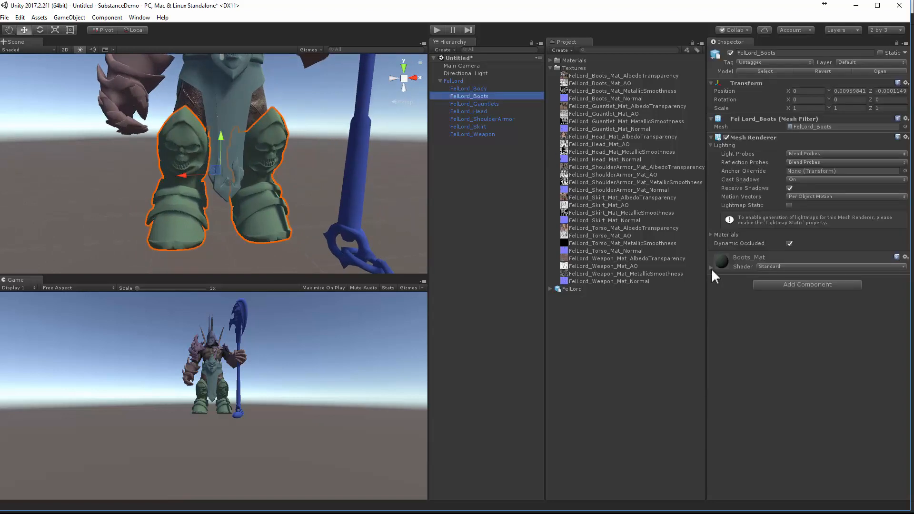
left_click(711, 257)
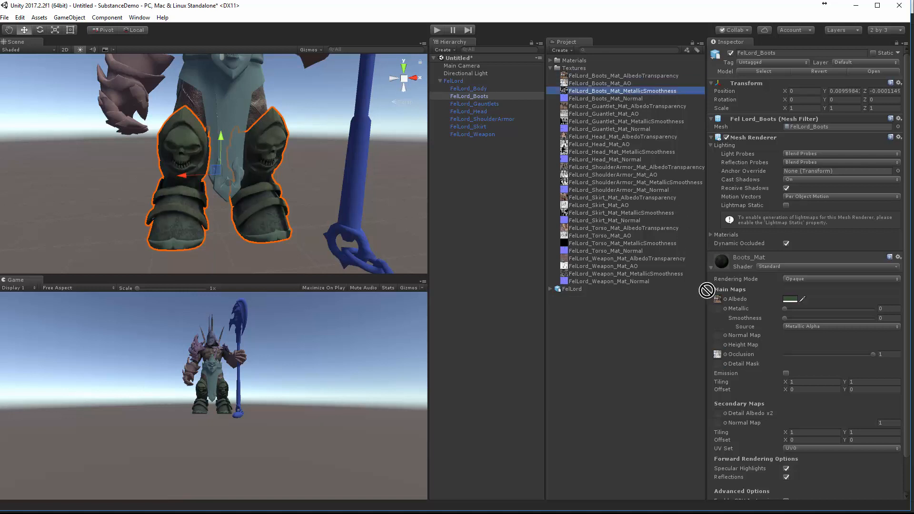
left_click(607, 98)
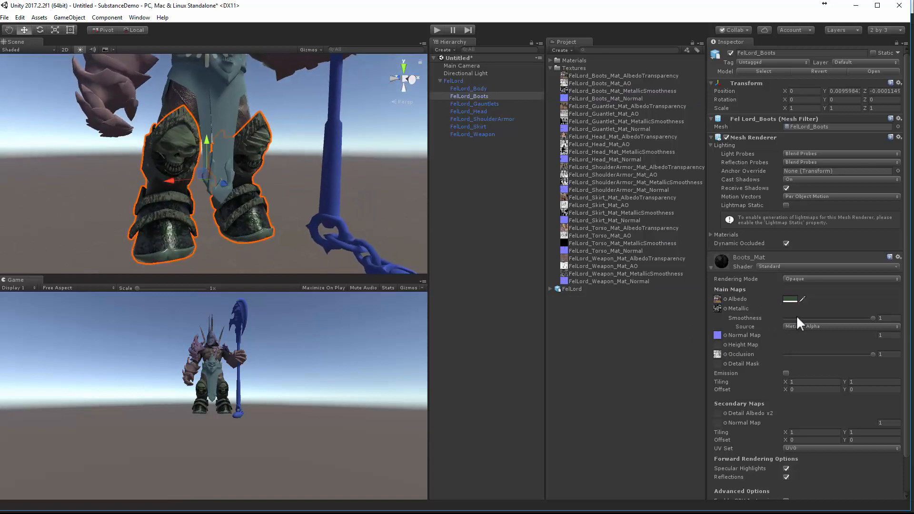
left_click(790, 299)
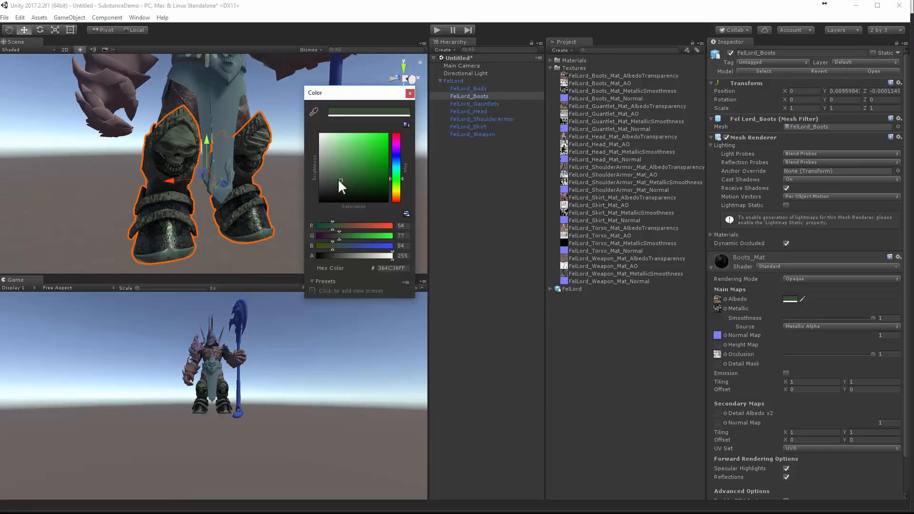
left_click(409, 93)
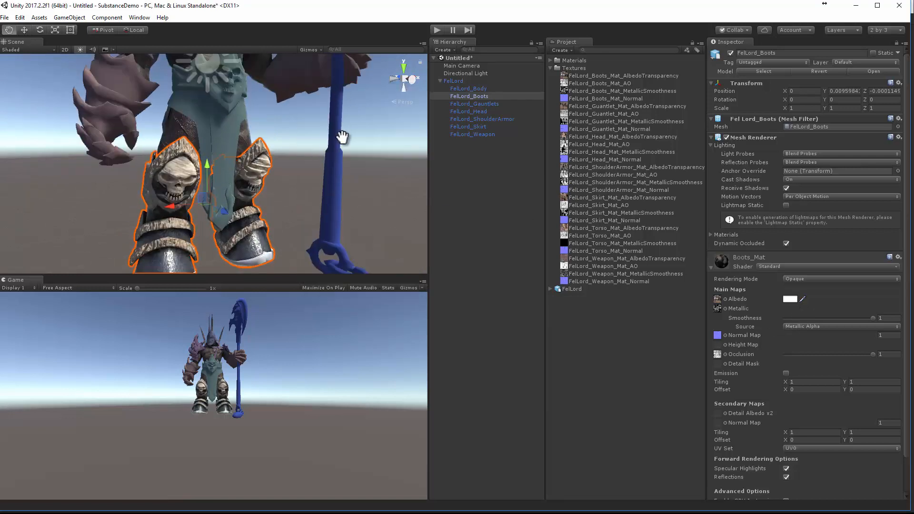
left_click(467, 87)
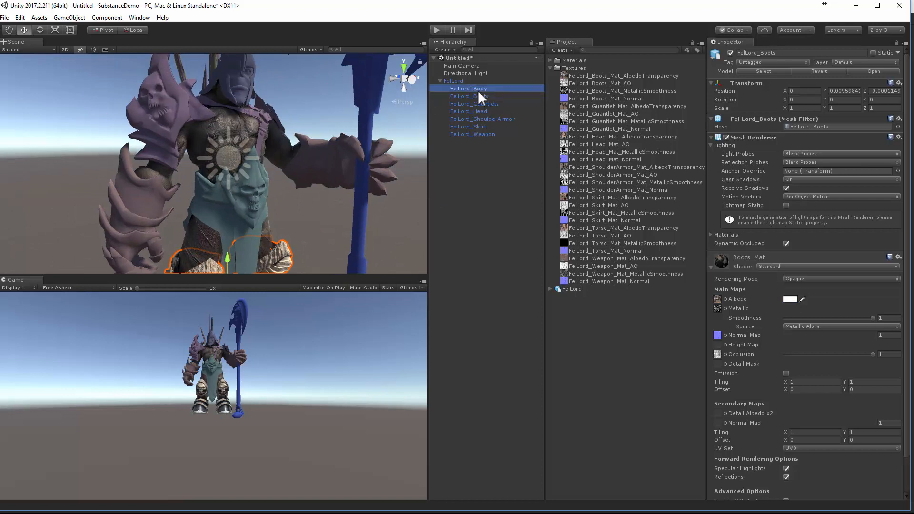
Step: Set Torso_Mat's albedo colour to white, then assign the gauntlet texture maps to Gauntlet_Mat
left_click(791, 299)
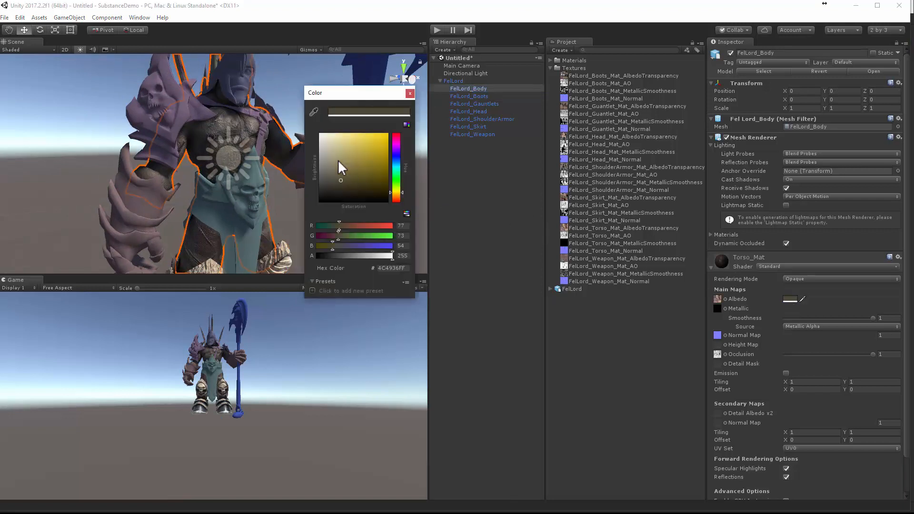
left_click(410, 93)
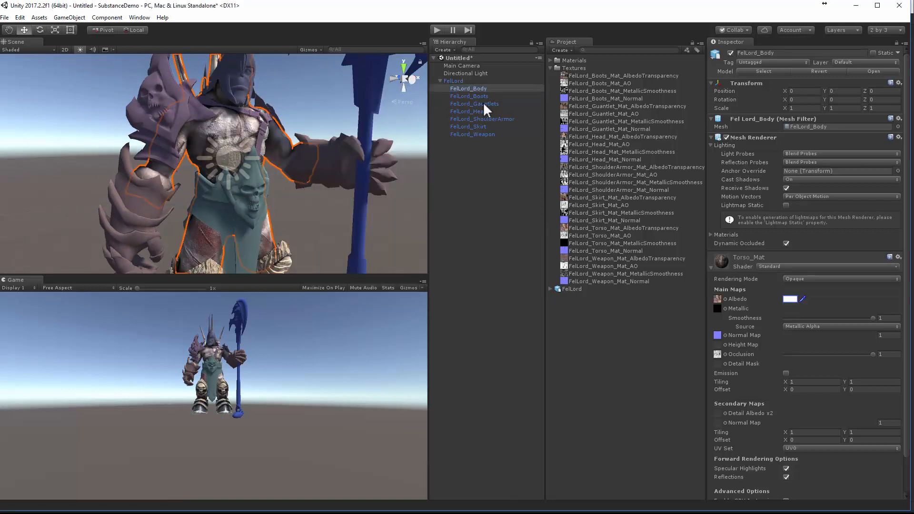
left_click(474, 103)
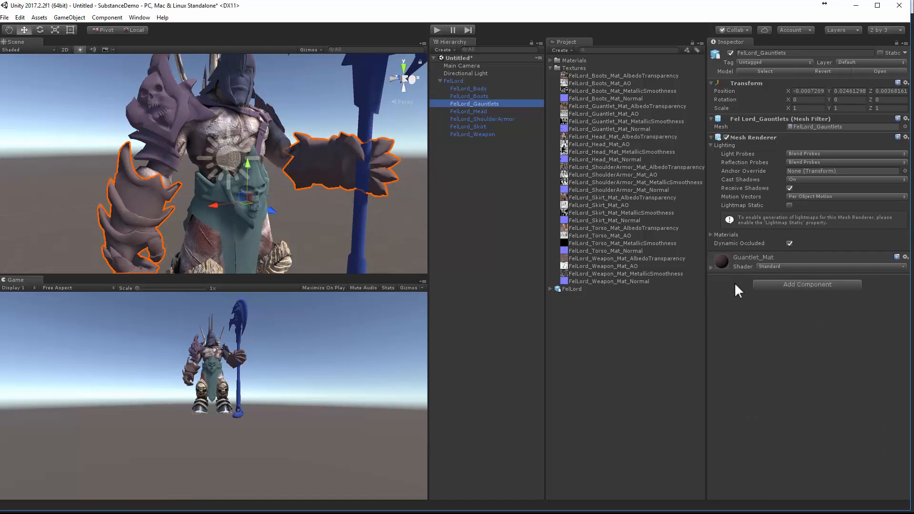
left_click(790, 299)
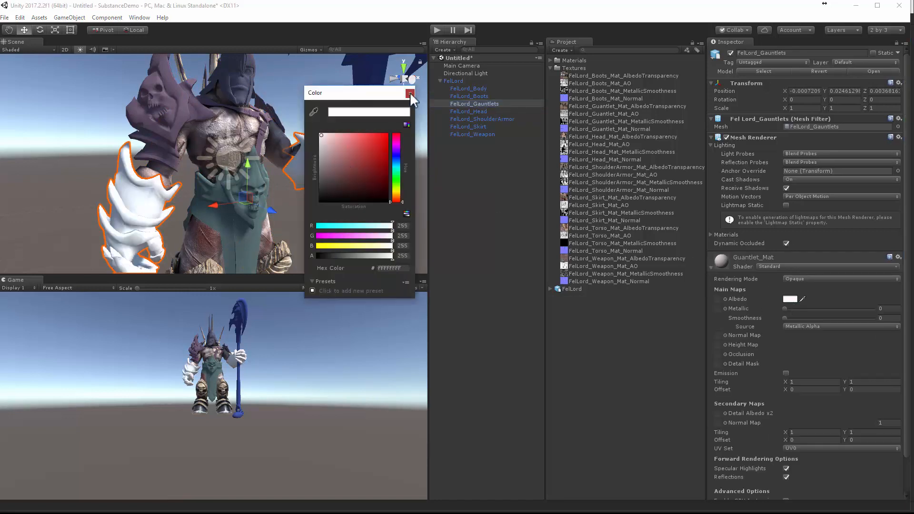
left_click(410, 93)
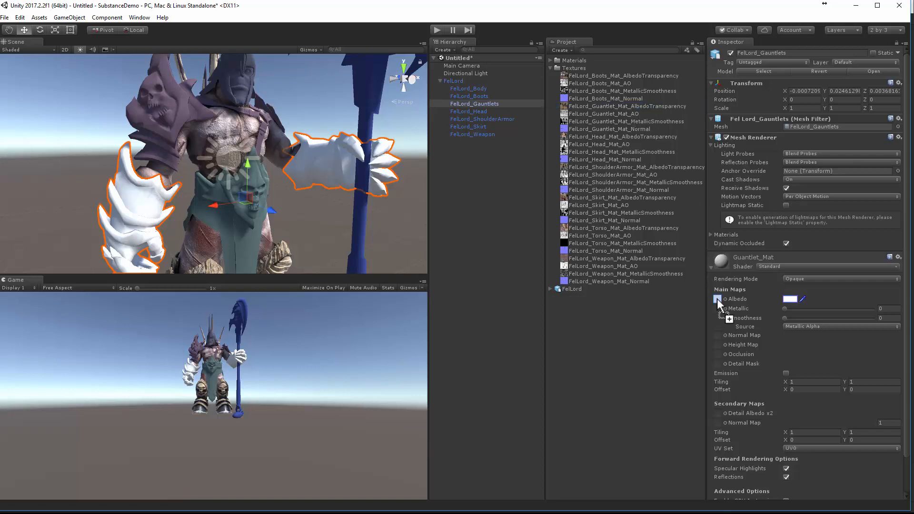
left_click(716, 298)
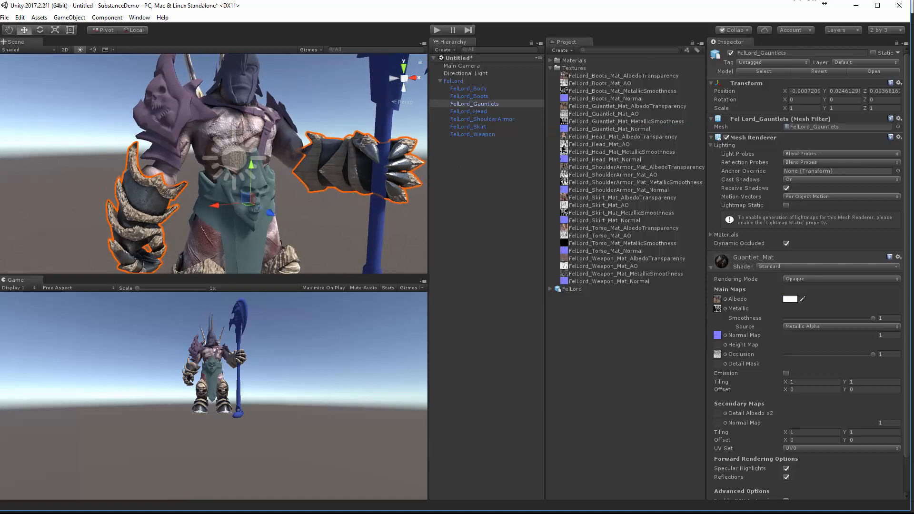
left_click(472, 134)
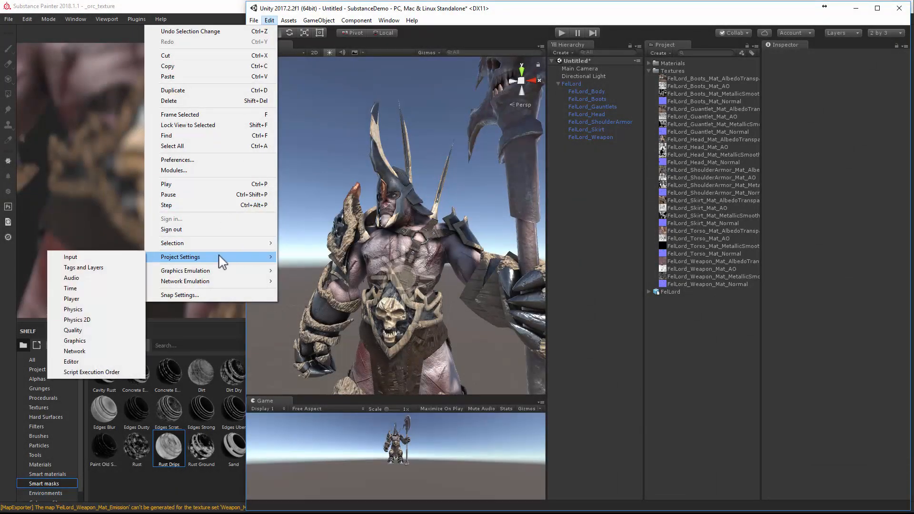
mouse_move(74, 341)
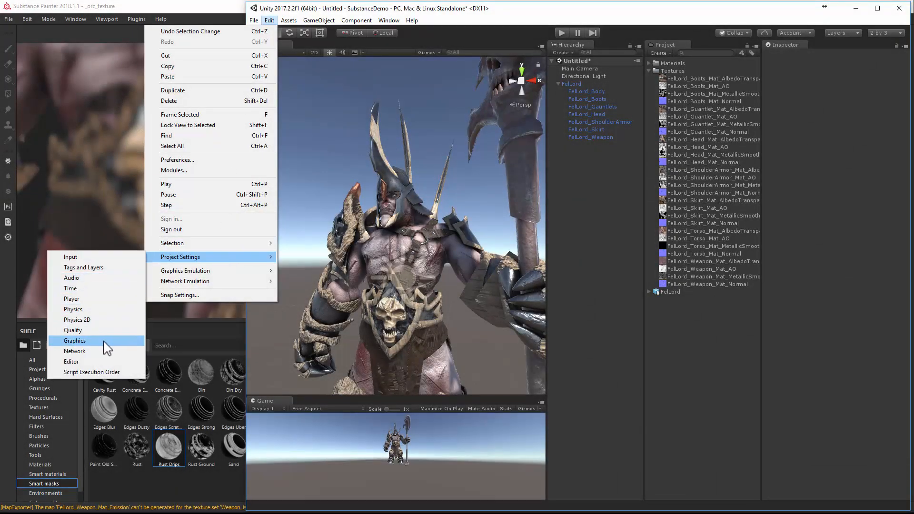
mouse_move(82, 299)
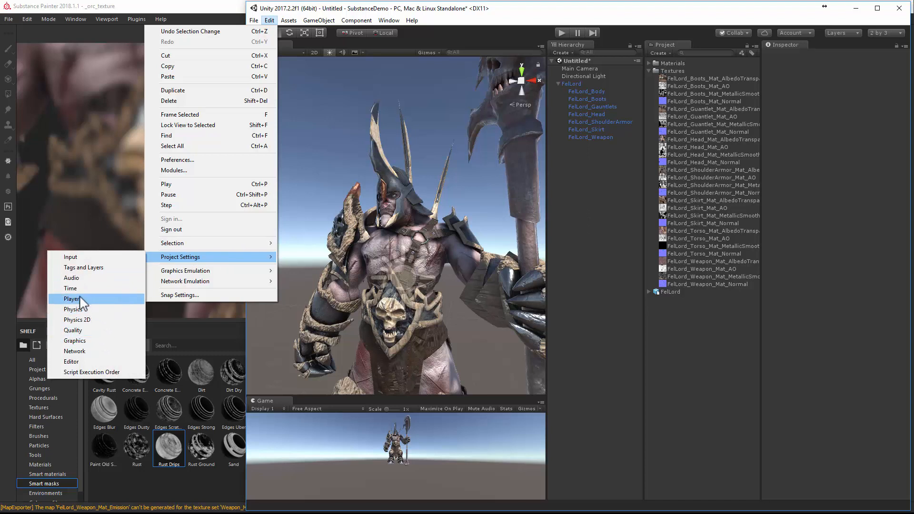
Step: Open the project's Player settings from Edit > Project Settings
left_click(71, 299)
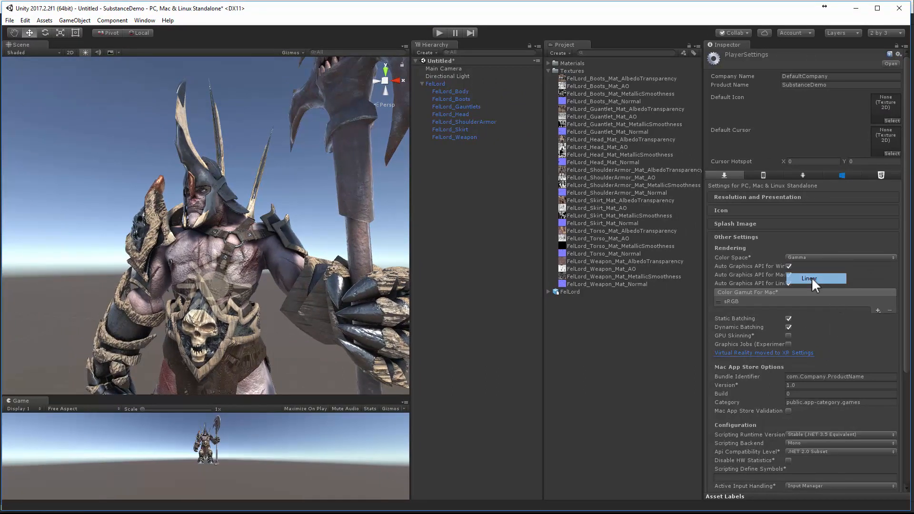
Step: Switch the rendering Color Space from Gamma to Linear under Other Settings
left_click(809, 278)
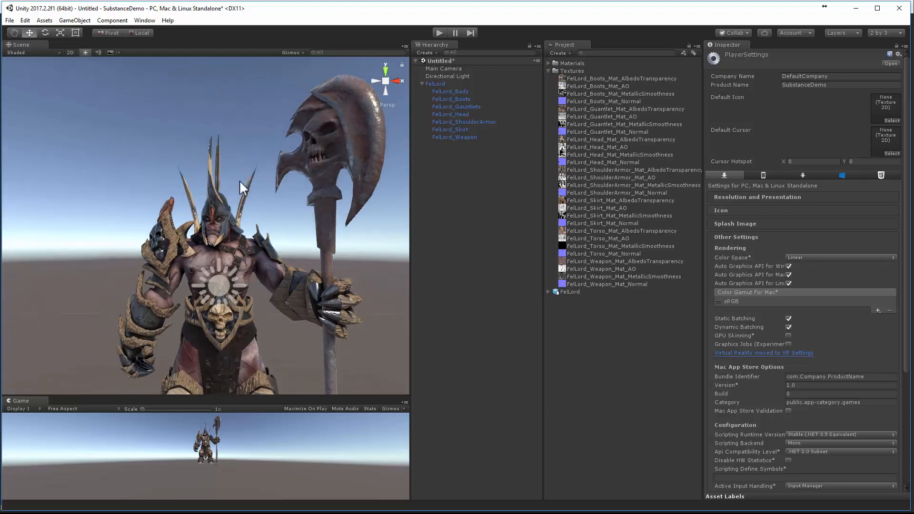
mouse_move(341, 46)
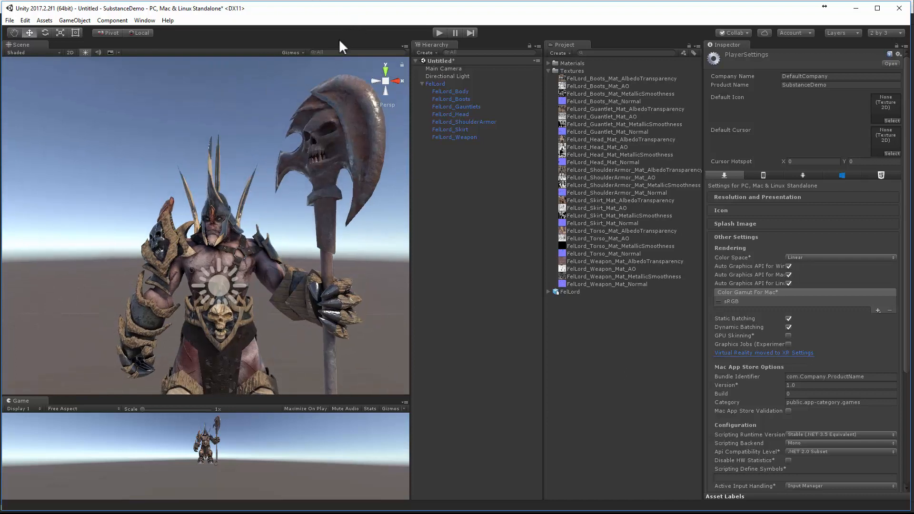
mouse_move(591, 387)
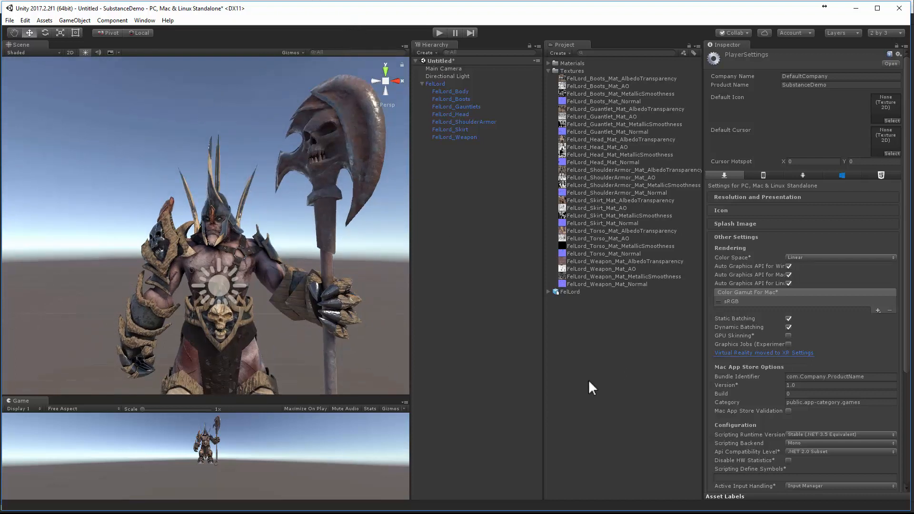
left_click(549, 70)
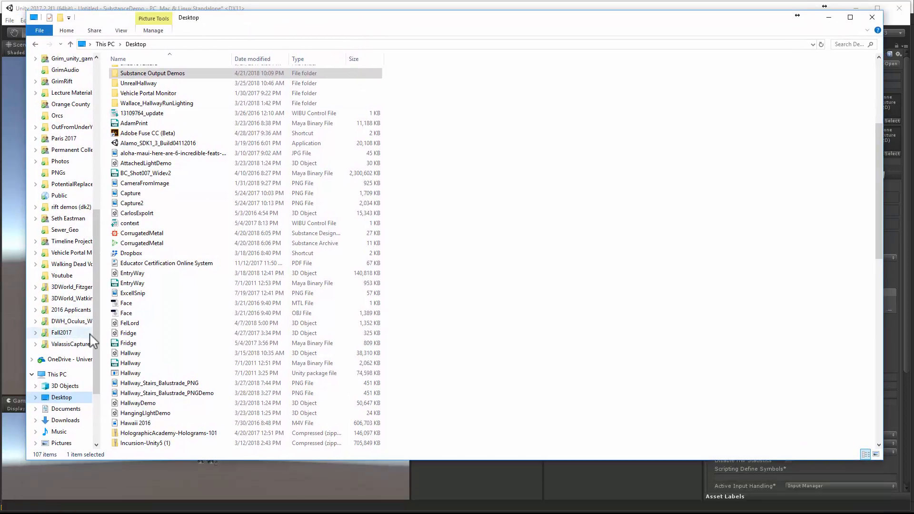
Step: Browse from This PC into C: > Program Files > Allegorithmic > Substance Painter
left_click(58, 373)
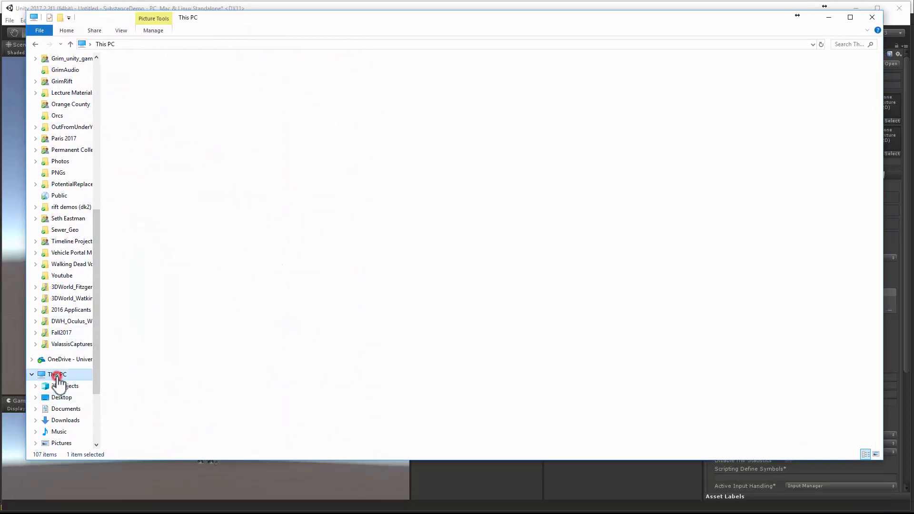
left_click(57, 373)
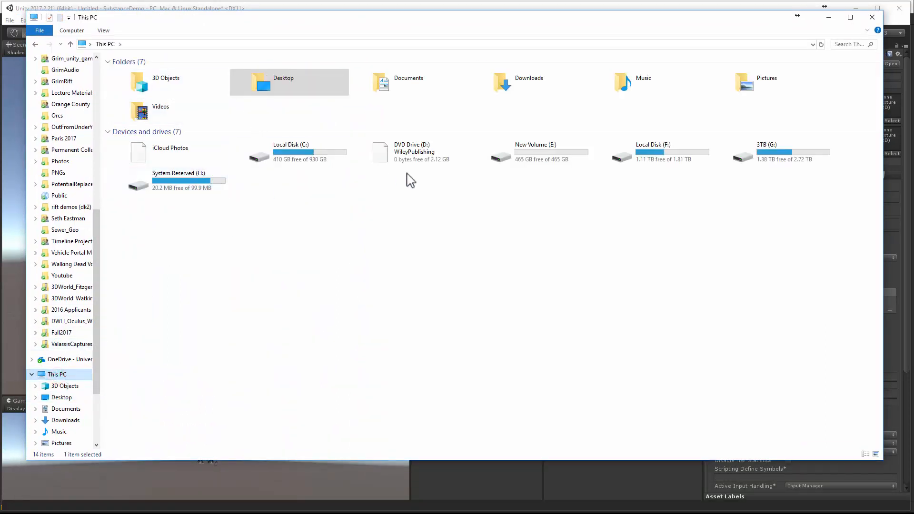
double_click(291, 151)
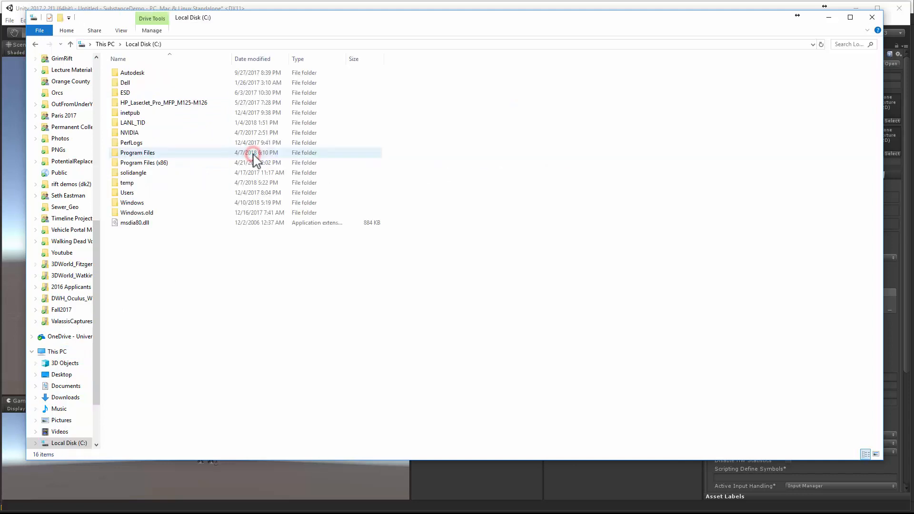
double_click(137, 153)
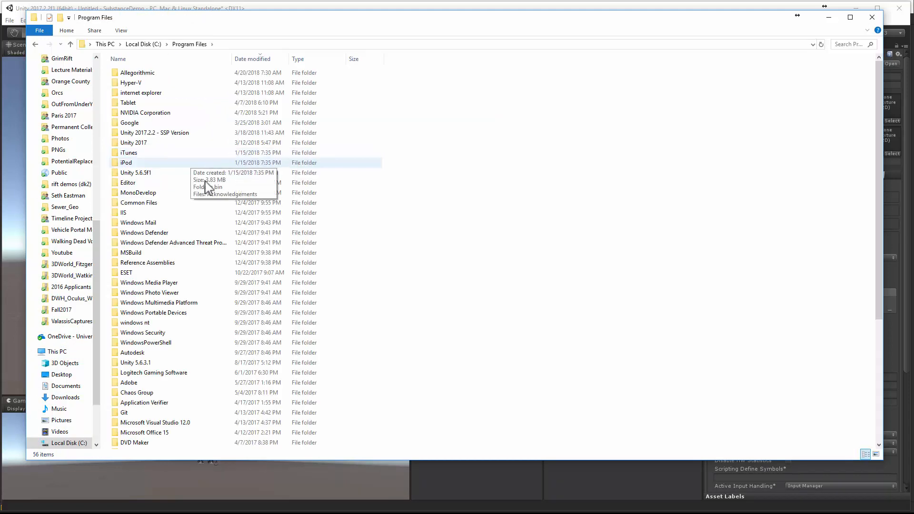
mouse_move(184, 159)
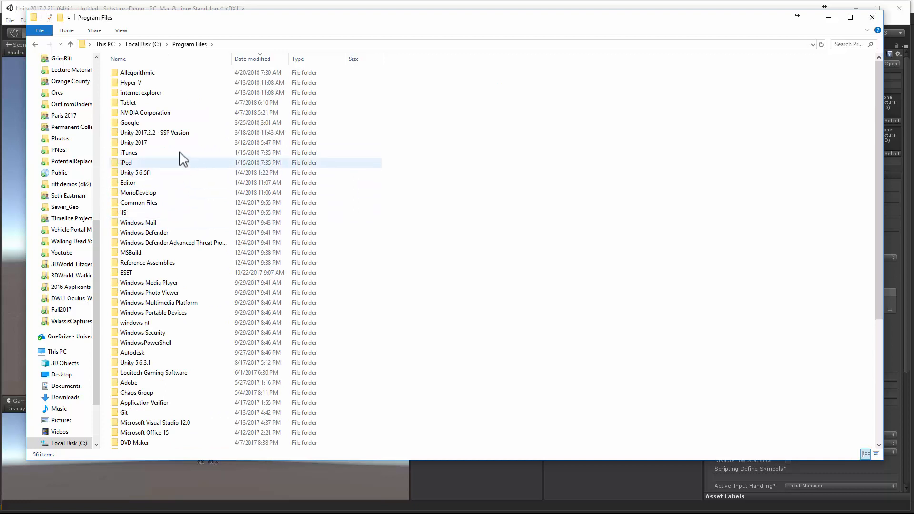
left_click(118, 59)
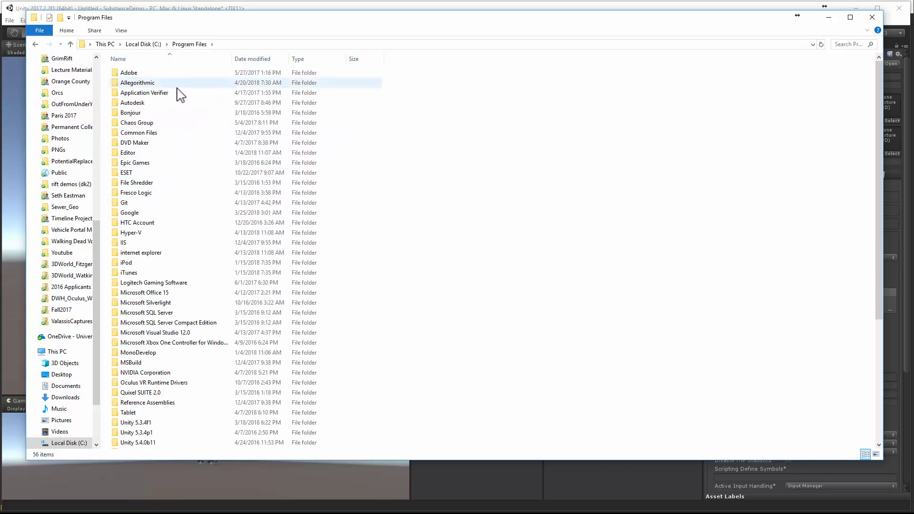
double_click(137, 82)
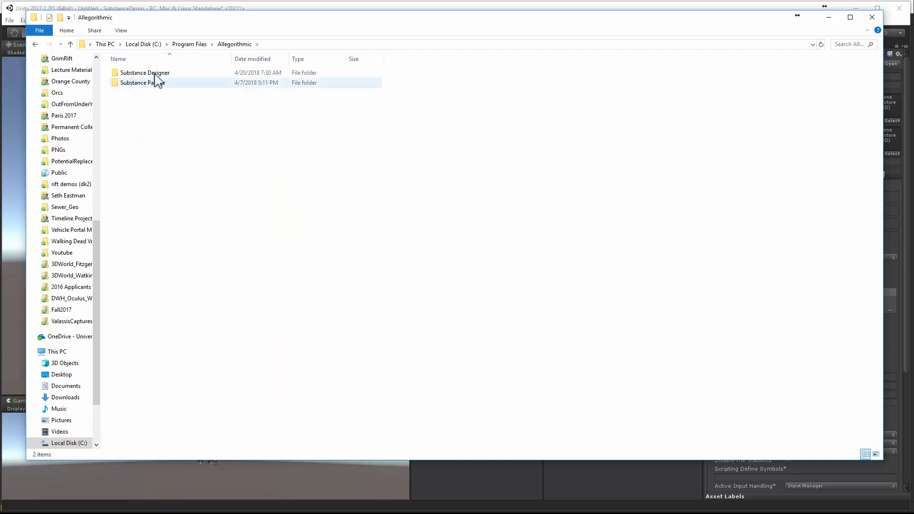
double_click(142, 82)
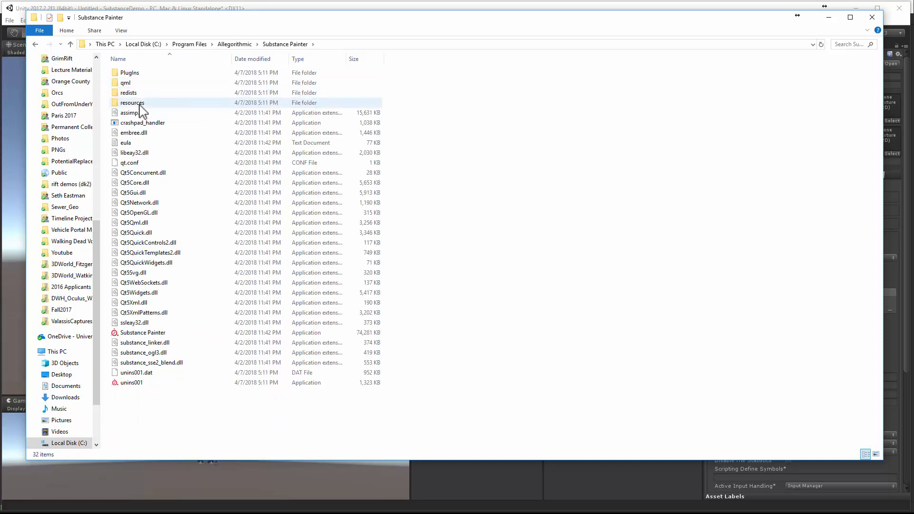
Step: Continue into resources > shelf > allegorithmic > environments > Exterior to reach the EXR maps
double_click(131, 103)
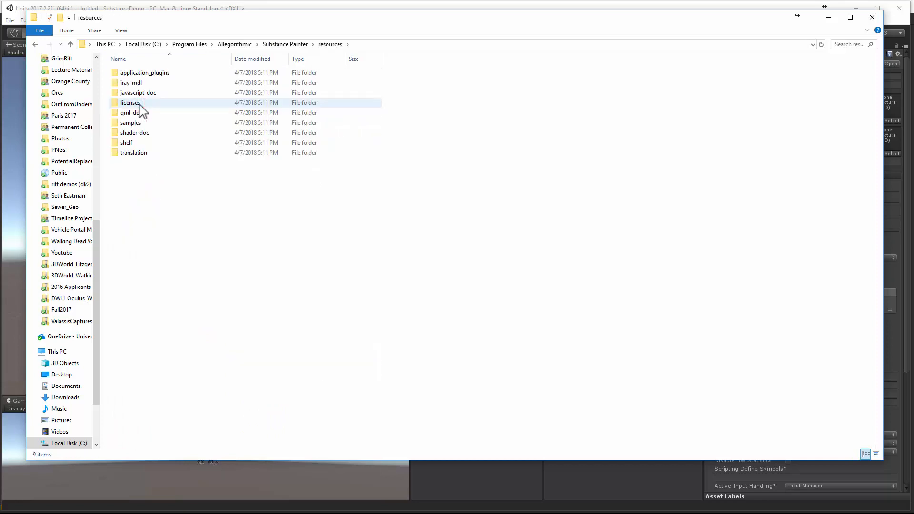
left_click(126, 143)
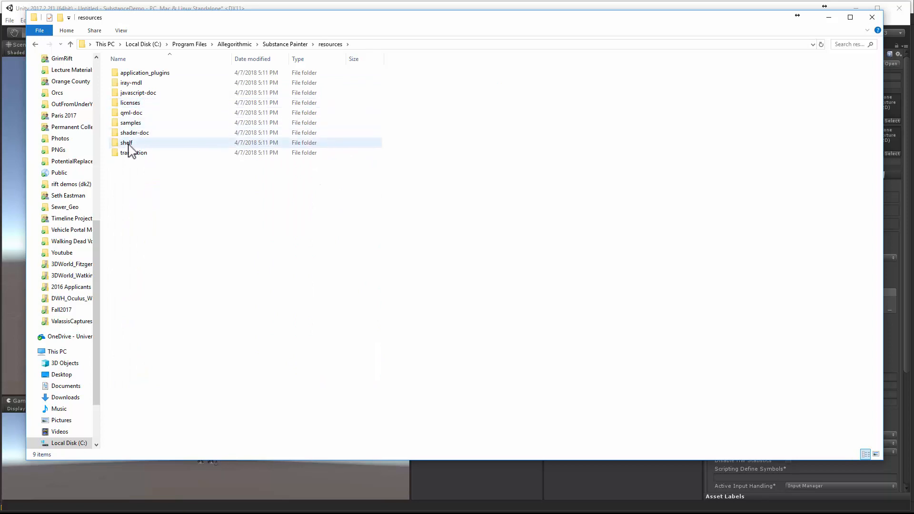
double_click(126, 142)
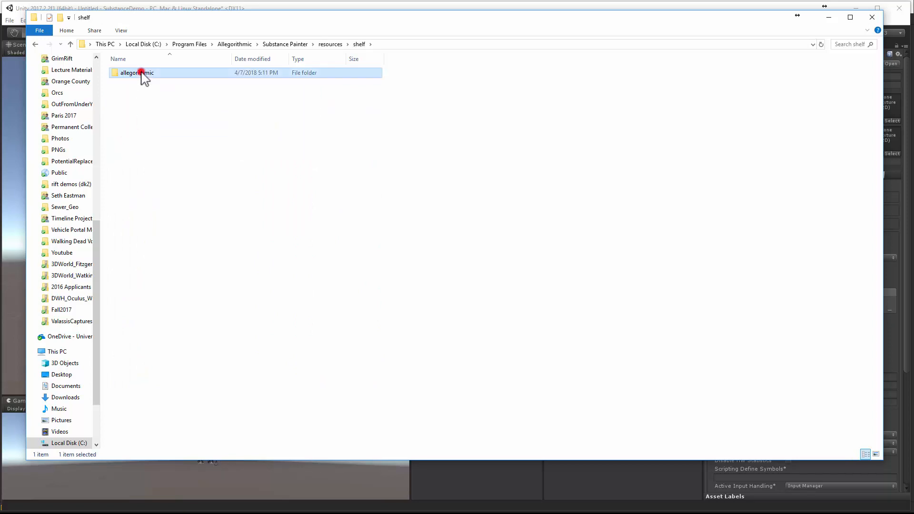
double_click(136, 72)
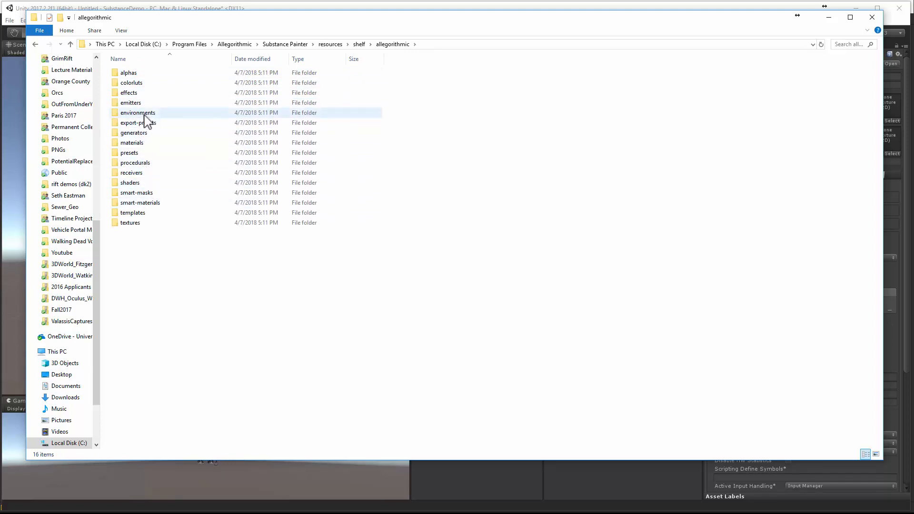
double_click(137, 112)
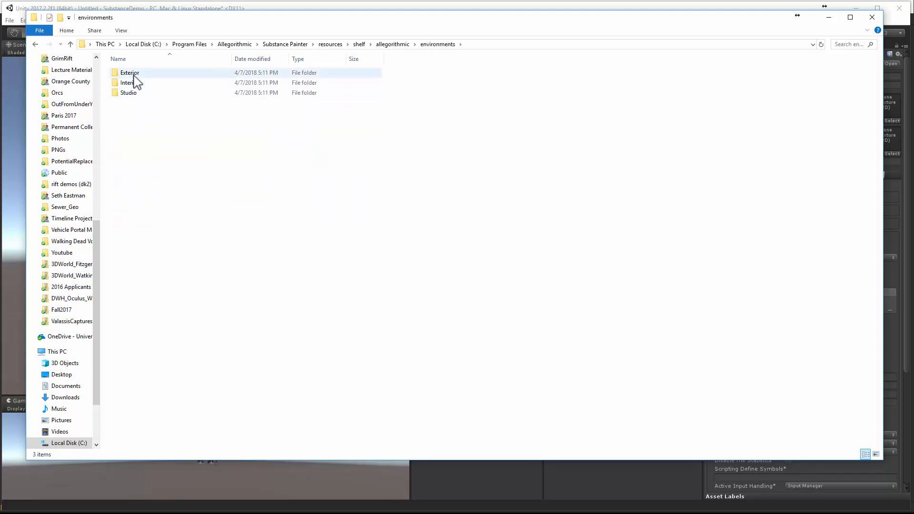
double_click(129, 73)
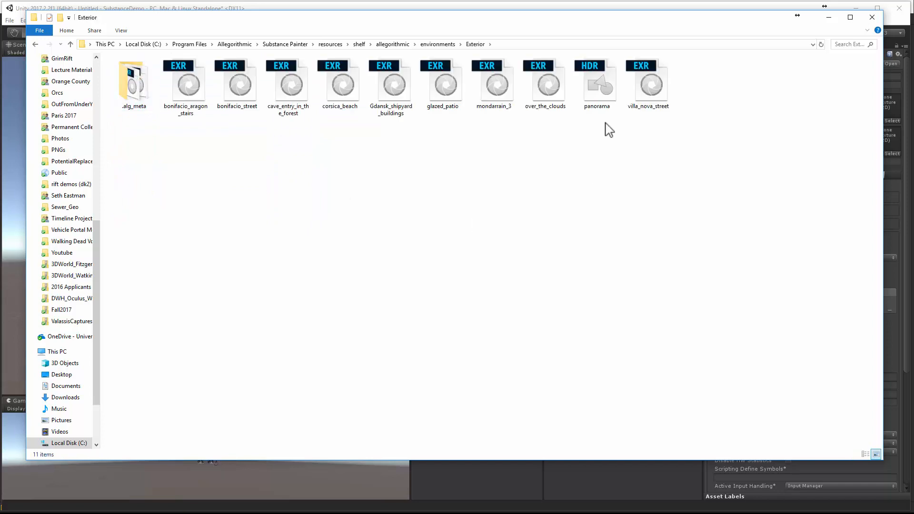
mouse_move(373, 124)
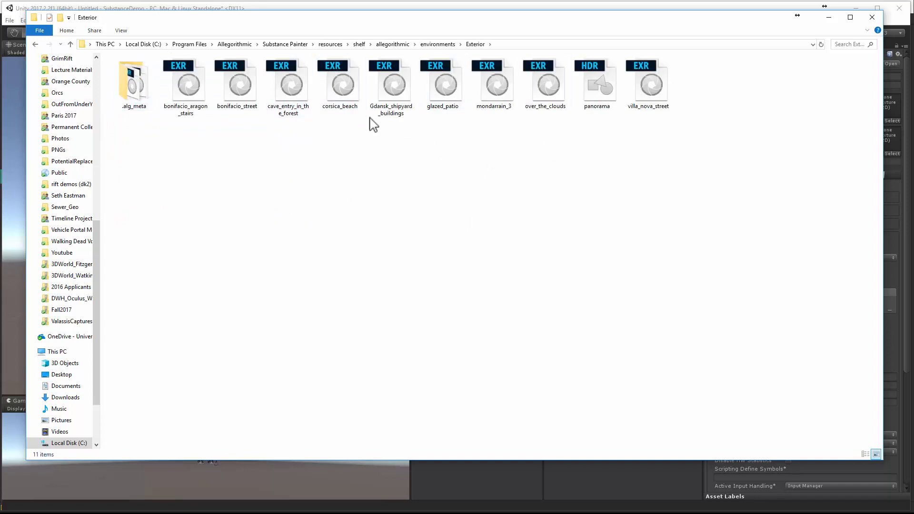
mouse_move(432, 33)
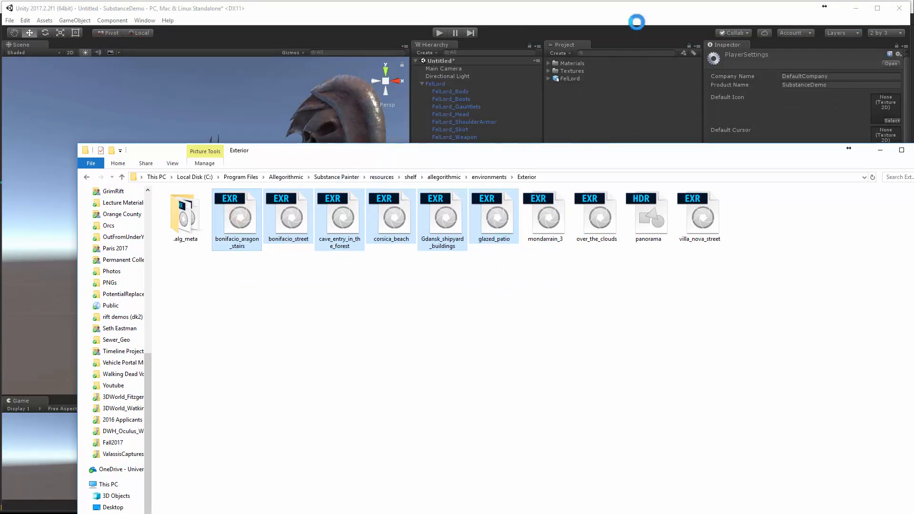
double_click(287, 212)
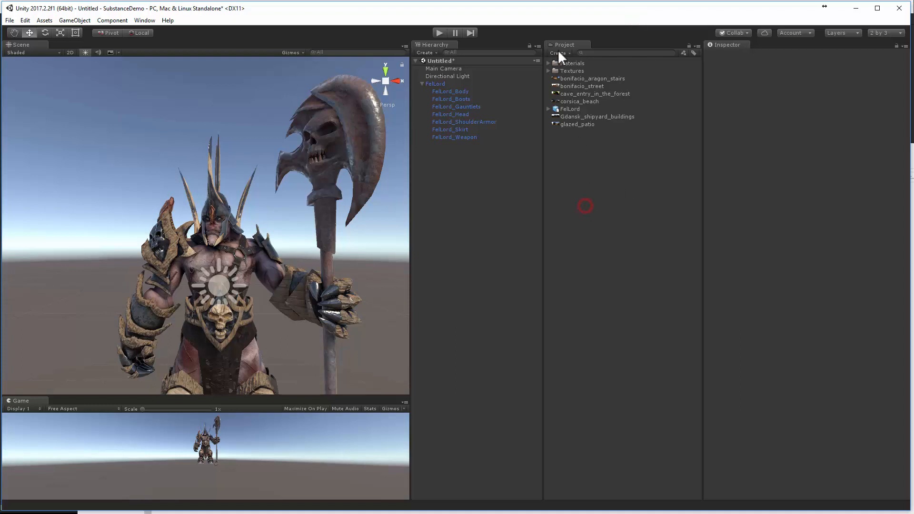
Step: Create a new project folder named Environments and select it
left_click(558, 53)
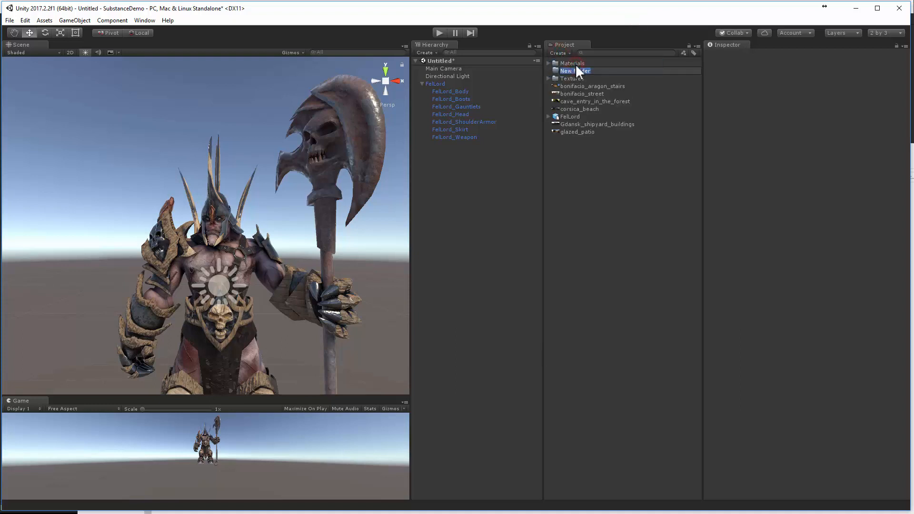
type("Envil")
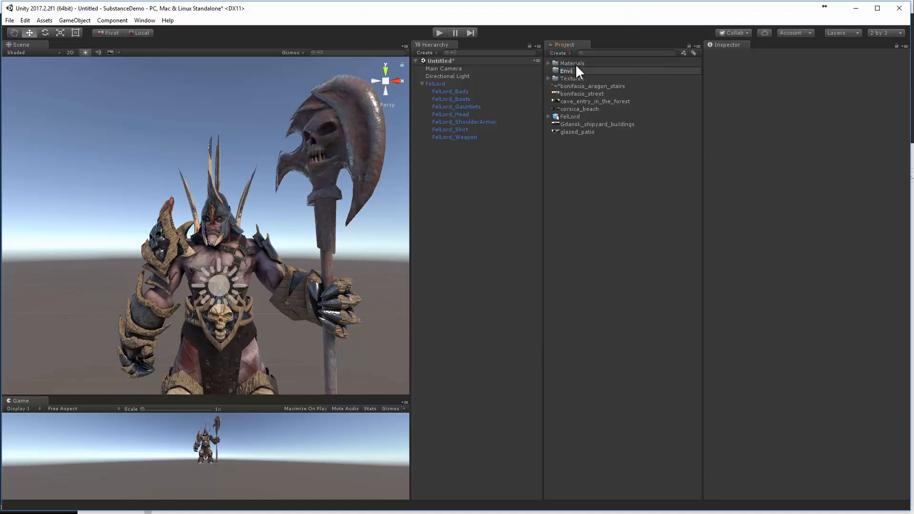
left_click(576, 63)
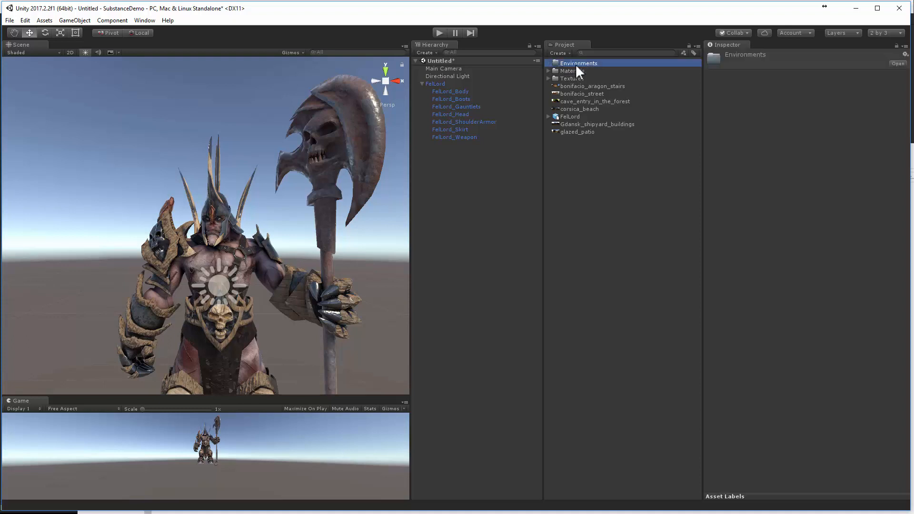
left_click(593, 94)
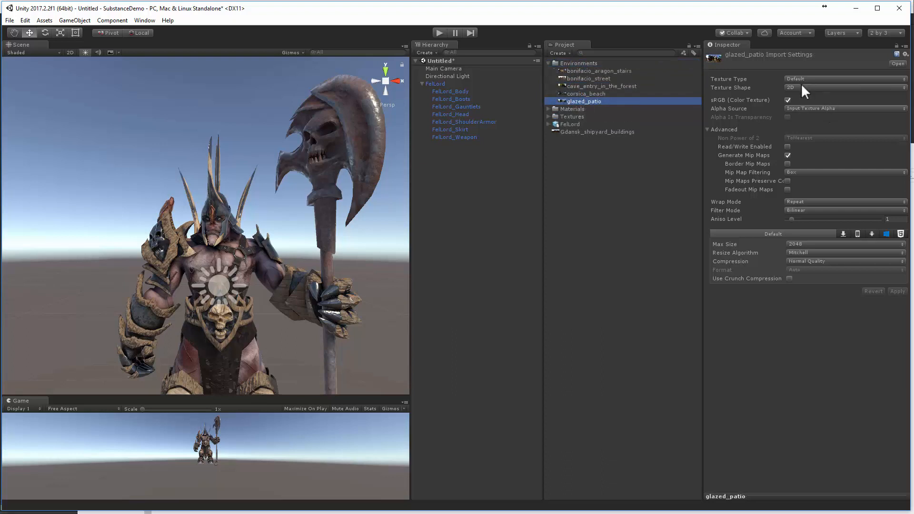
Step: Import glazed_patio as a Cube texture with Latitude-Longitude mapping, mip maps off, and apply
left_click(844, 88)
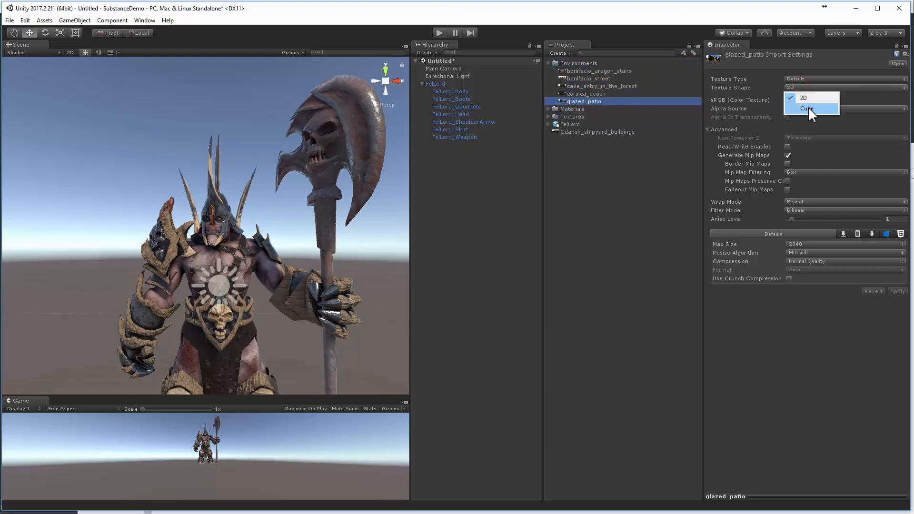
left_click(807, 108)
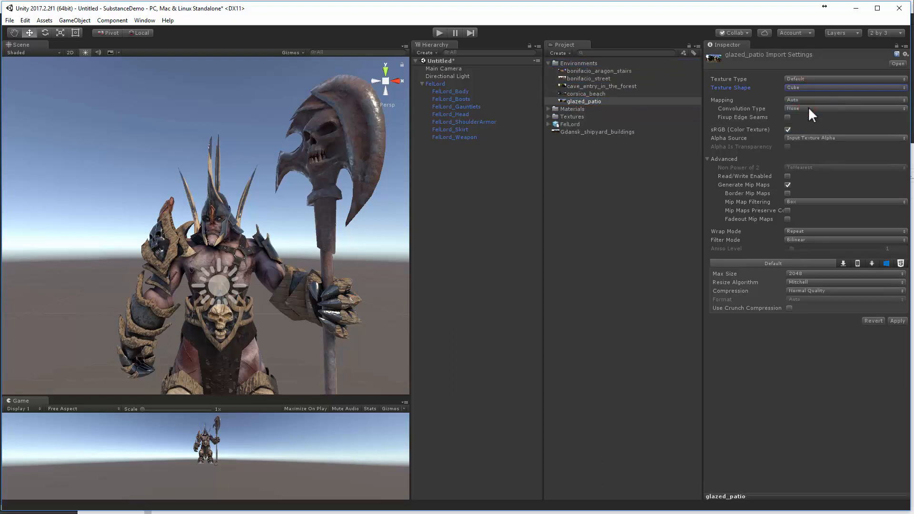
mouse_move(821, 103)
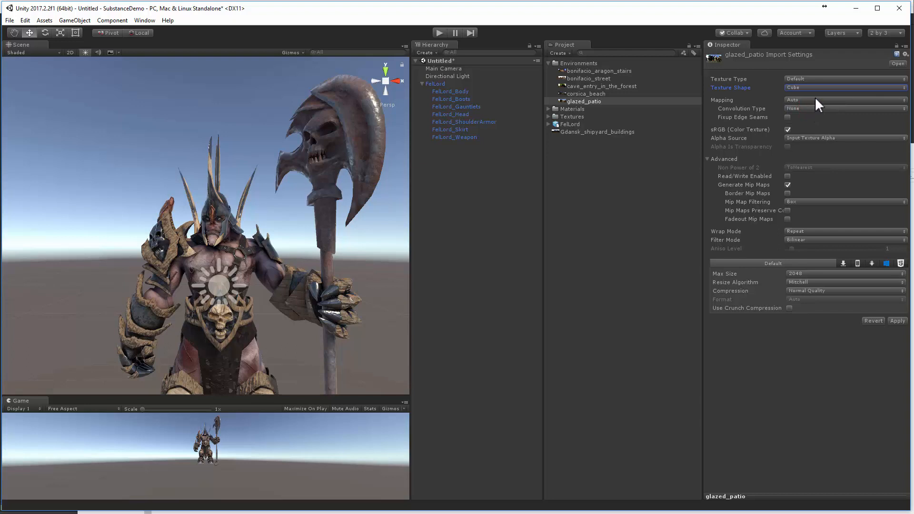
left_click(844, 100)
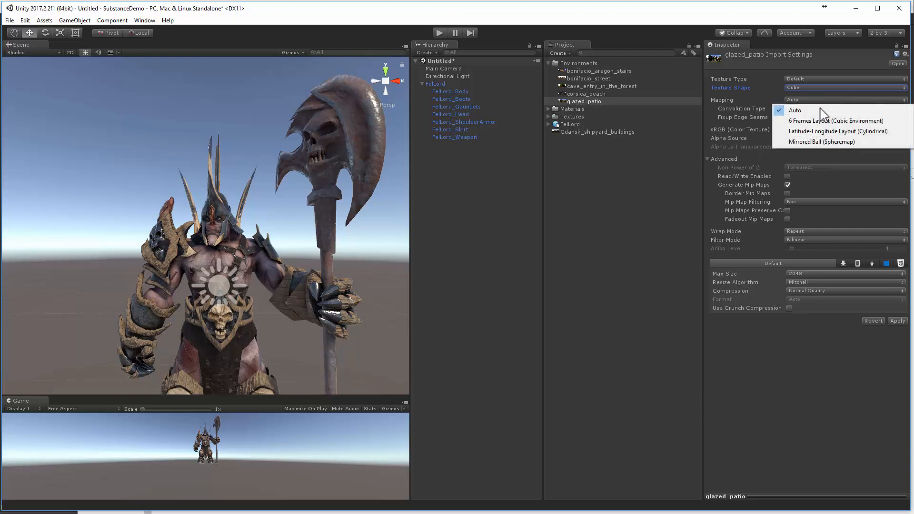
mouse_move(822, 131)
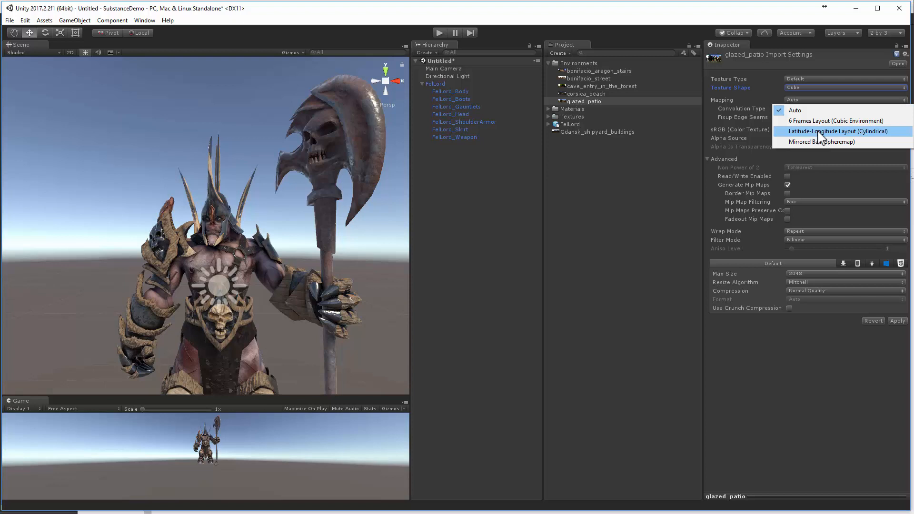
left_click(838, 131)
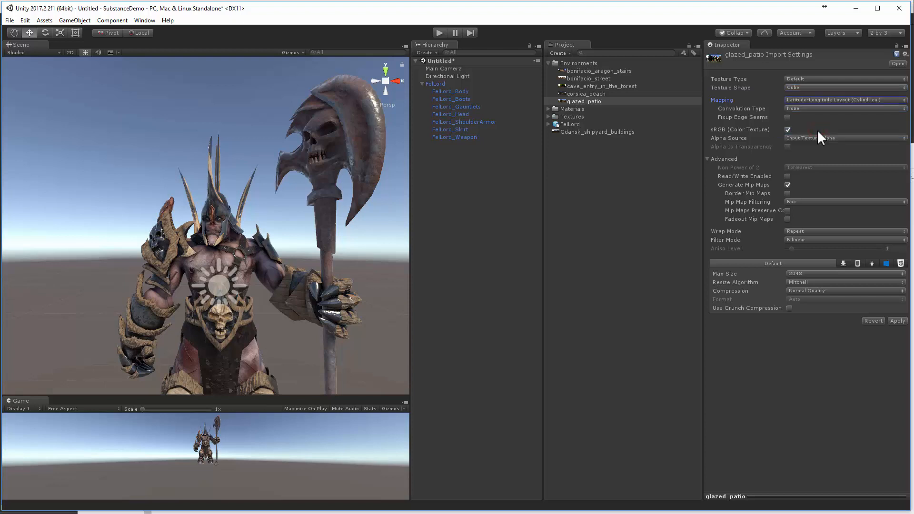
mouse_move(851, 236)
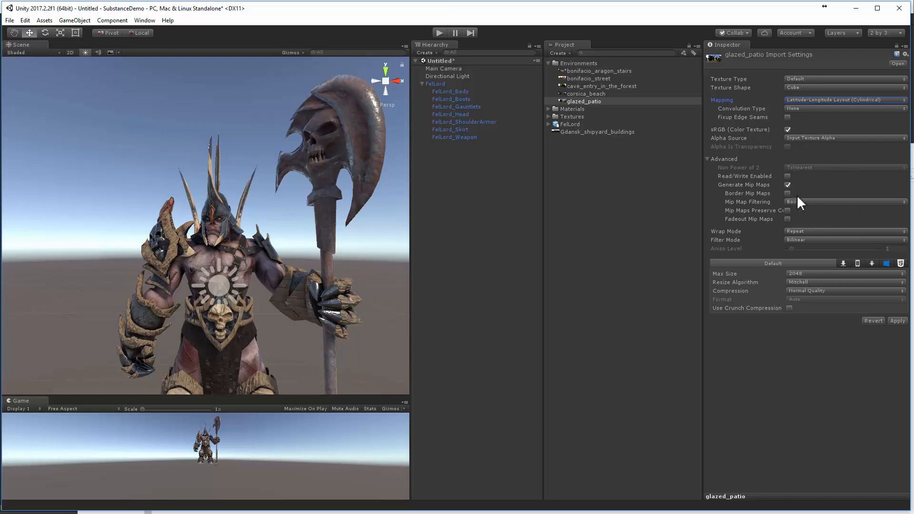
left_click(787, 185)
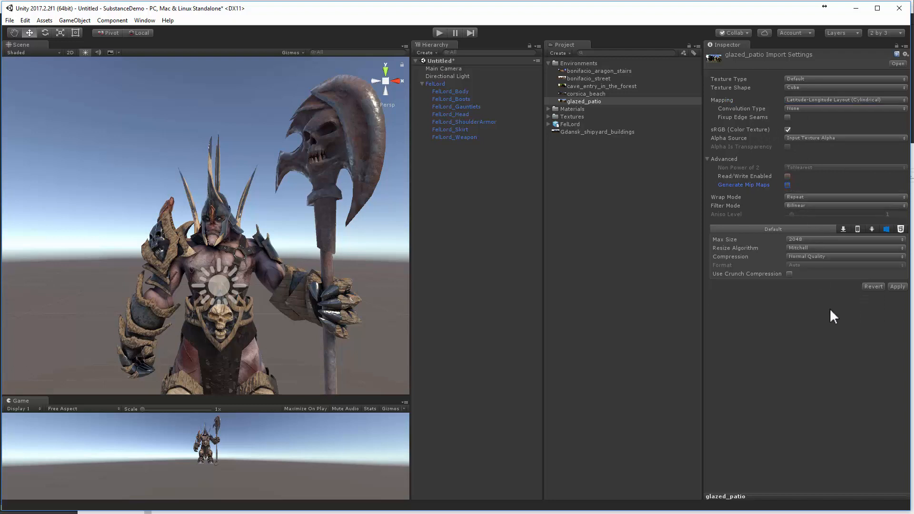
mouse_move(889, 297)
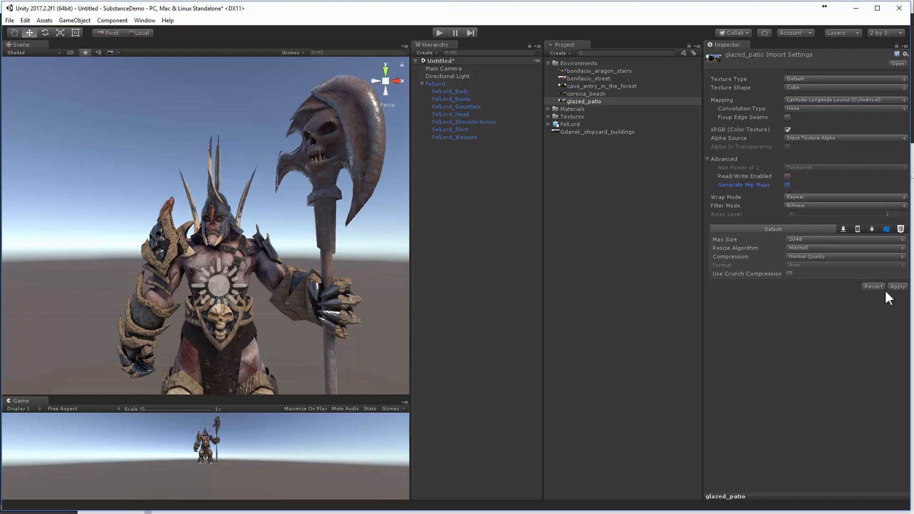
left_click(896, 287)
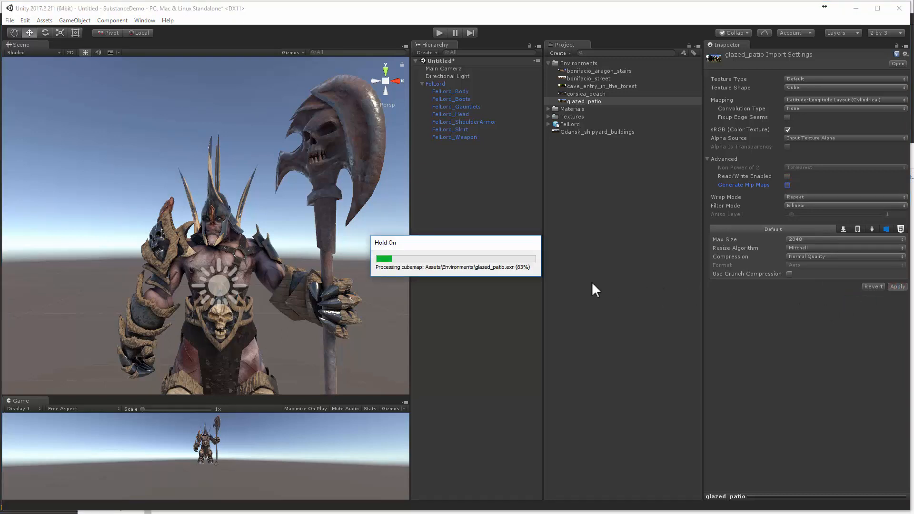
mouse_move(543, 281)
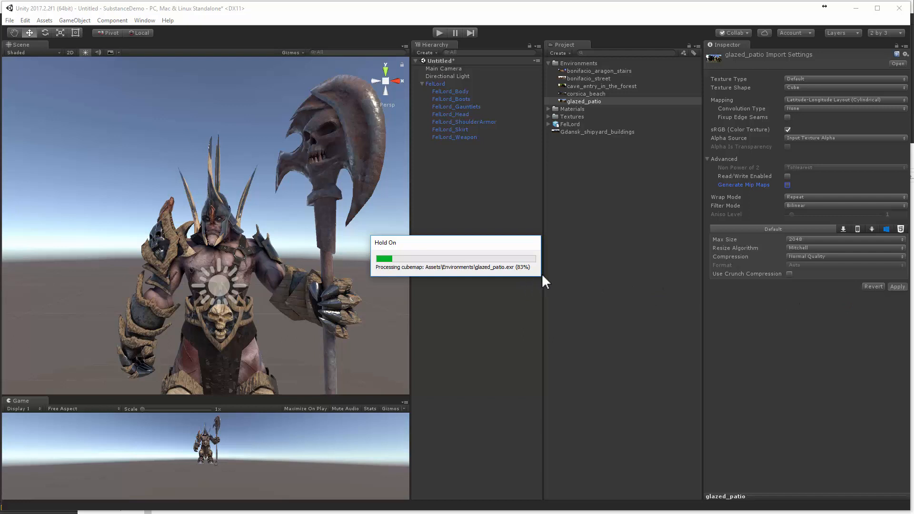
mouse_move(587, 87)
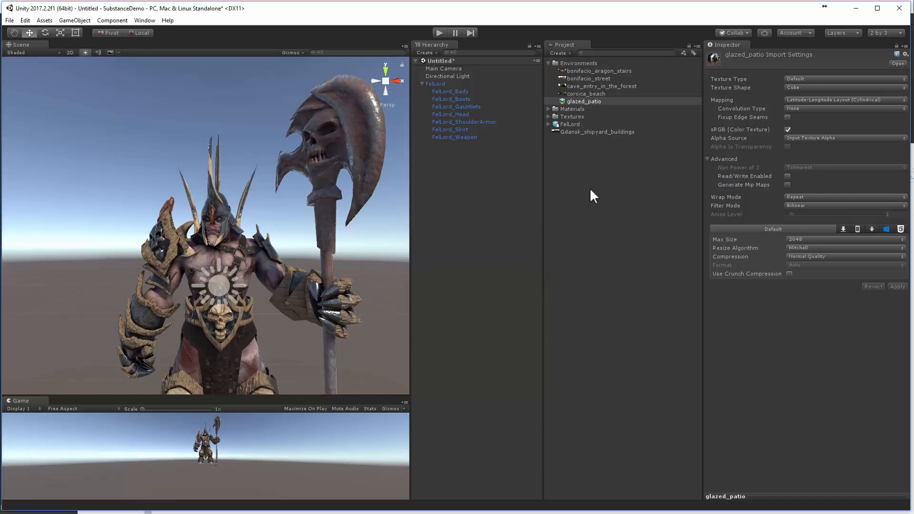
mouse_move(560, 103)
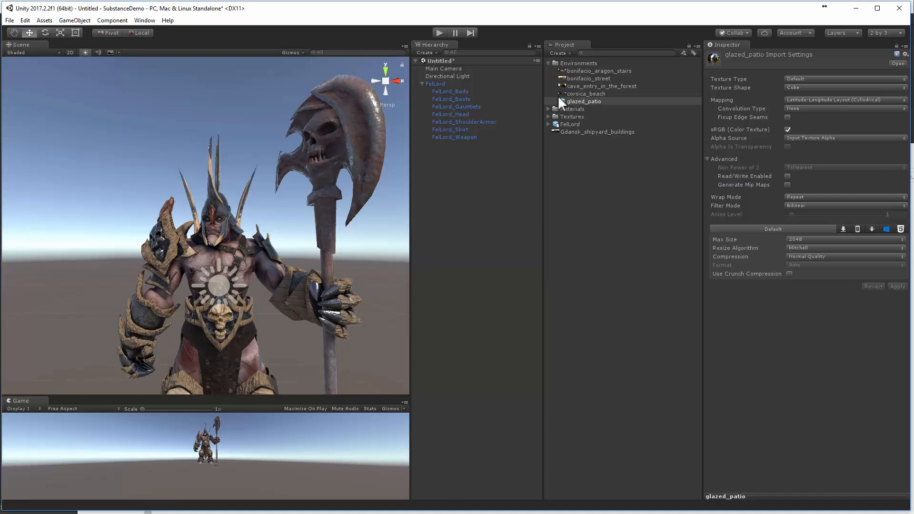
mouse_move(606, 110)
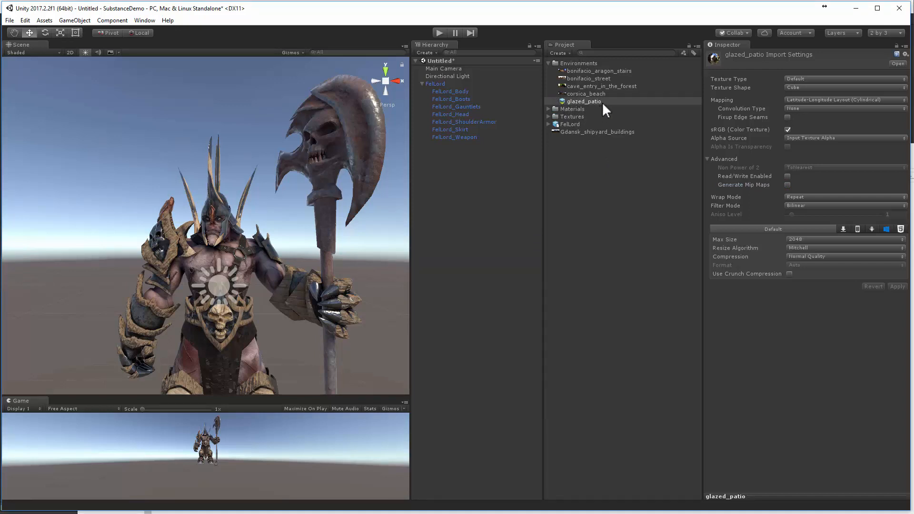
mouse_move(595, 210)
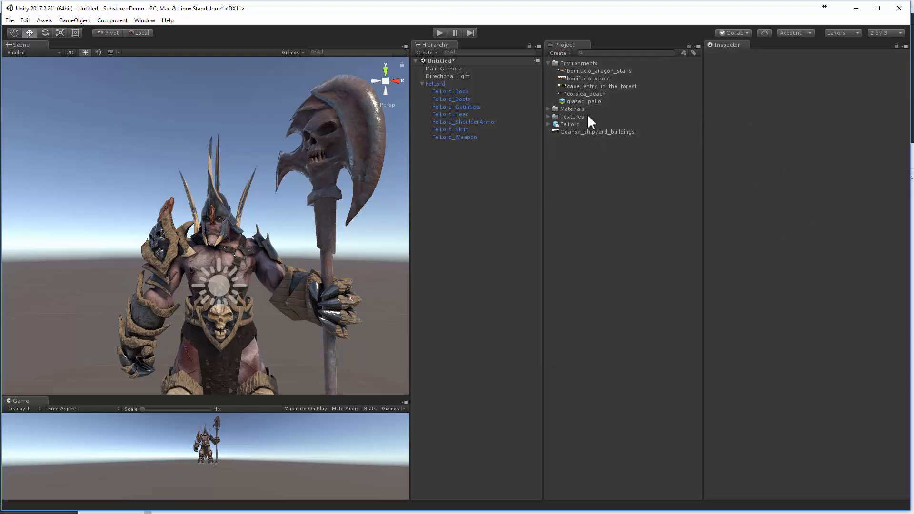
mouse_move(591, 112)
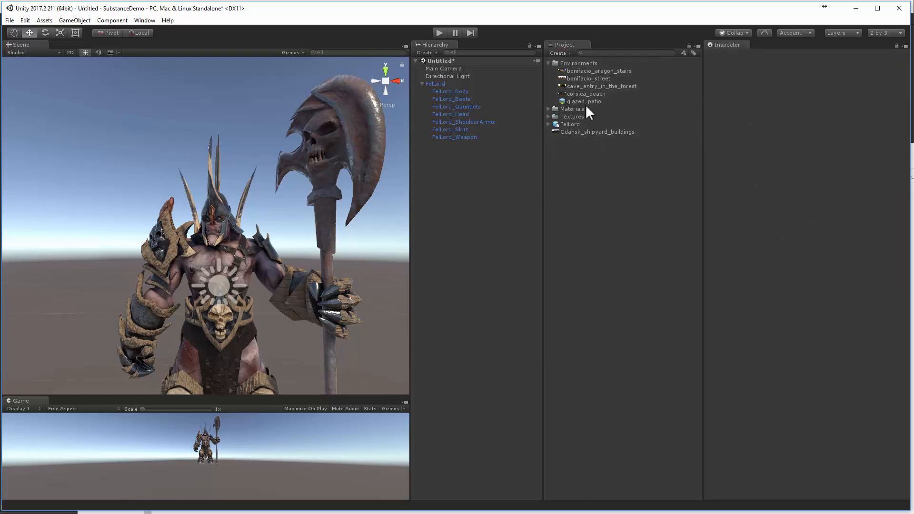
mouse_move(588, 147)
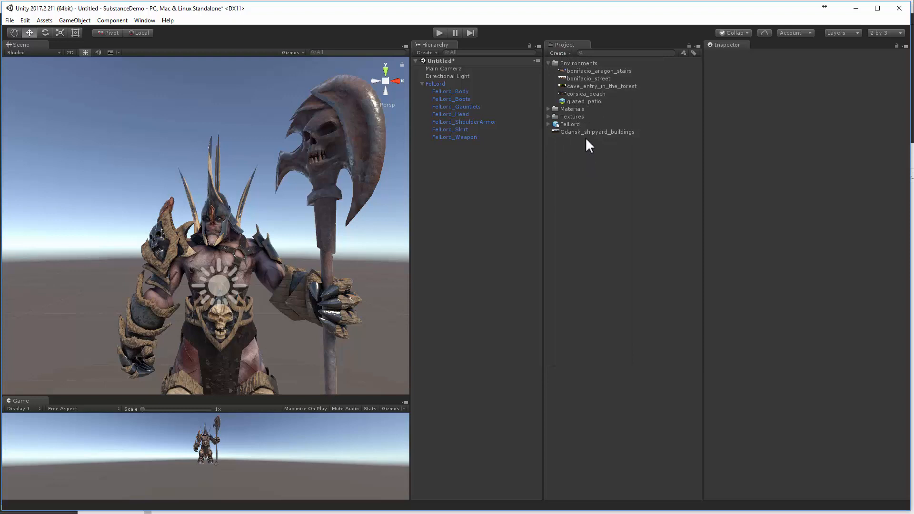
Step: Create a new GlazedPatio_Skybox material using the Skybox/Cubemap shader
left_click(558, 53)
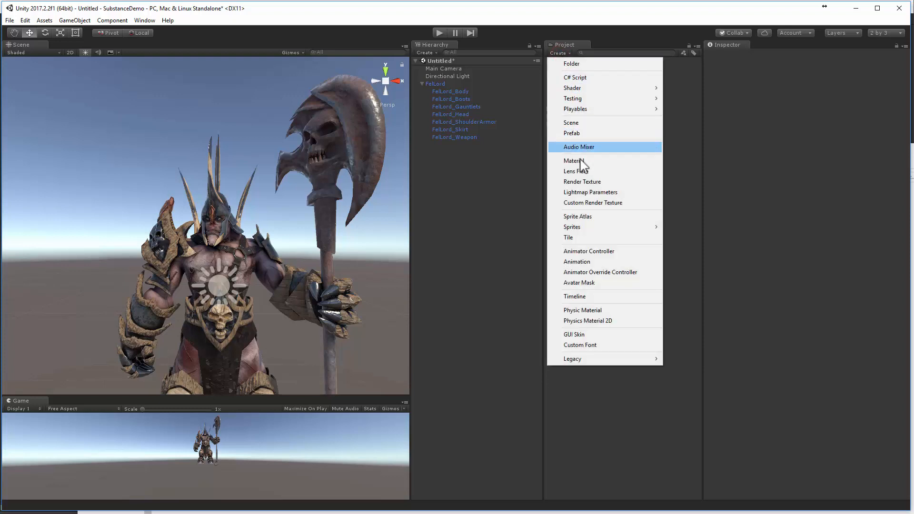
mouse_move(573, 161)
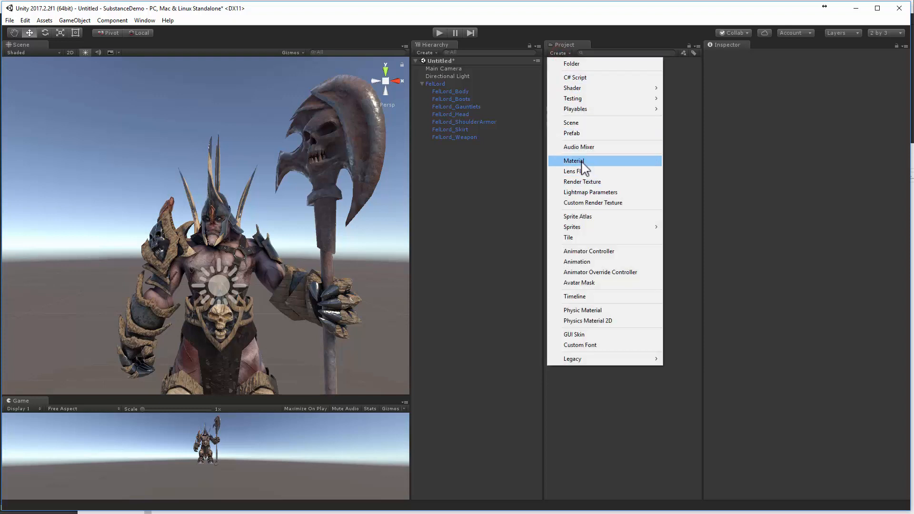
left_click(573, 161)
type("GlazedPatio_Skybox")
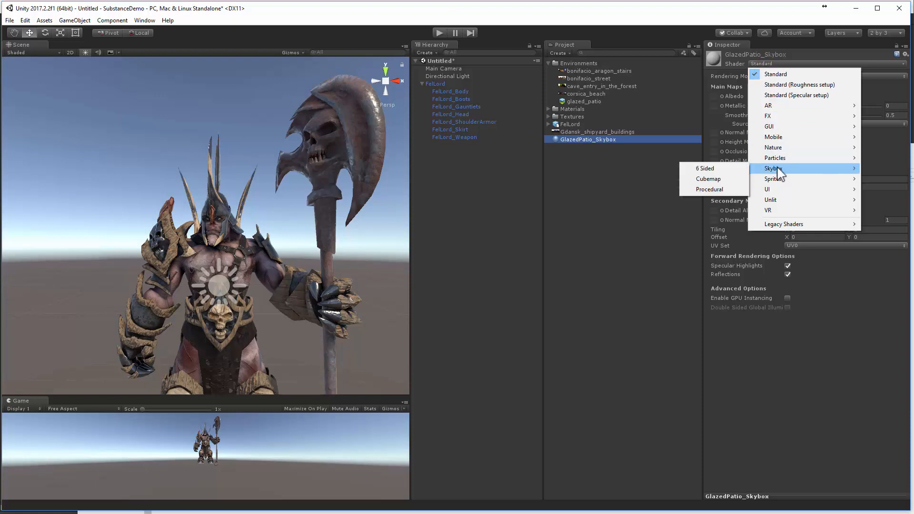
mouse_move(707, 179)
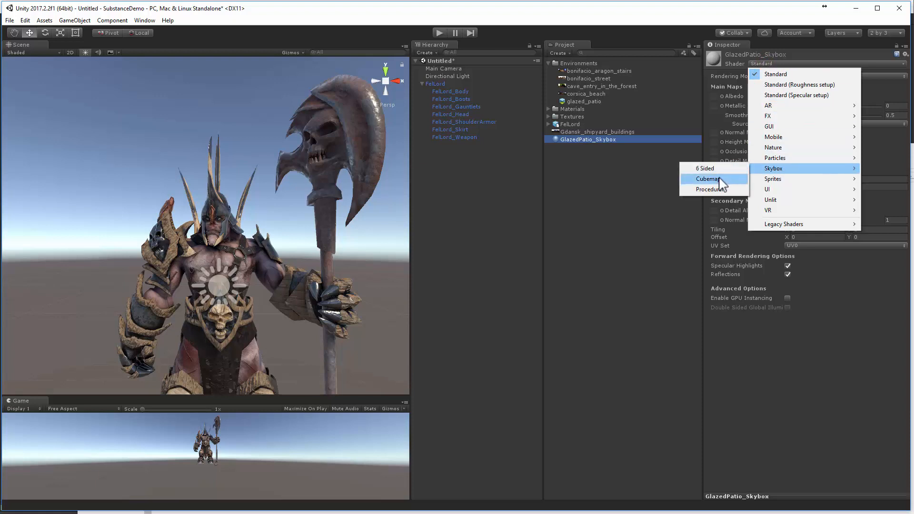
left_click(708, 179)
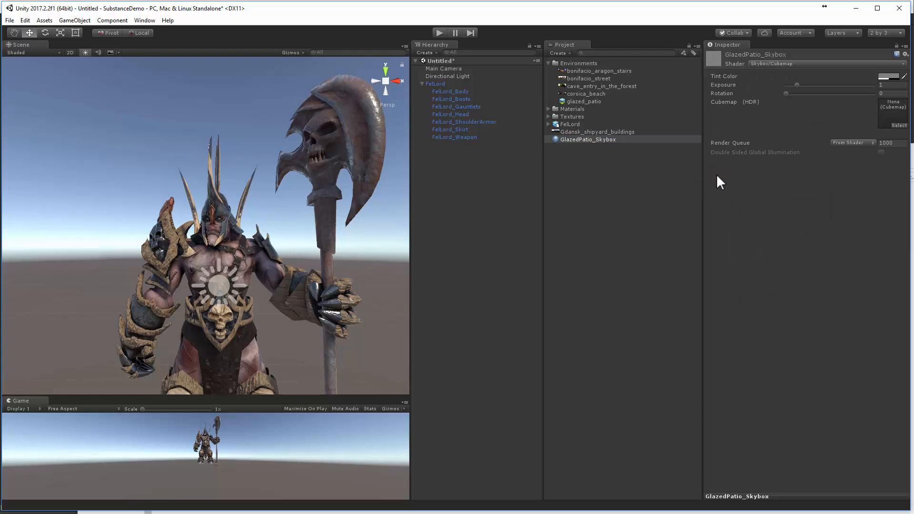
mouse_move(578, 110)
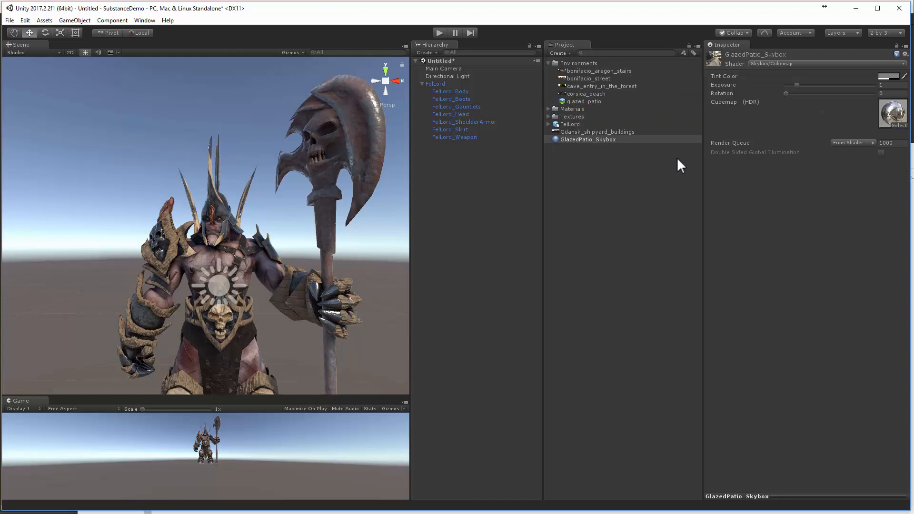
mouse_move(601, 146)
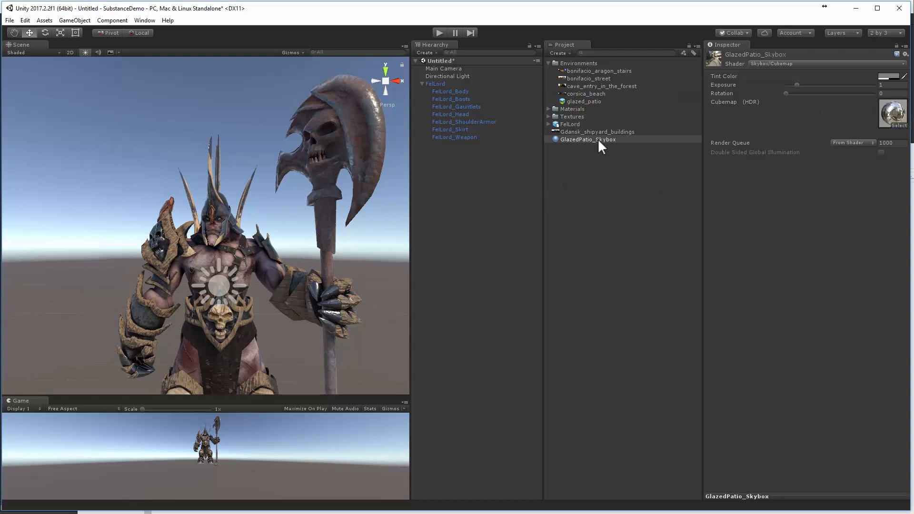
Step: Assign GlazedPatio_Skybox as the scene's skybox in the Lighting window
left_click(144, 20)
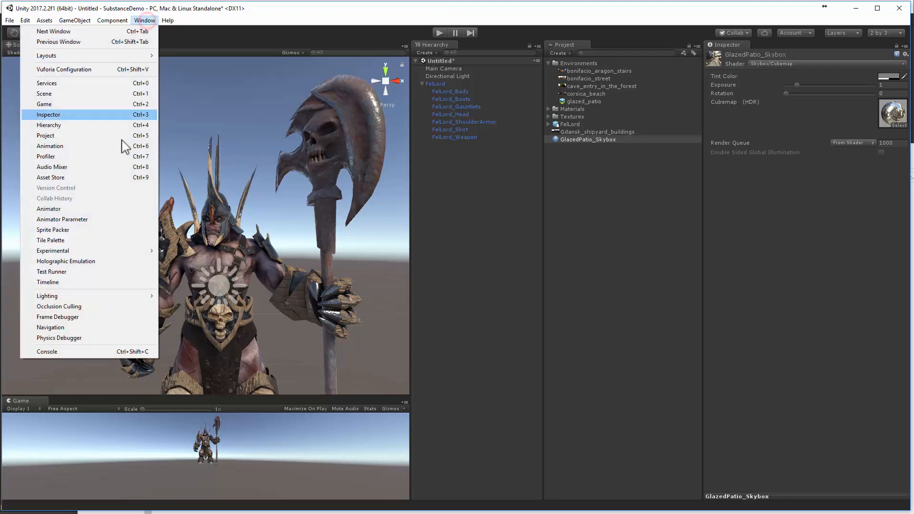
mouse_move(48, 295)
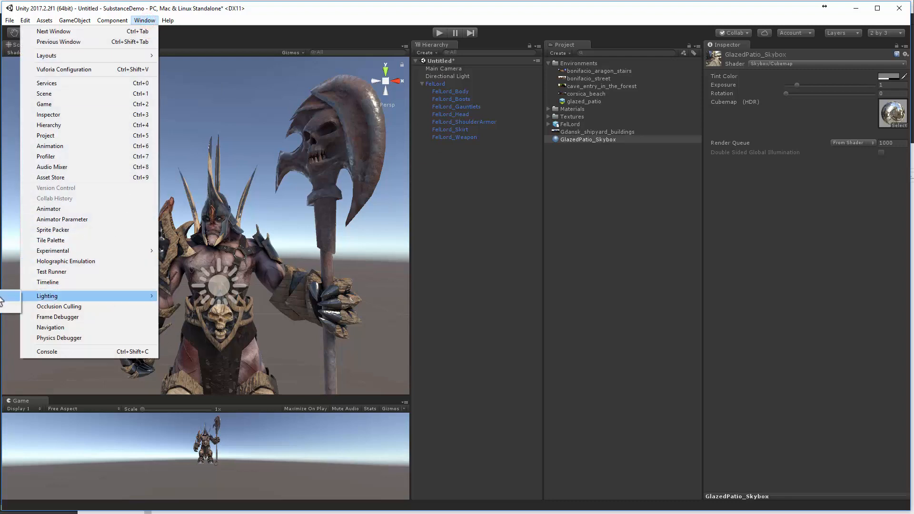
left_click(48, 295)
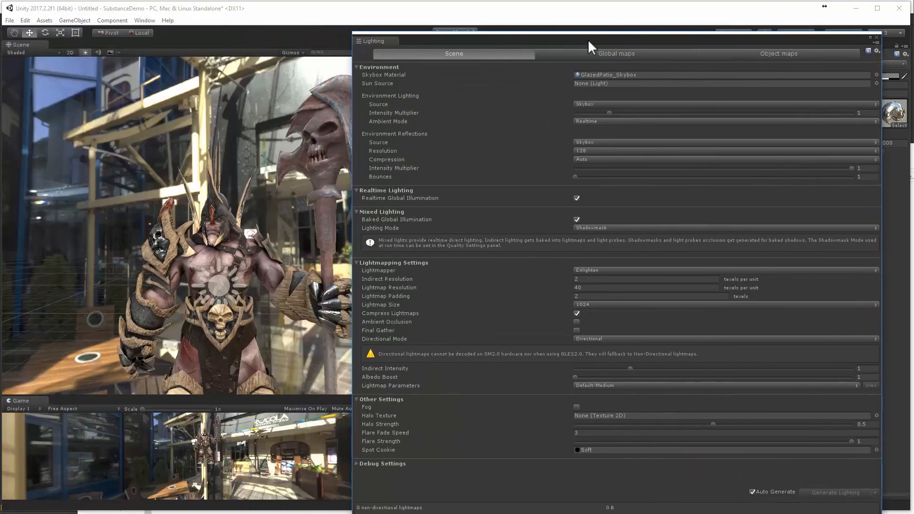
mouse_move(879, 43)
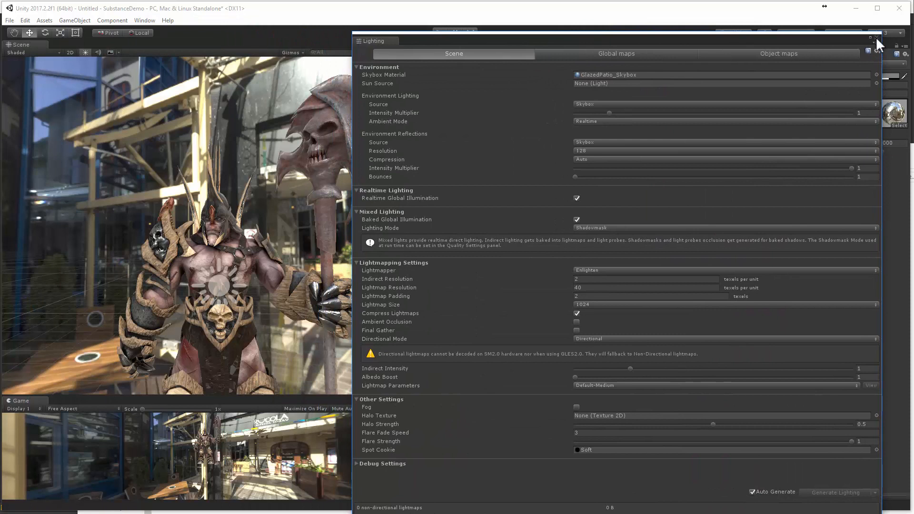
left_click(874, 36)
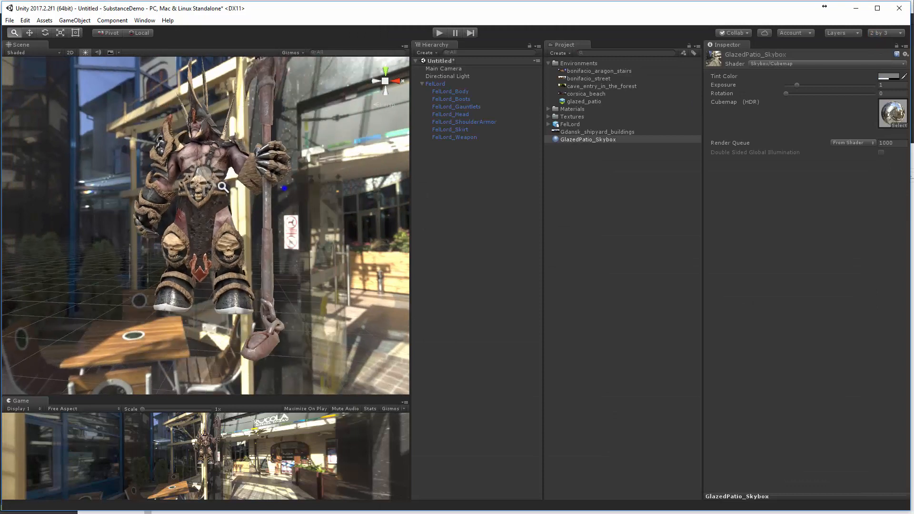
Step: Add a Plane under the orc as ground, scaled to about 16.5
left_click(74, 20)
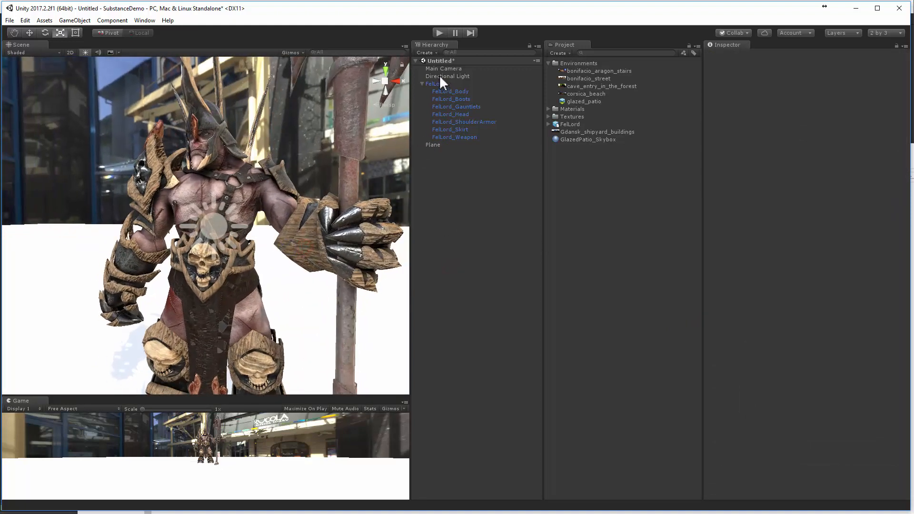
left_click(447, 76)
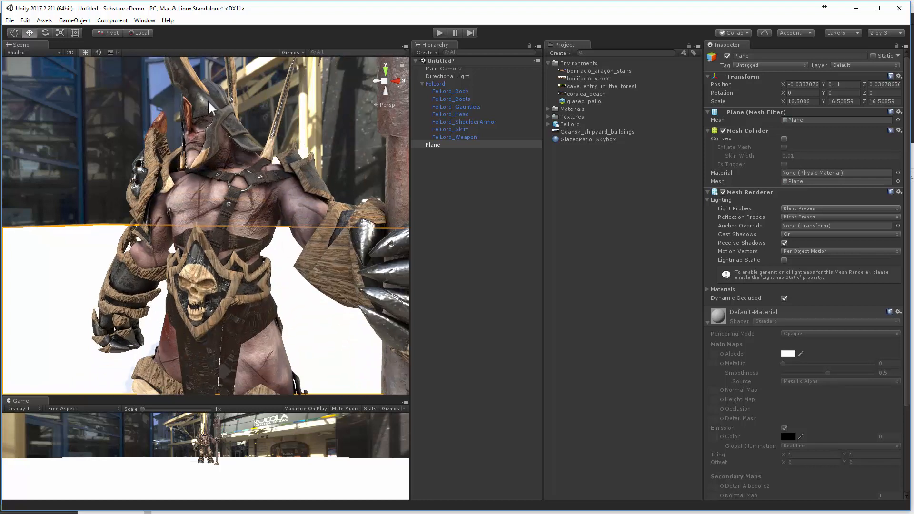
left_click(74, 20)
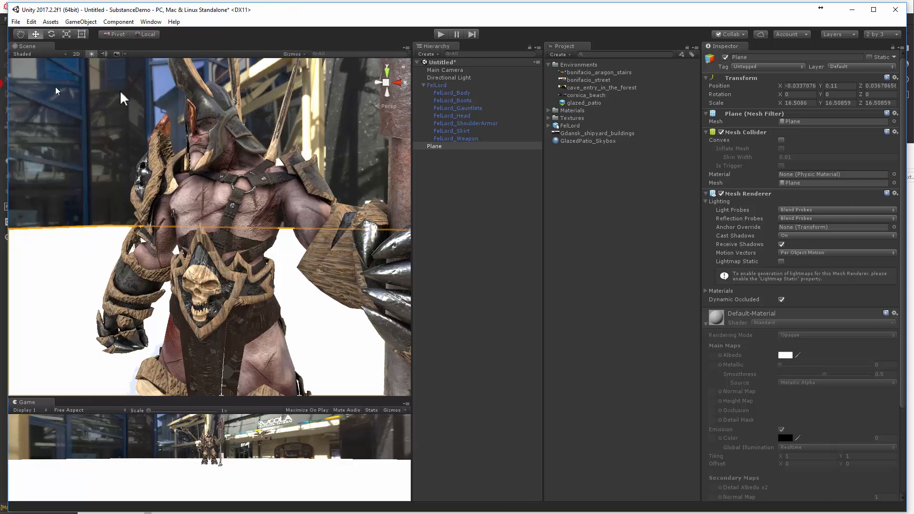
left_click(213, 22)
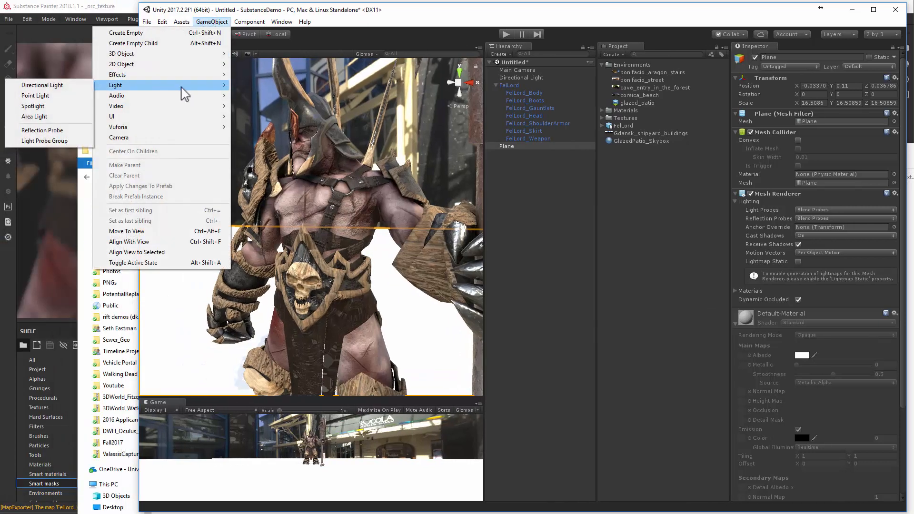
mouse_move(41, 131)
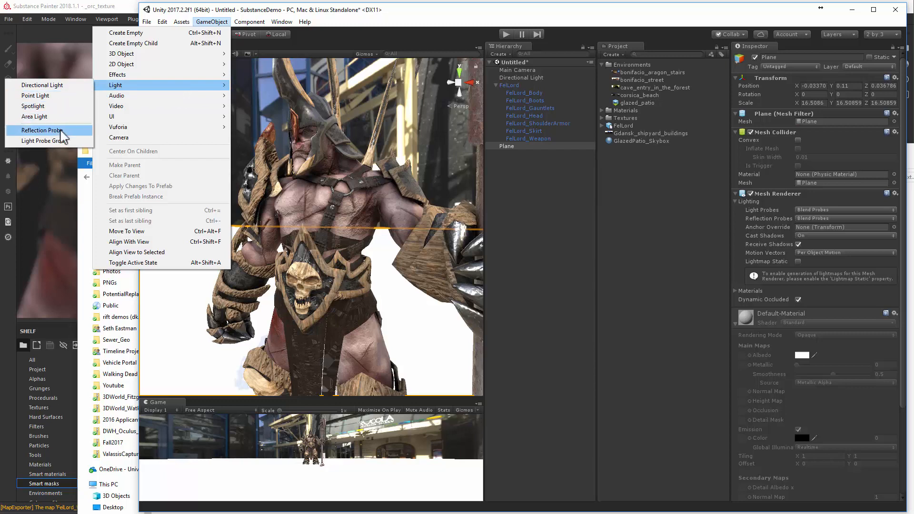
Step: Add a Reflection Probe and raise it above the orc's head height
left_click(42, 131)
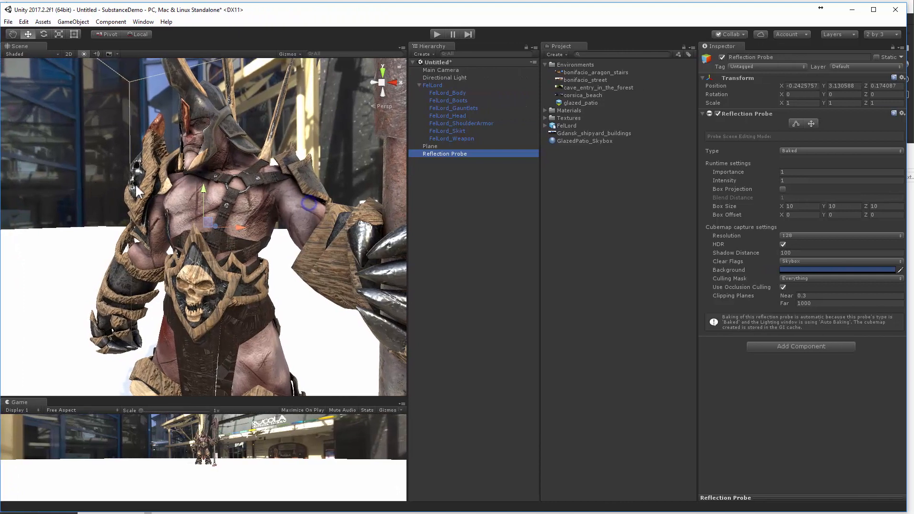
left_click_drag(234, 203, 198, 192)
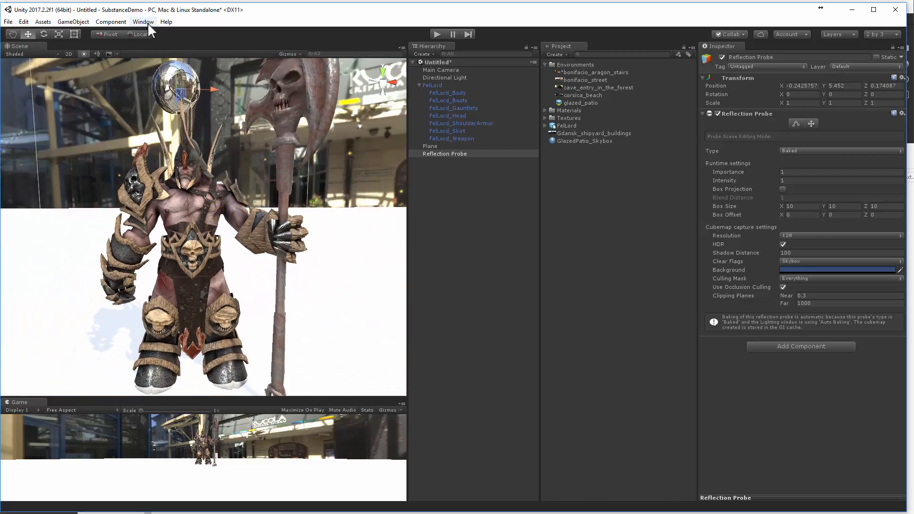
Step: Search the Asset Store for 'post p'
left_click(143, 22)
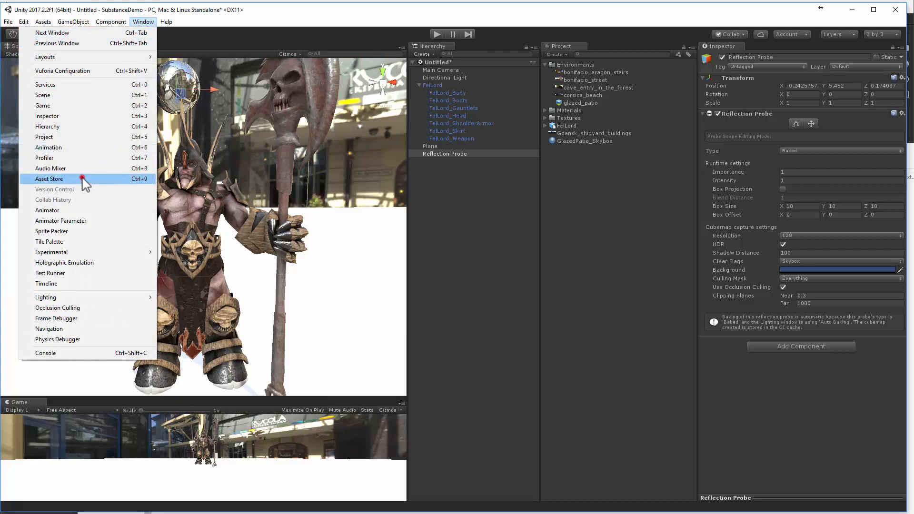
left_click(50, 178)
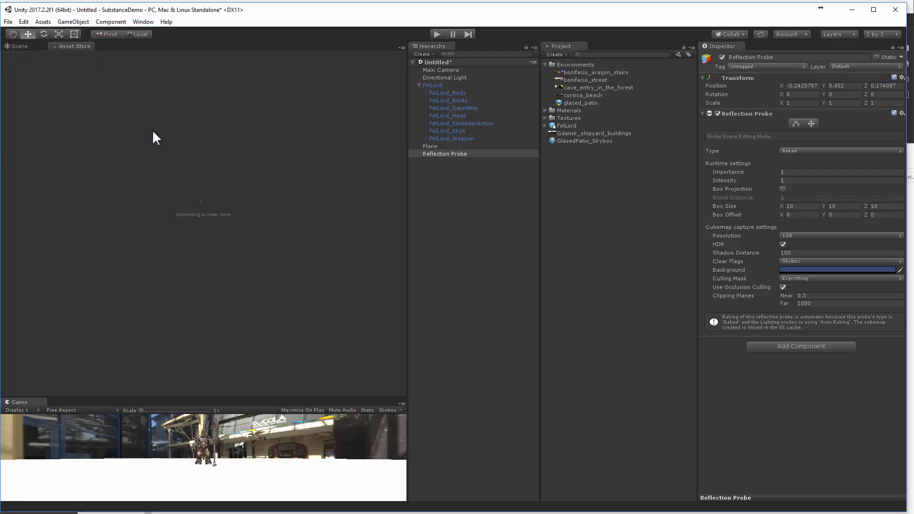
left_click(74, 46)
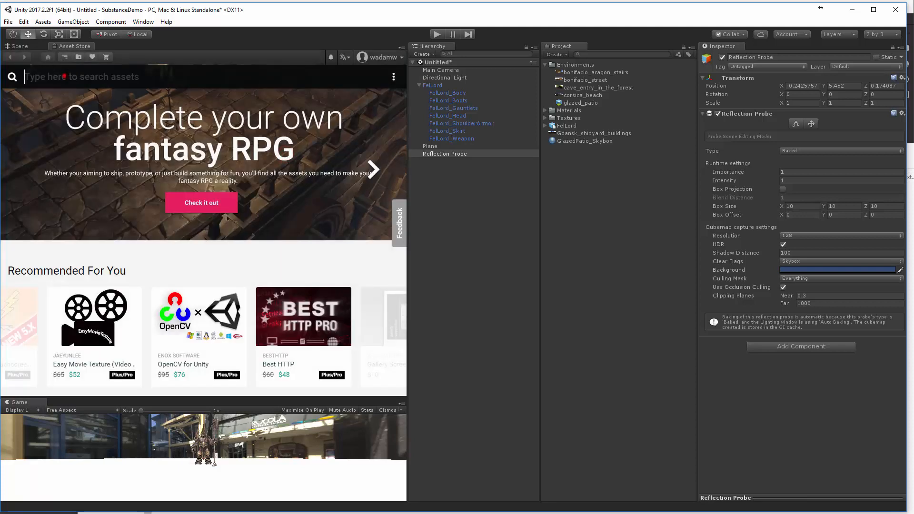
type("post p")
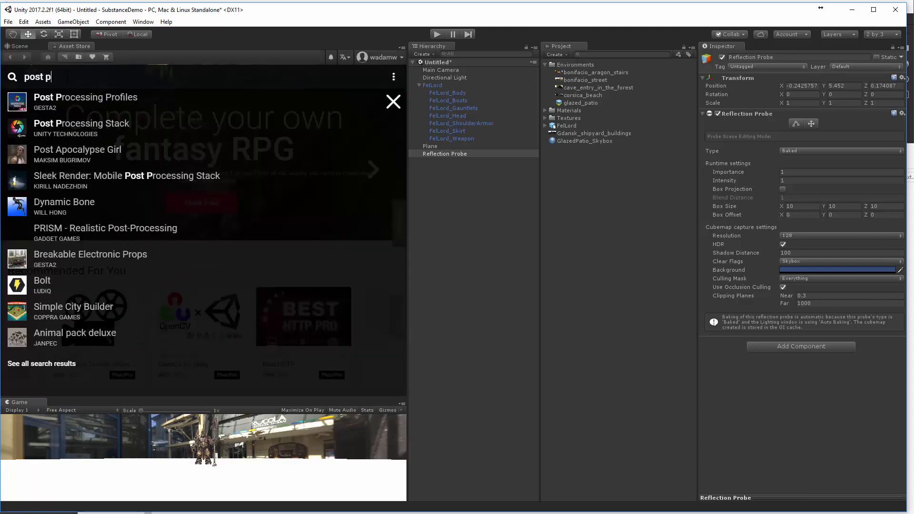
Step: Open the Post Processing Stack page and import the package
left_click(82, 127)
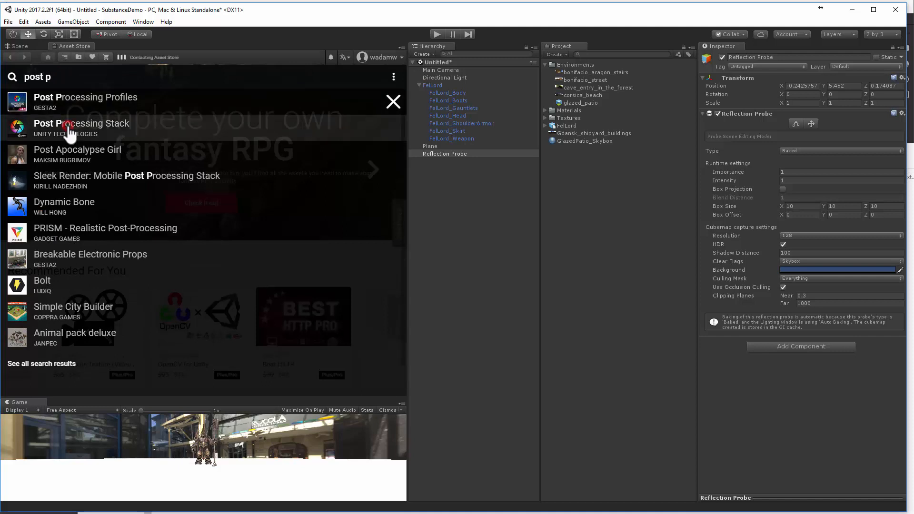
left_click(82, 123)
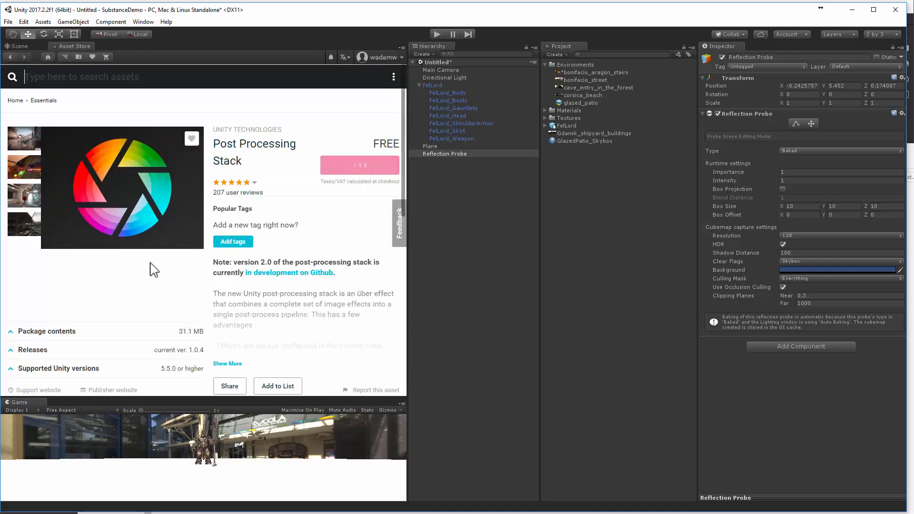
scroll("down", 3)
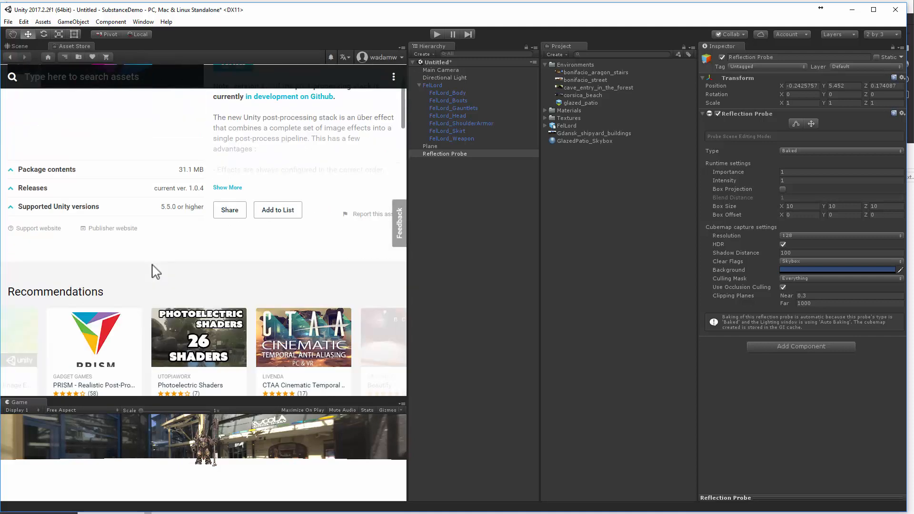
left_click(371, 194)
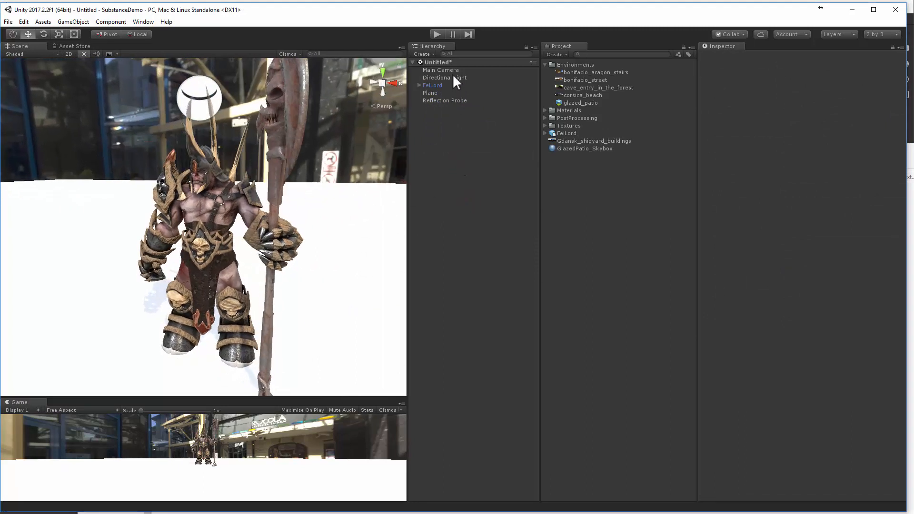
mouse_move(241, 396)
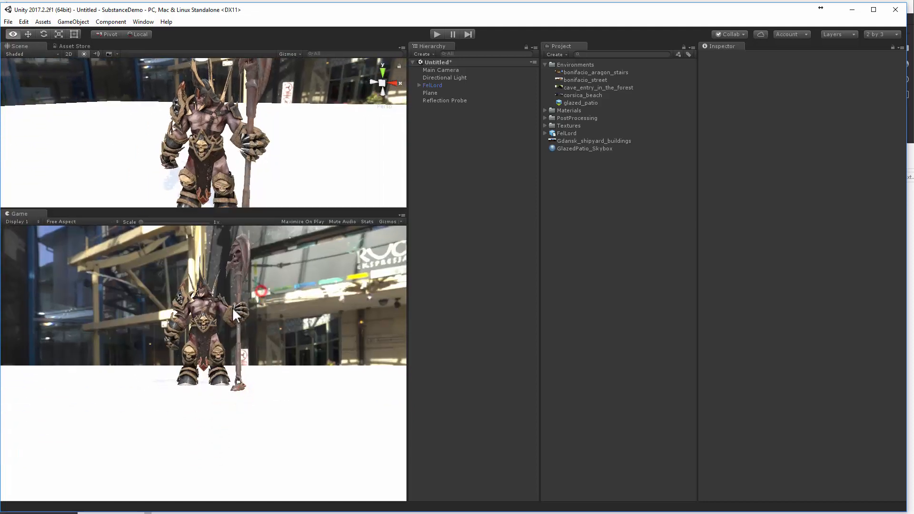
Step: Delete the scene's existing Main Camera from the Hierarchy
left_click(441, 70)
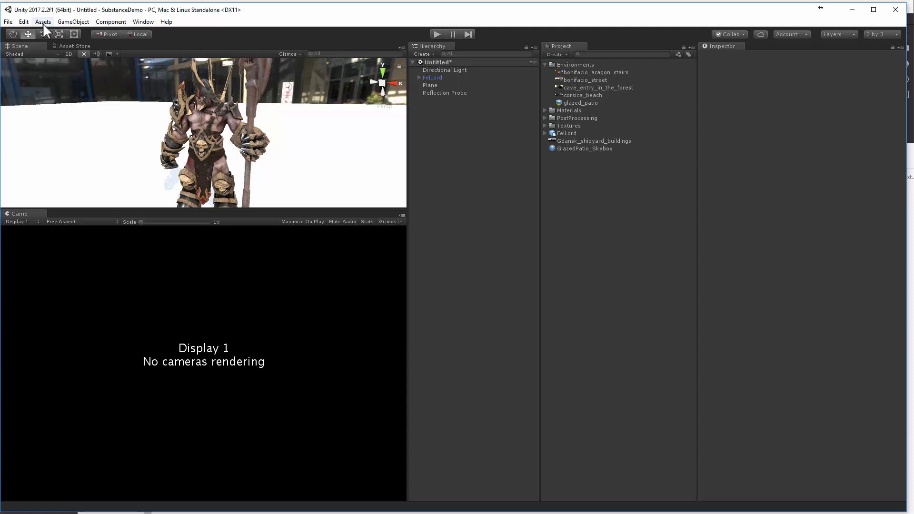
left_click(43, 22)
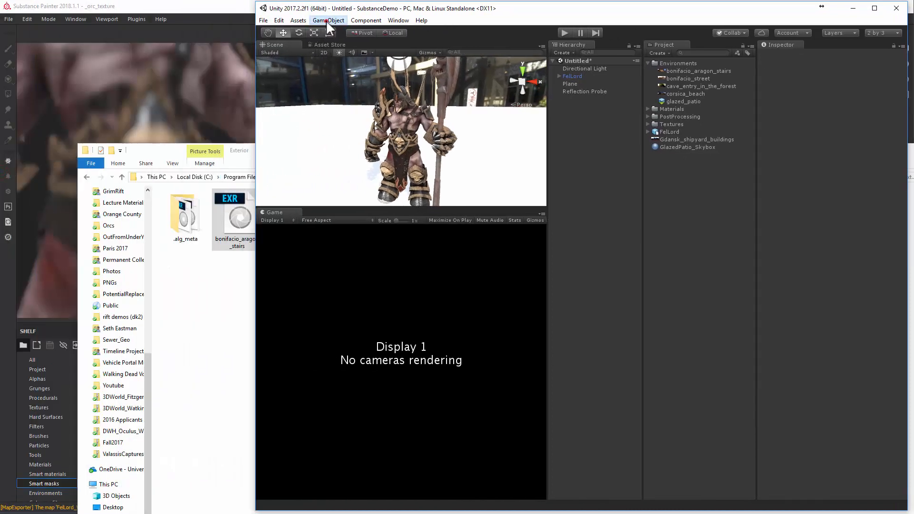
Step: Import the Cameras standard asset package with all its contents
left_click(298, 20)
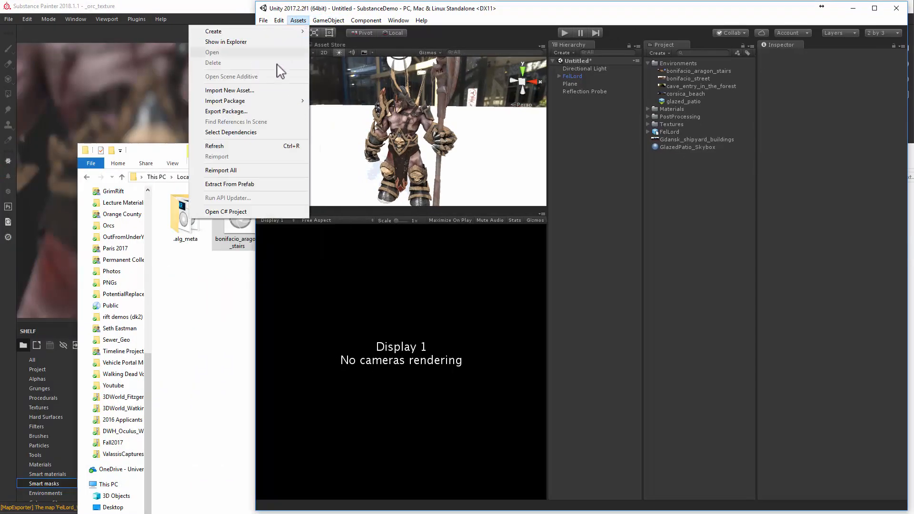
mouse_move(225, 100)
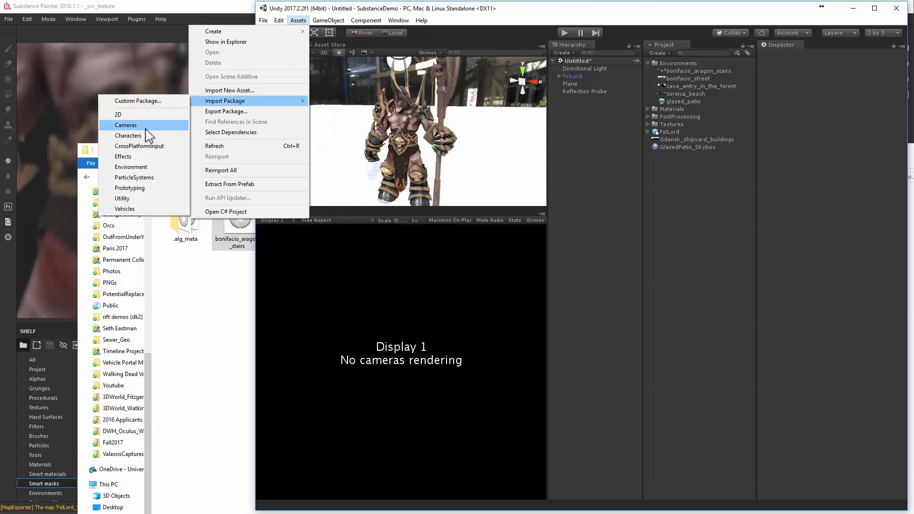
left_click(125, 125)
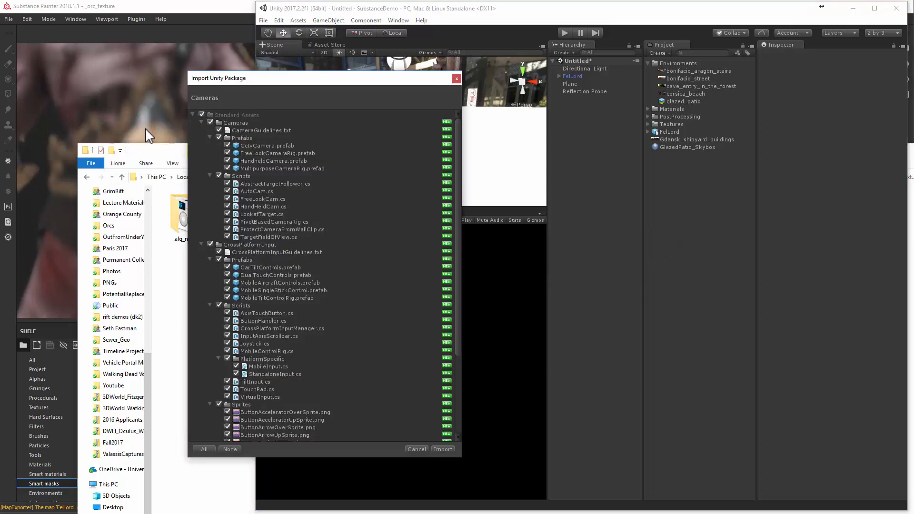
left_click(442, 449)
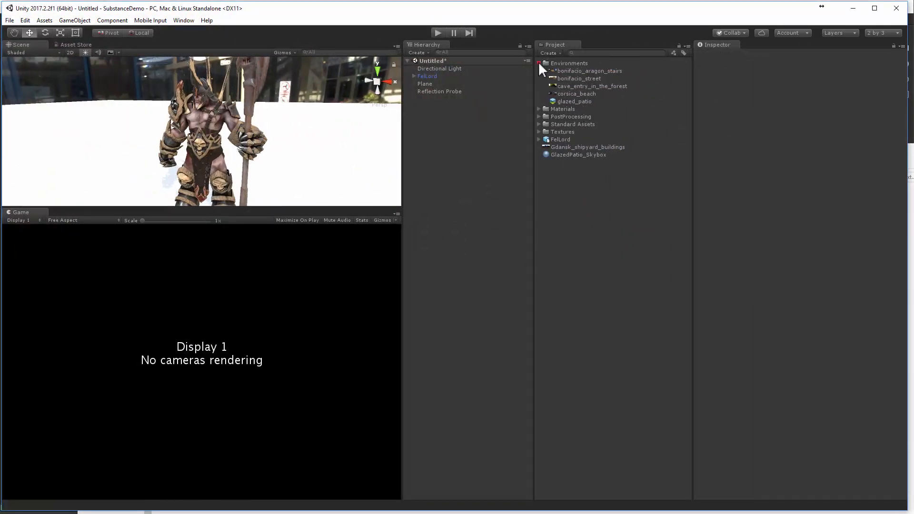
Step: Browse to Standard Assets > Cameras > Prefabs in the Project
left_click(539, 86)
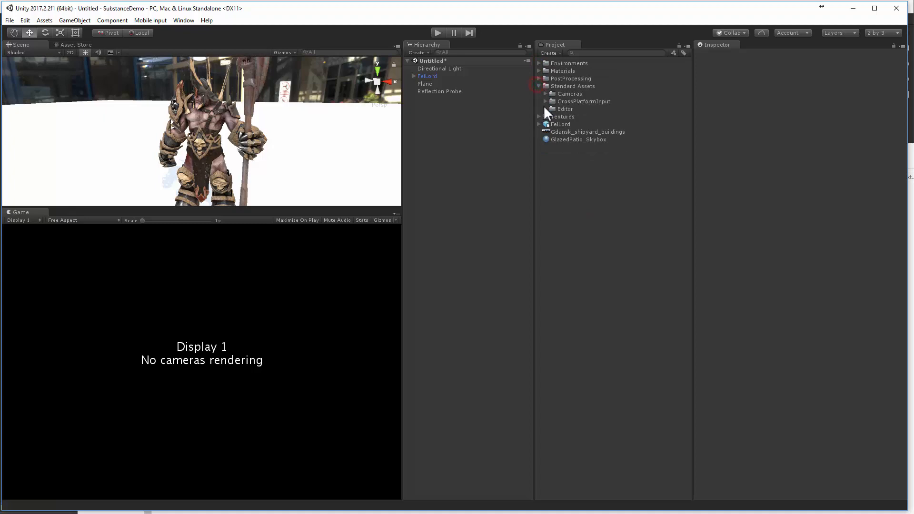
left_click(545, 95)
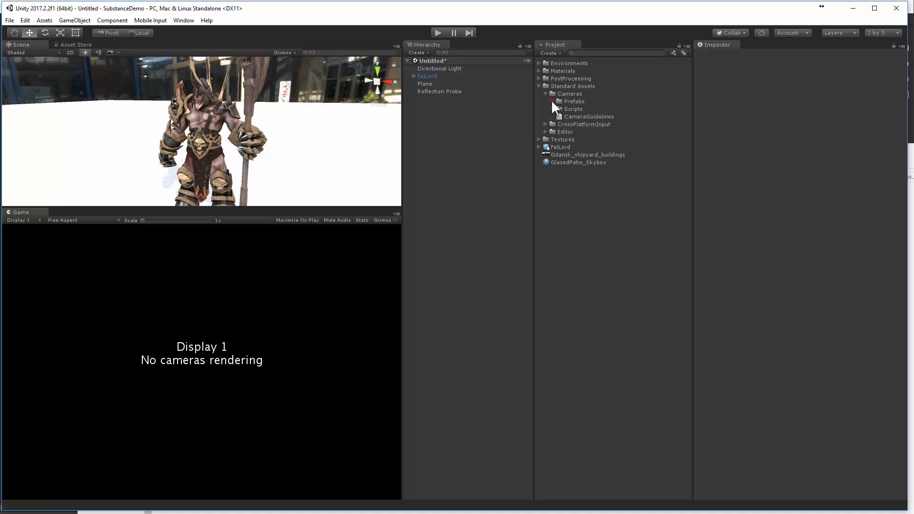
left_click(552, 101)
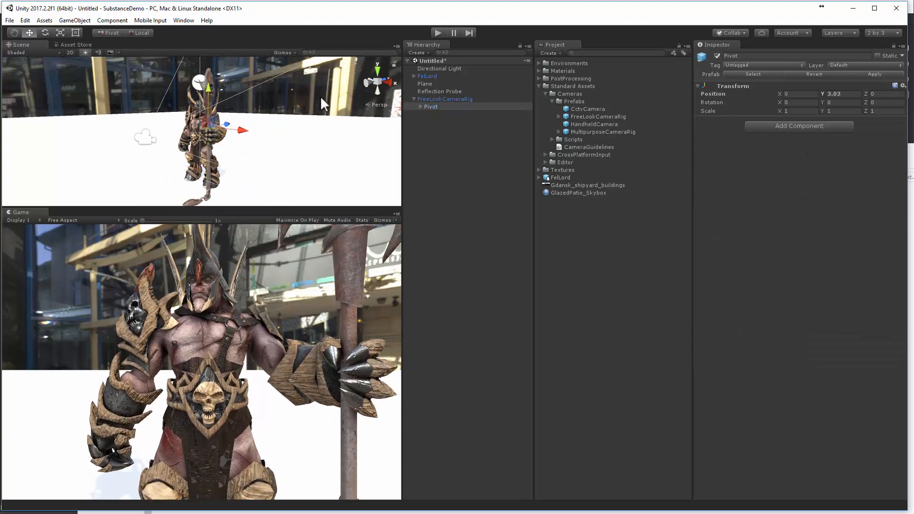
Step: Place FreeLookCameraRig in the scene and reveal the Main Camera under its Pivot
left_click(430, 106)
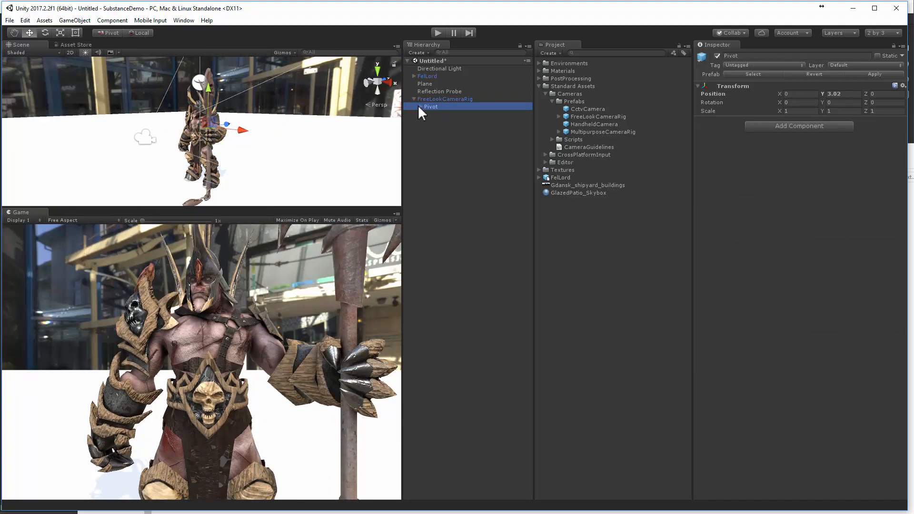
left_click(449, 113)
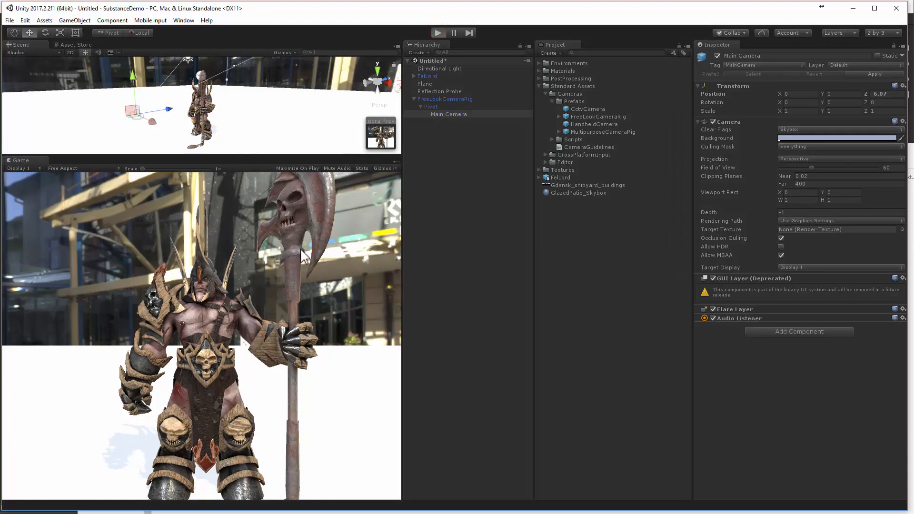
left_click(437, 33)
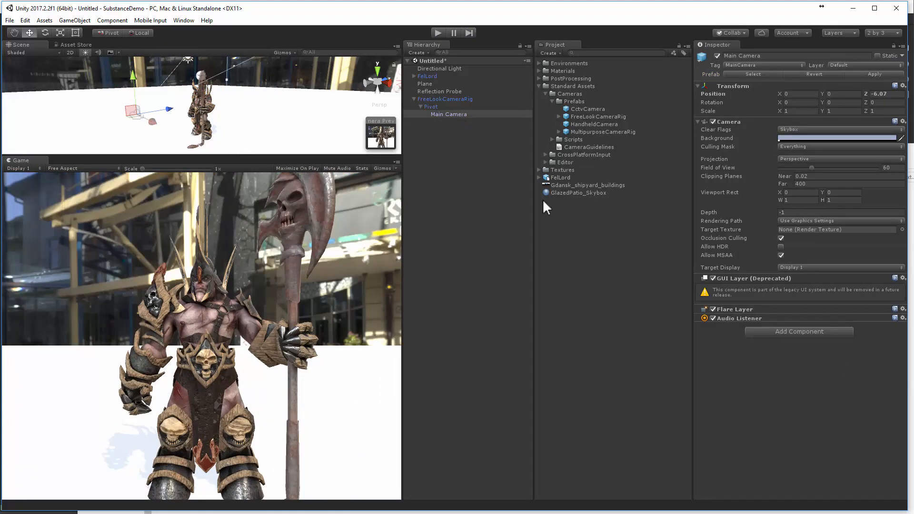
mouse_move(565, 259)
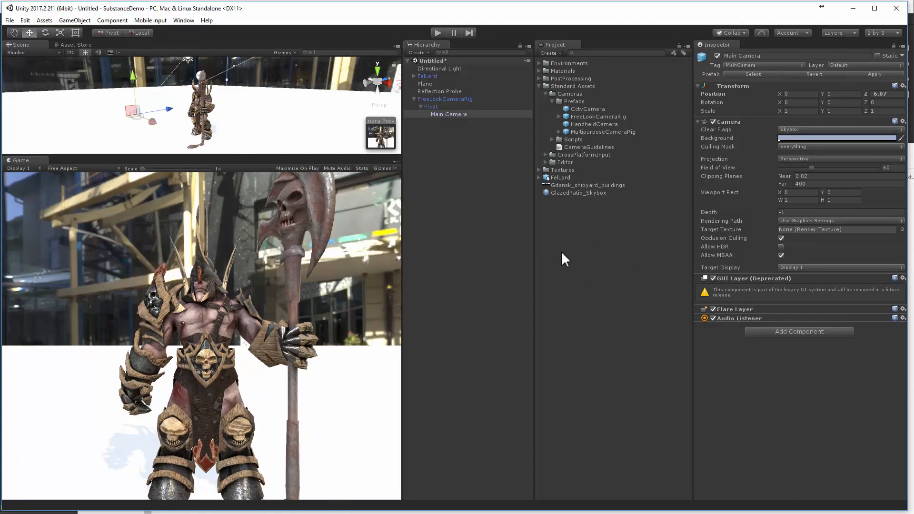
Step: Create a Post-Processing Profile named PPP with antialiasing and ambient occlusion enabled
right_click(563, 258)
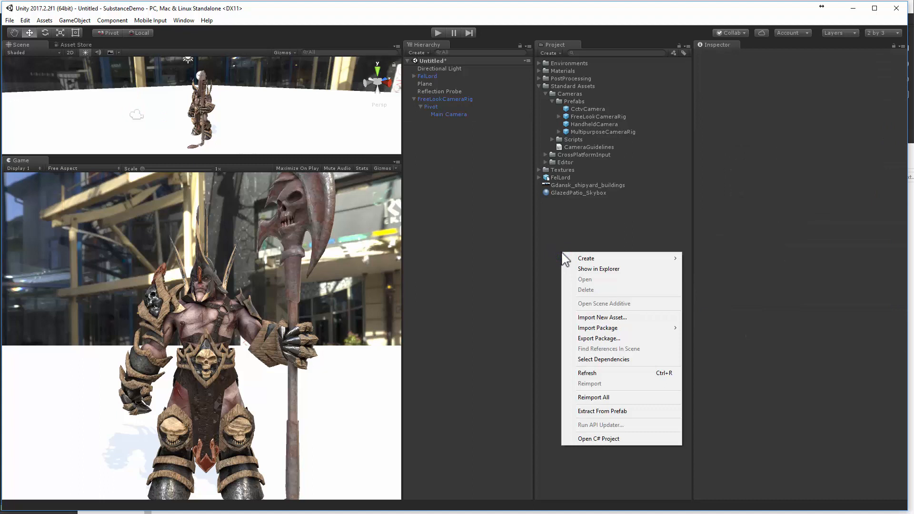
left_click(585, 258)
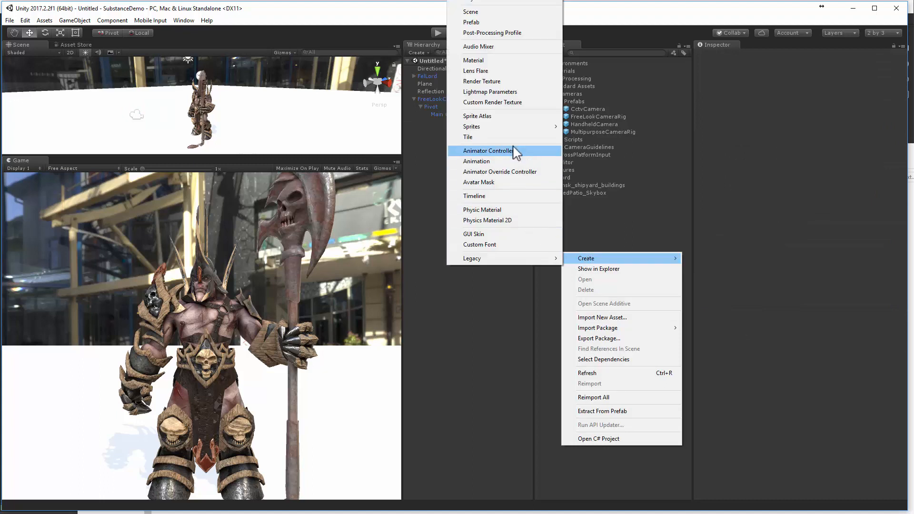
left_click(491, 33)
type("PPP")
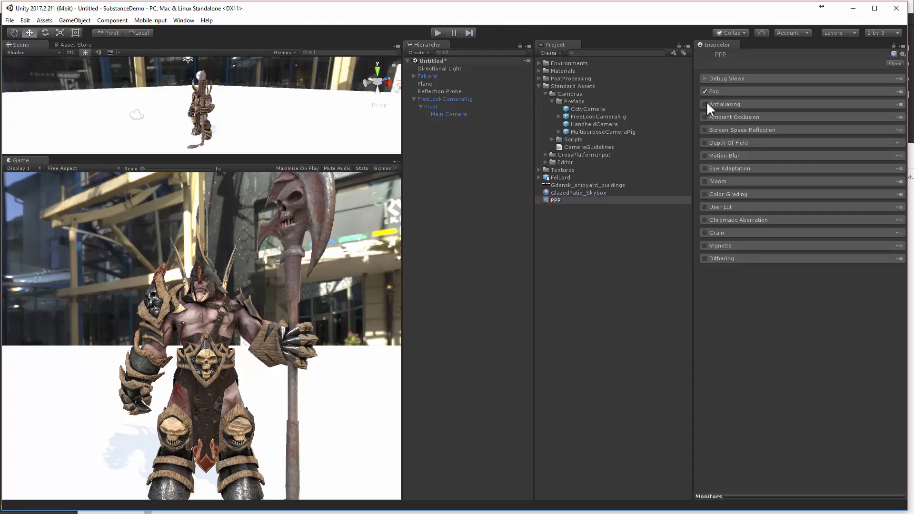
left_click(704, 103)
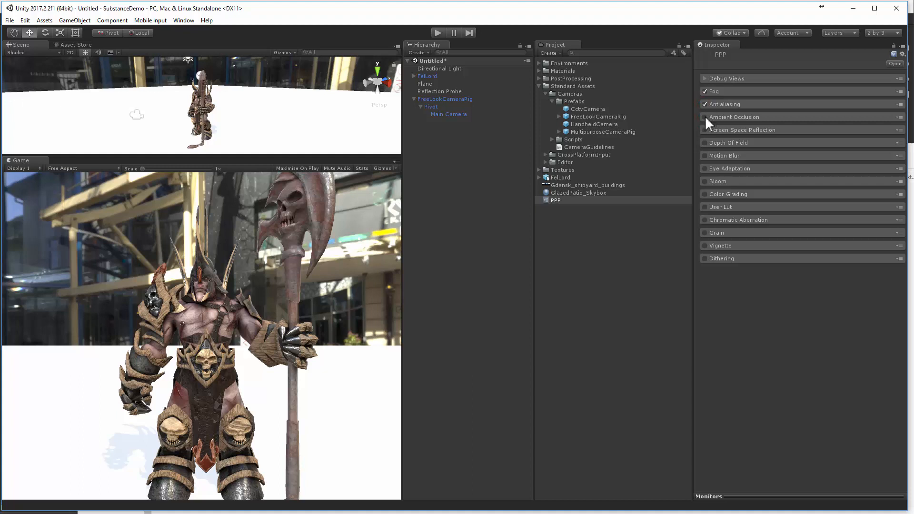
left_click(704, 116)
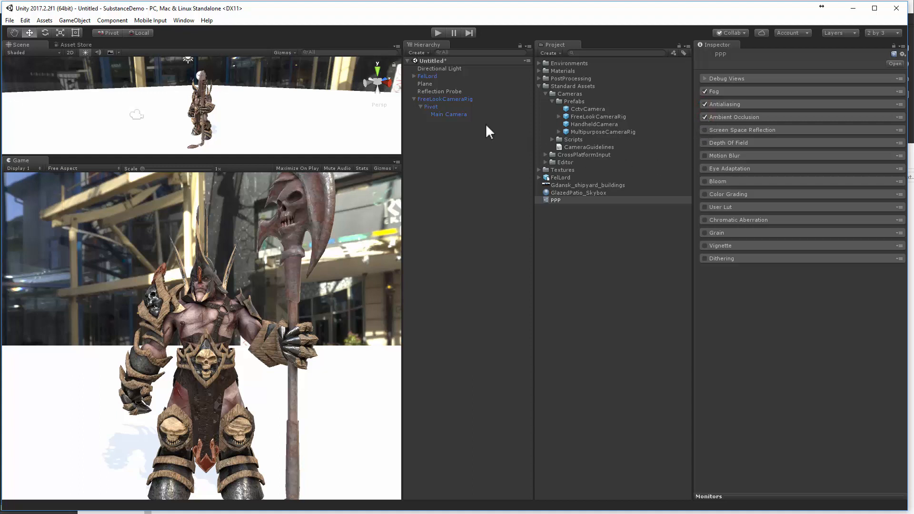
Step: Add Post-Processing Behaviour to the rig's Main Camera and assign the PPP profile
left_click(448, 113)
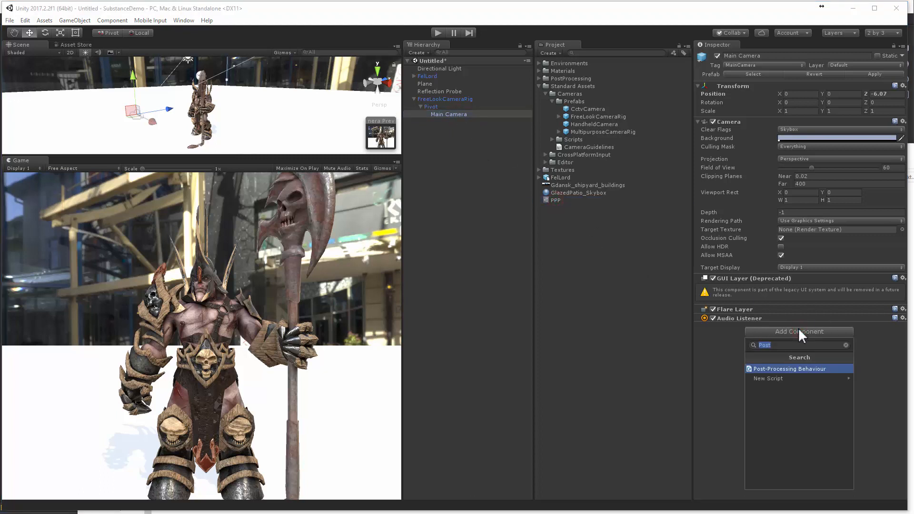
left_click(788, 368)
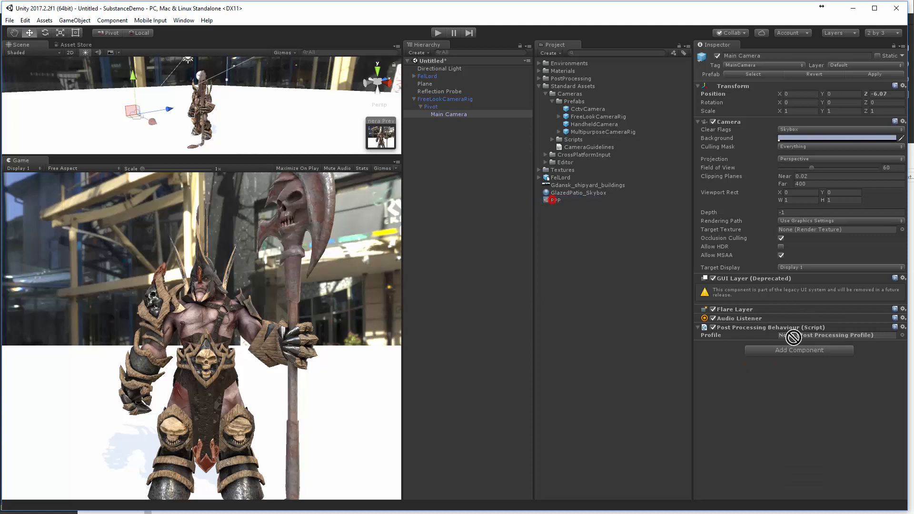
left_click(554, 200)
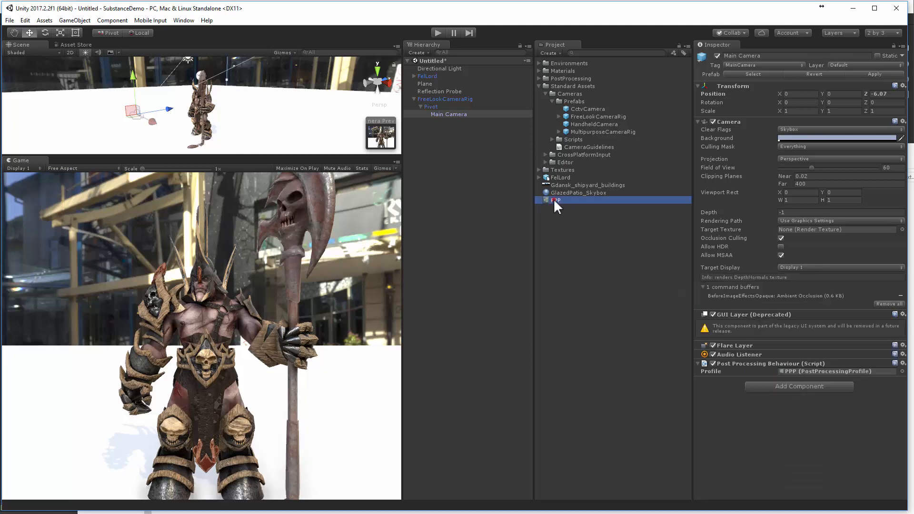
left_click(554, 199)
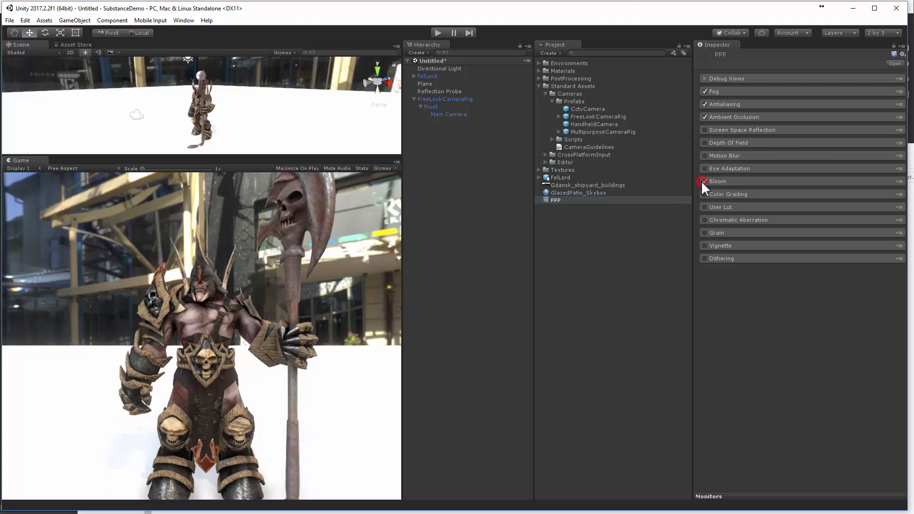
Step: Enable bloom, color grading and vignette in the PPP profile
left_click(705, 180)
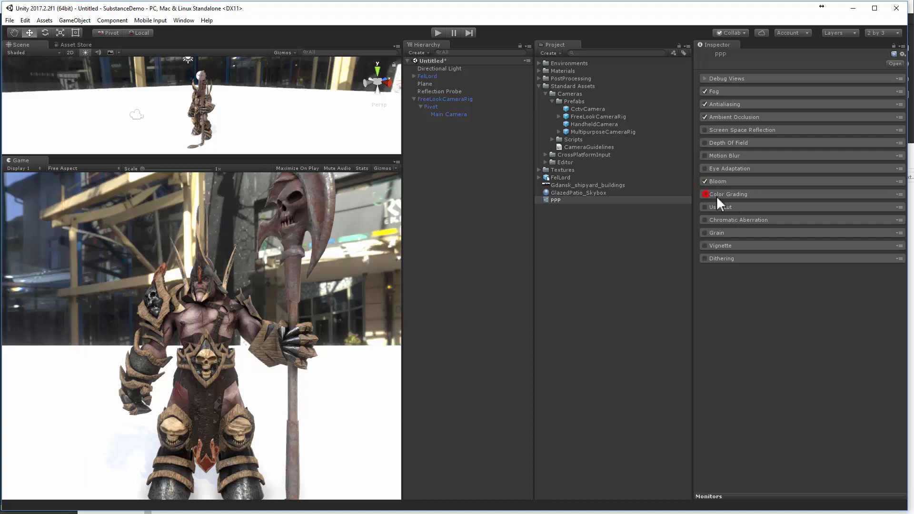
left_click(704, 193)
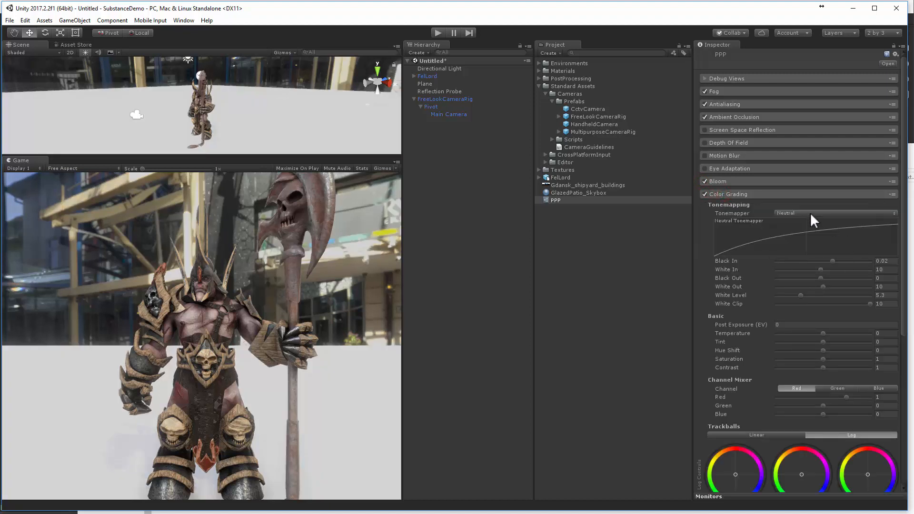
mouse_move(628, 222)
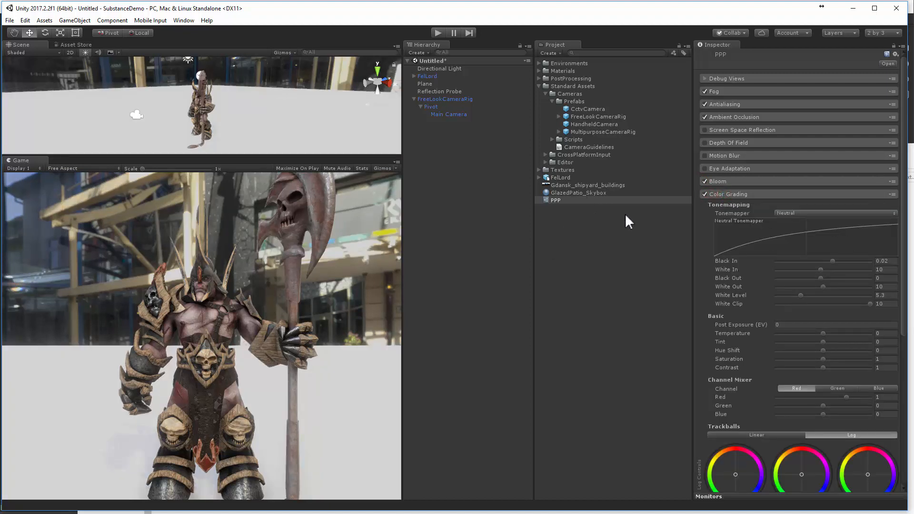
scroll("down", 3)
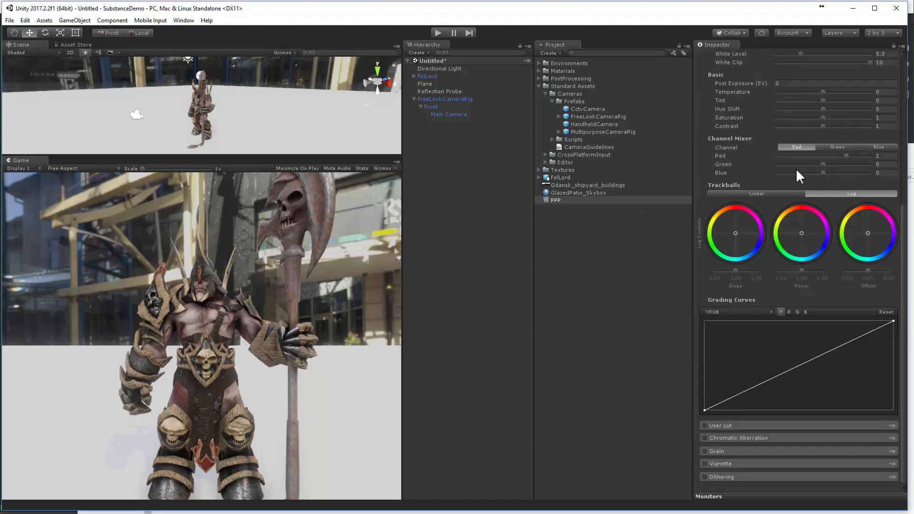
mouse_move(706, 470)
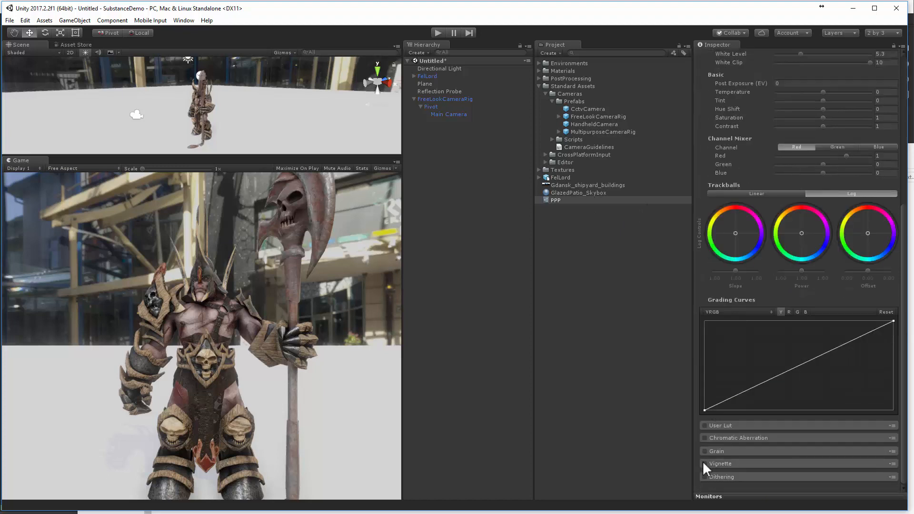
left_click(705, 464)
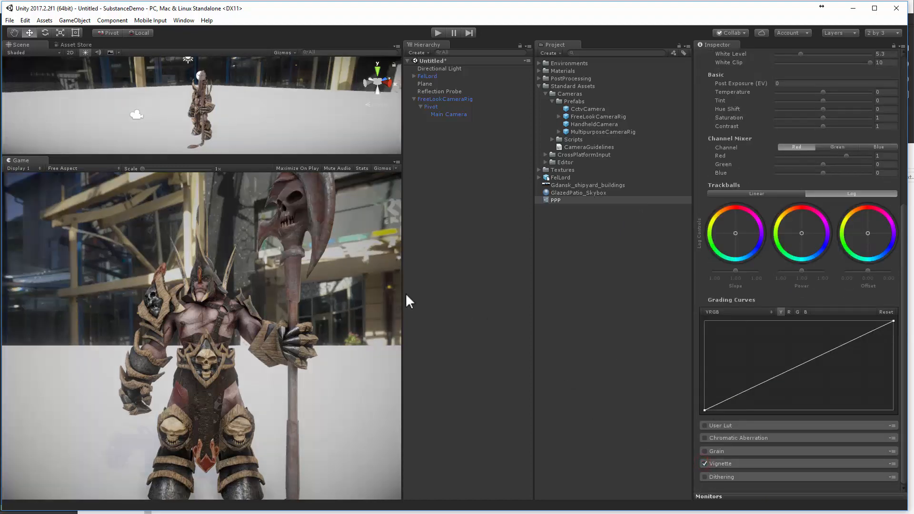